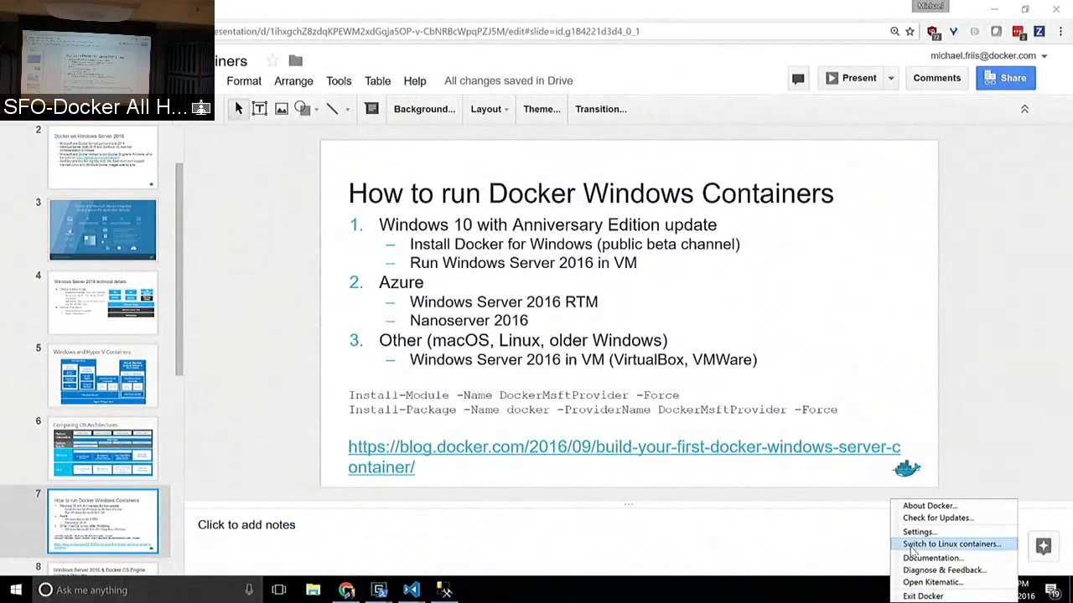
mouse_move(922, 597)
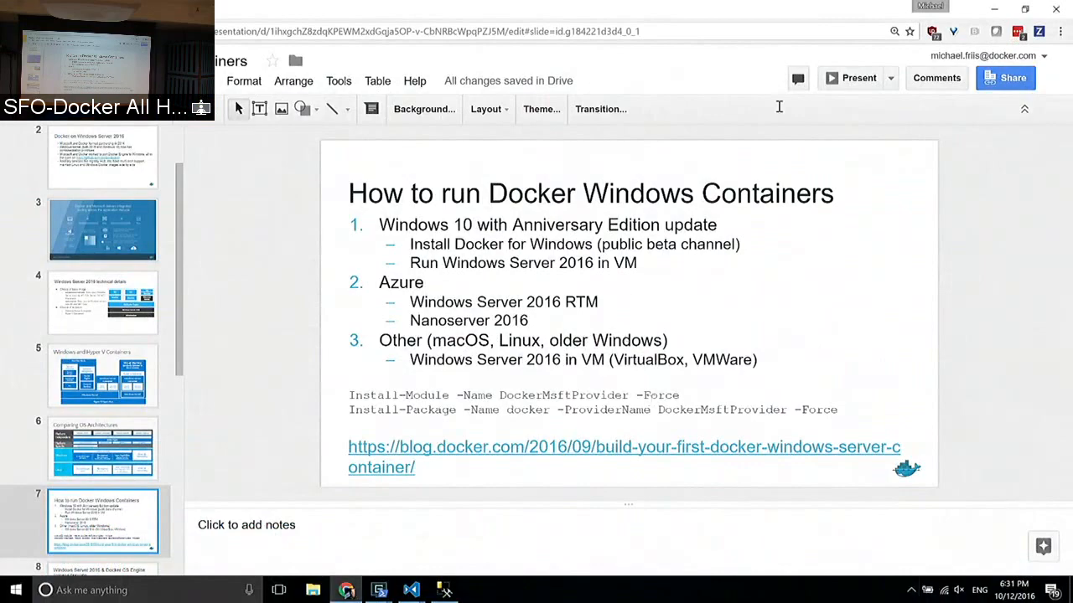
Step: Dismiss the Docker tray menu and advance the deck to the Demo slide
click(852, 78)
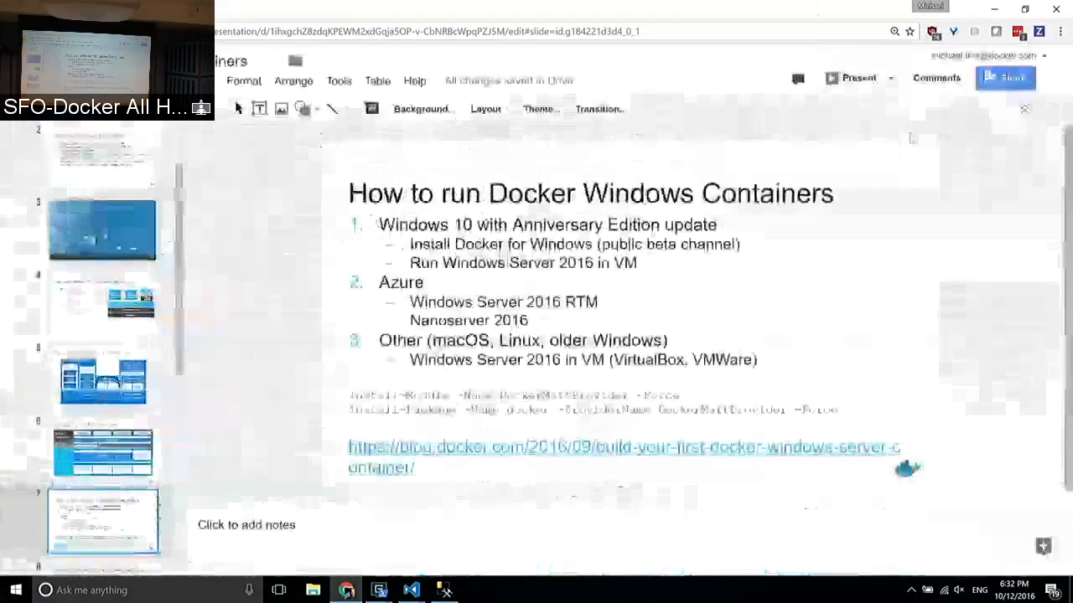
click(851, 77)
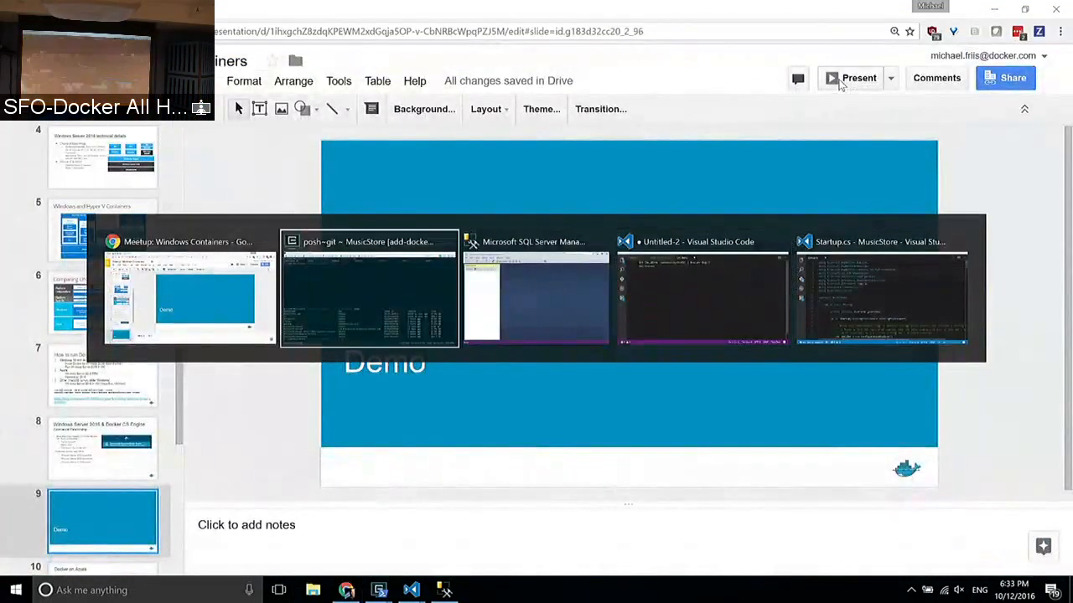
Step: Switch to the MusicStore PowerShell console and search command history after viewing docker version
click(369, 288)
text(docker version)
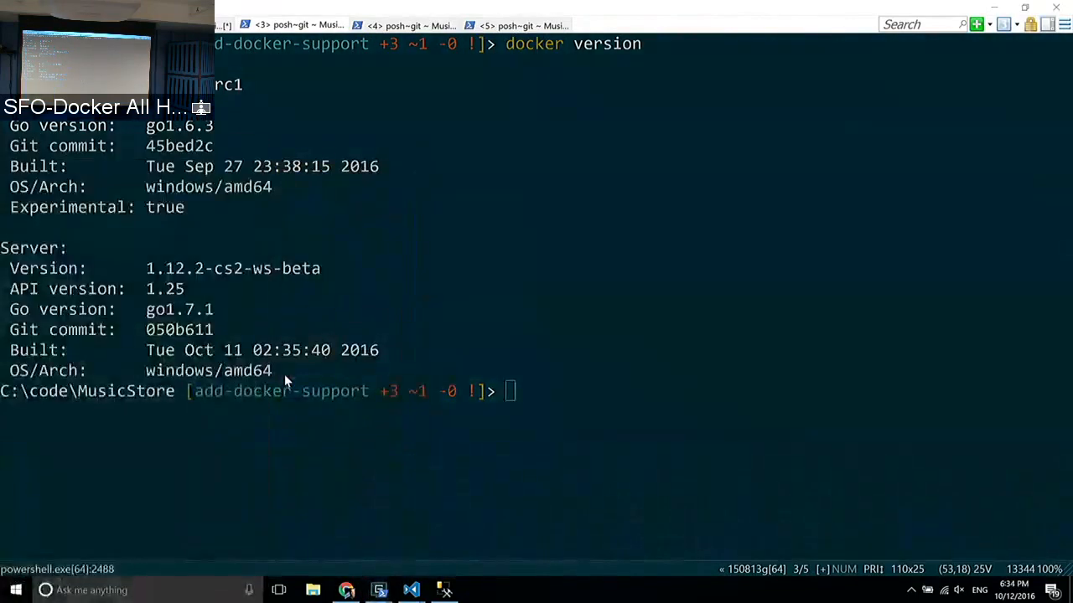
click(476, 590)
text(dcoker)
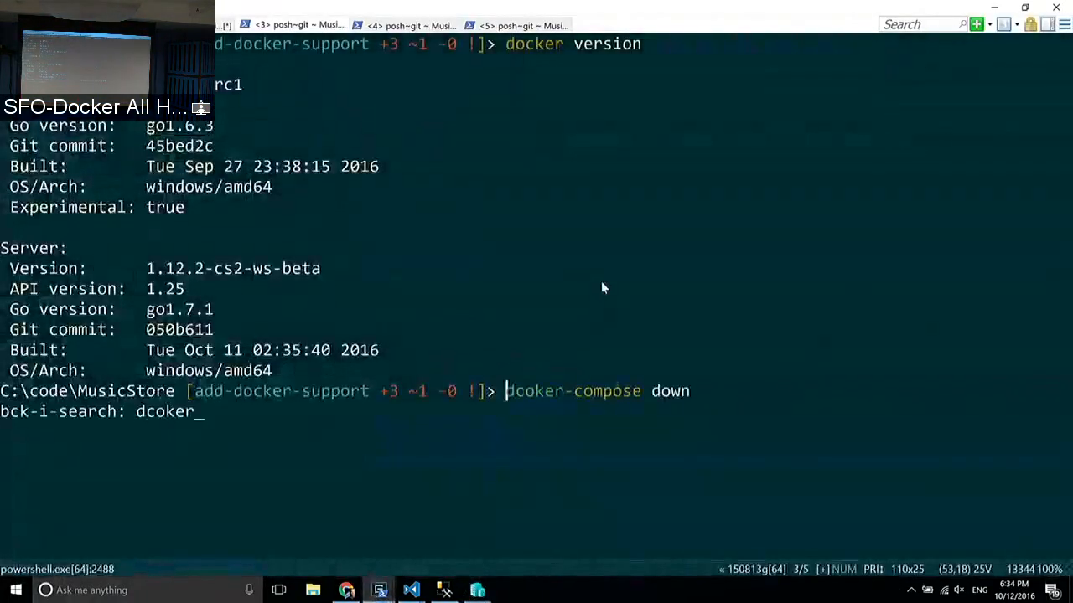
key(backspace)
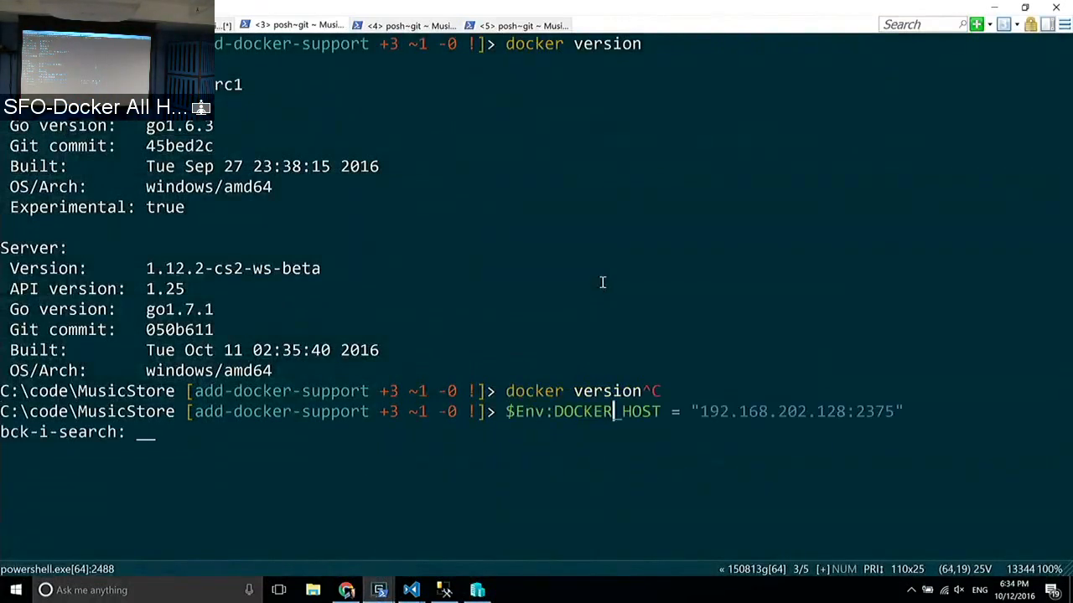
text(h)
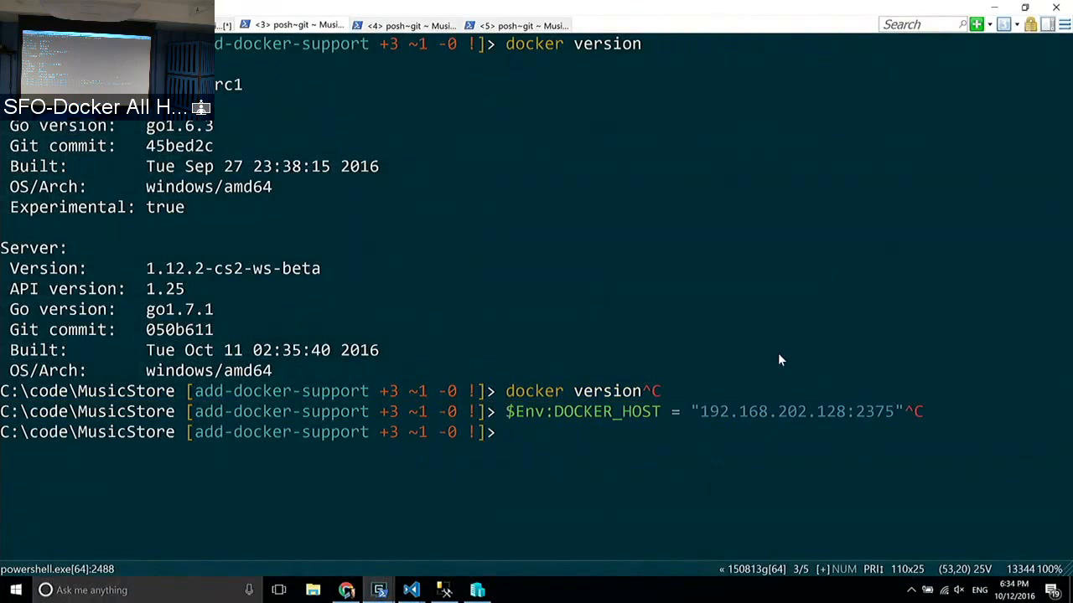
Step: Run docker images to list musicstore_web, golang and the microsoft Windows base images
text(doc)
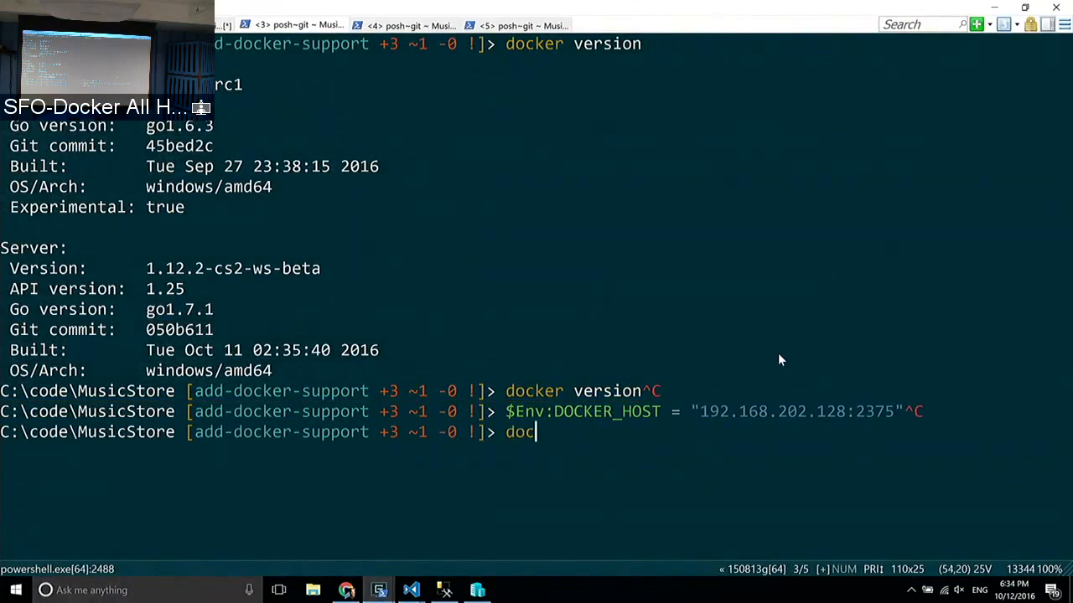
text(ker images)
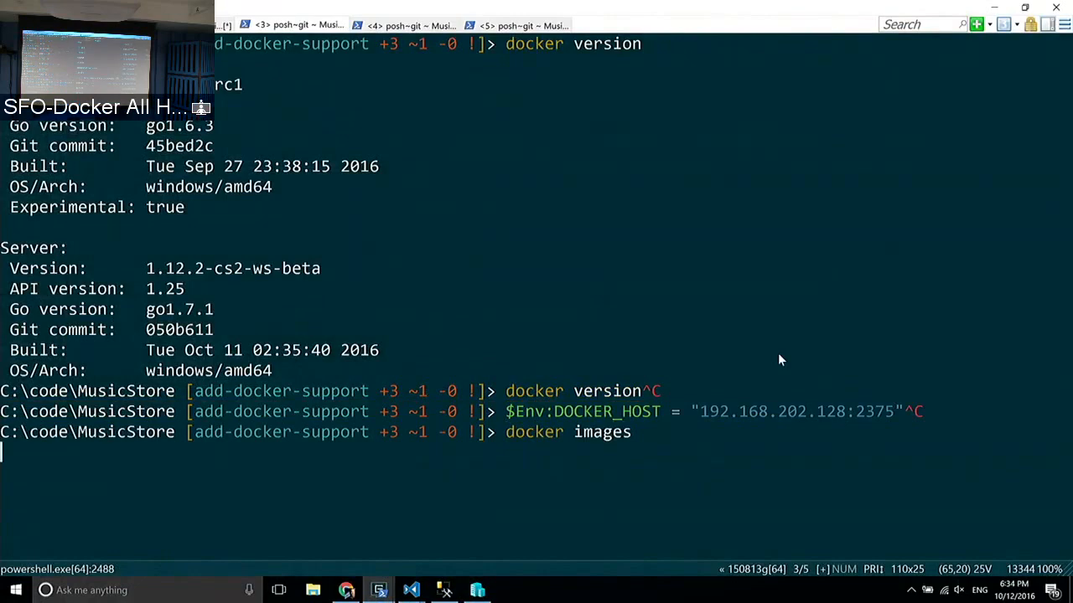
key(Return)
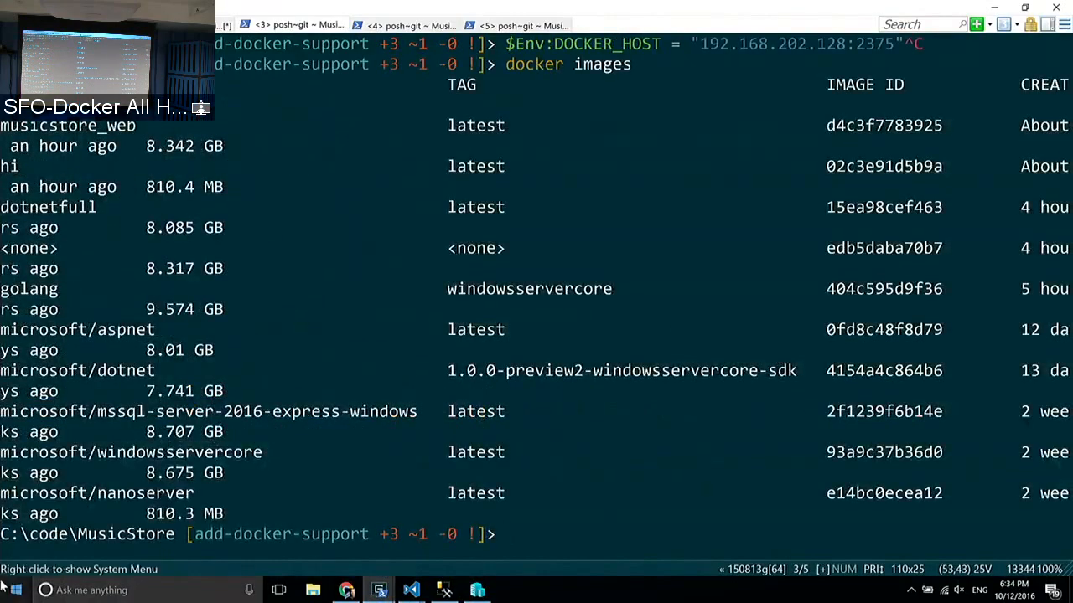
double_click(97, 493)
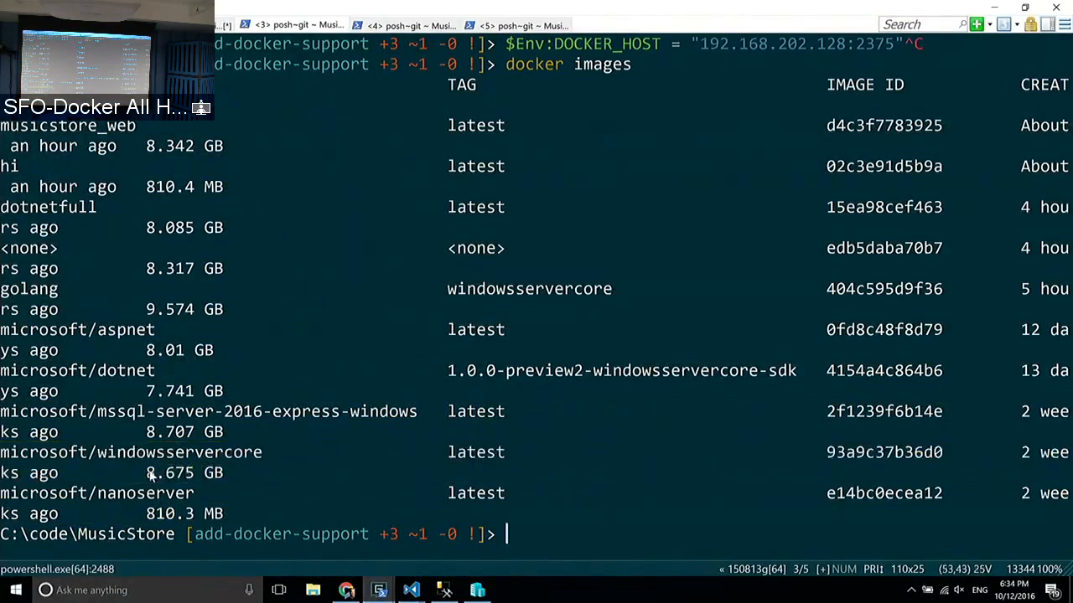
mouse_move(222, 485)
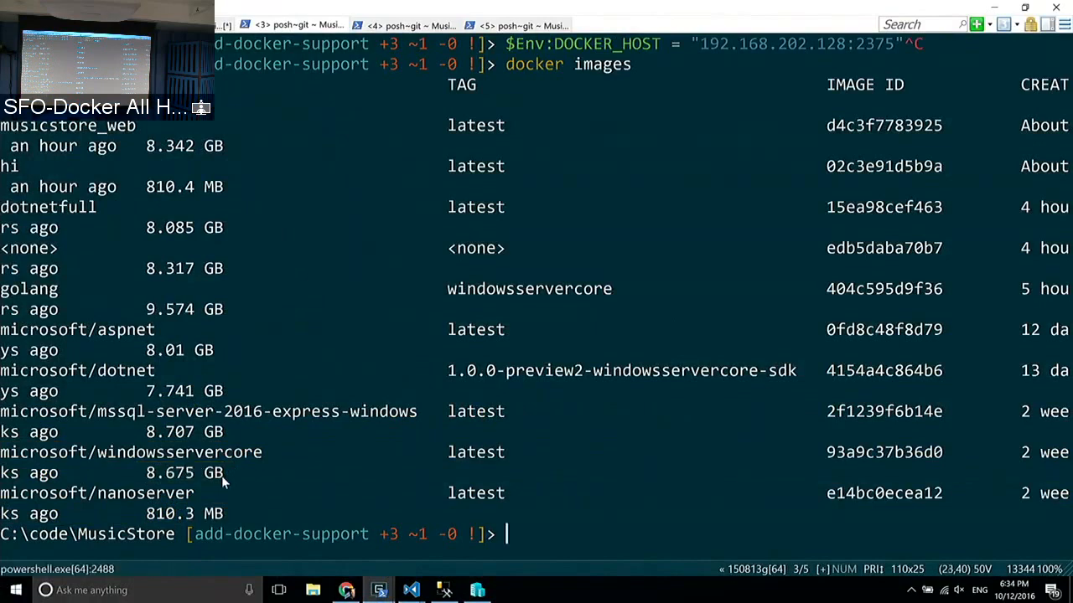
mouse_move(528, 188)
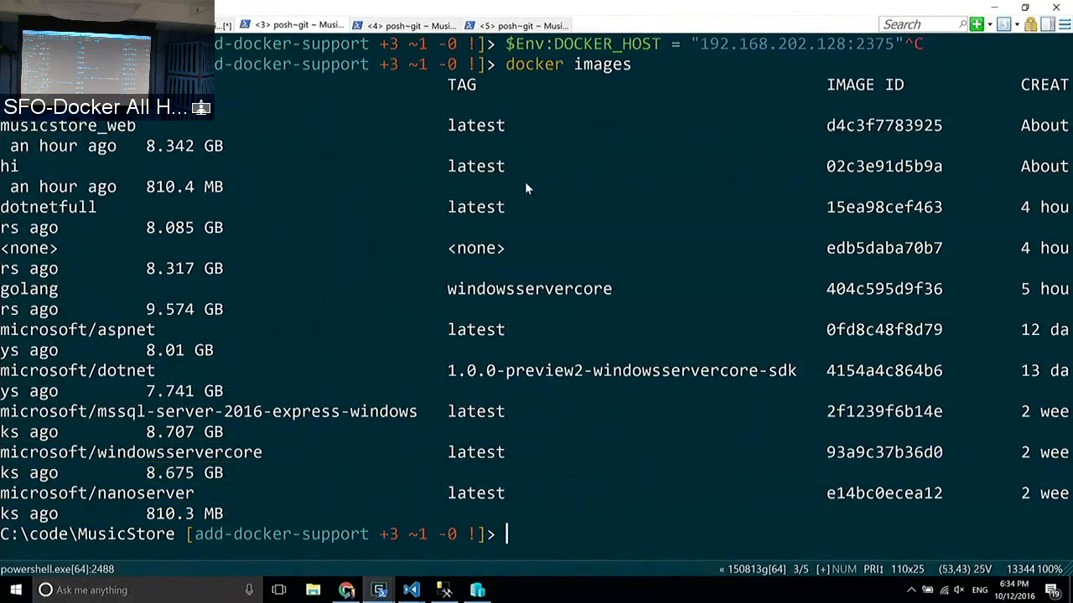
Step: Switch to the windowsservercore page on Docker Hub and scroll through it
key(alt+tab)
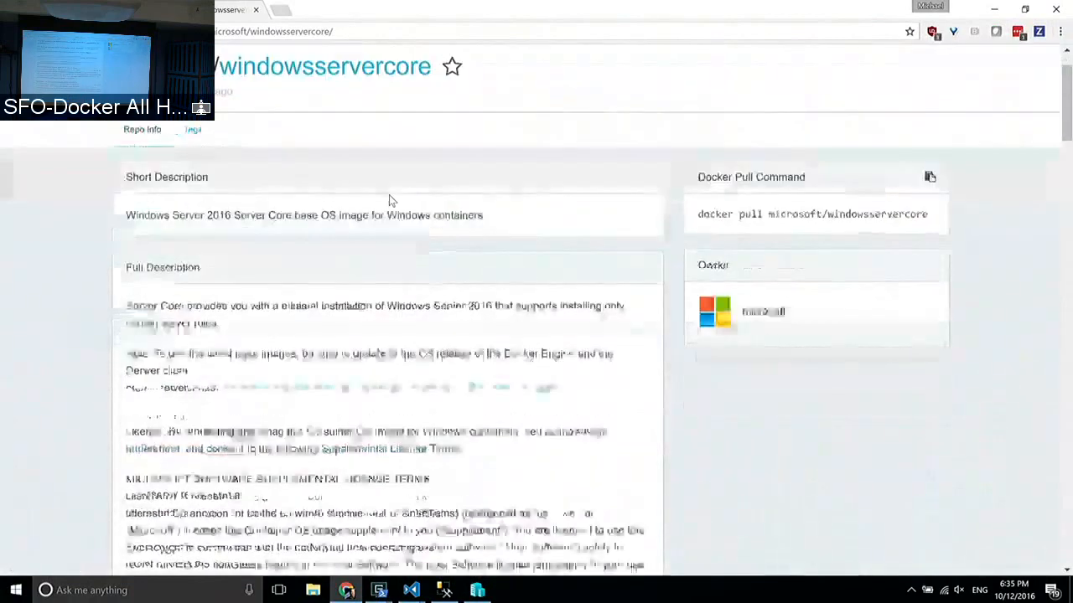
scroll(down, 3)
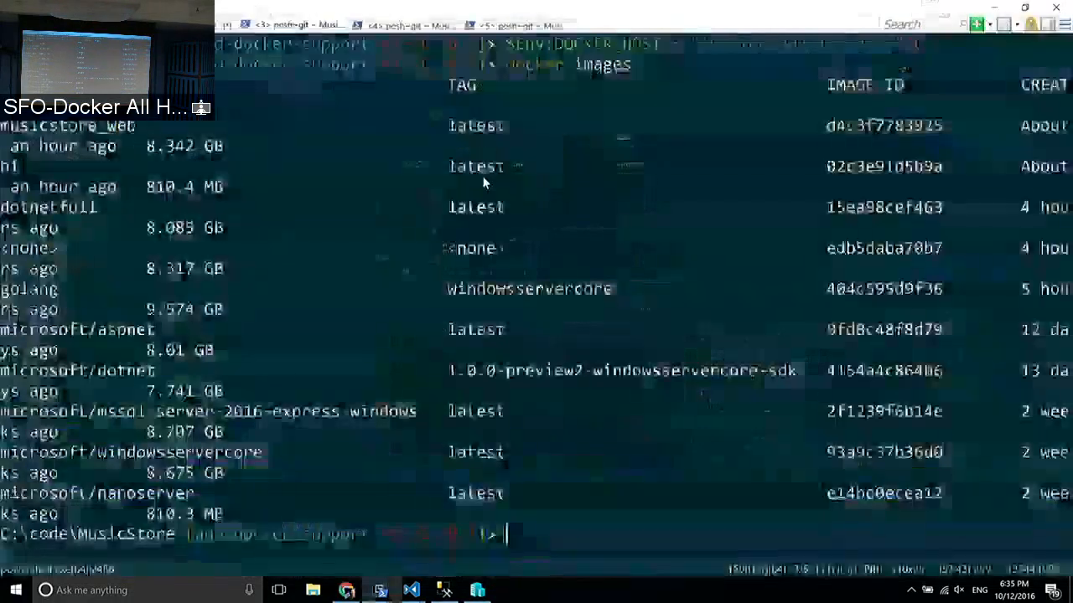
Step: Start an interactive container with docker run -ti microsoft/nanoserver powershell
text(docker)
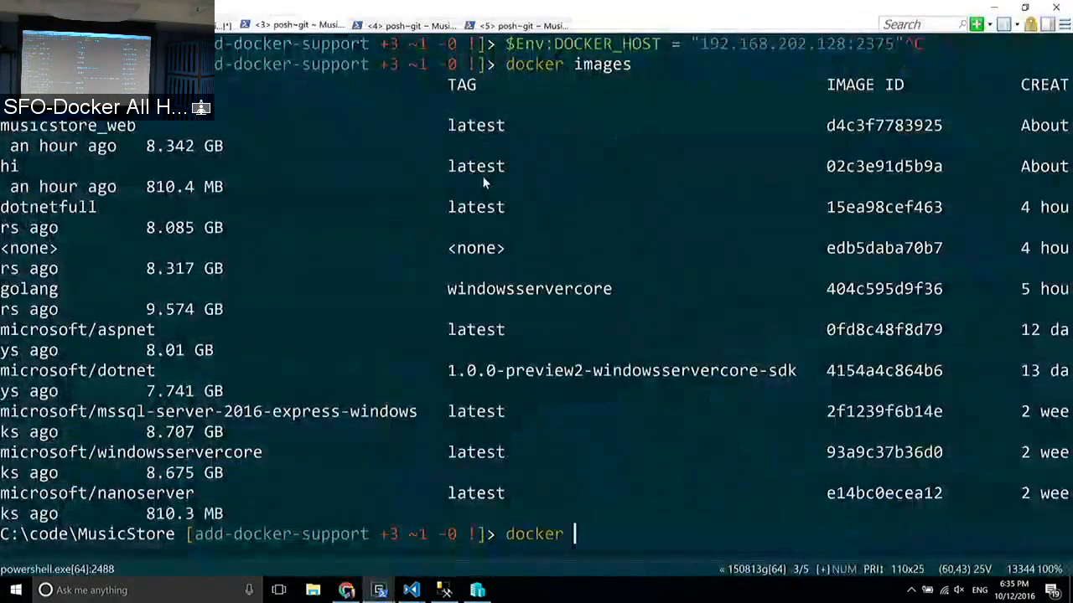
text(run -ti)
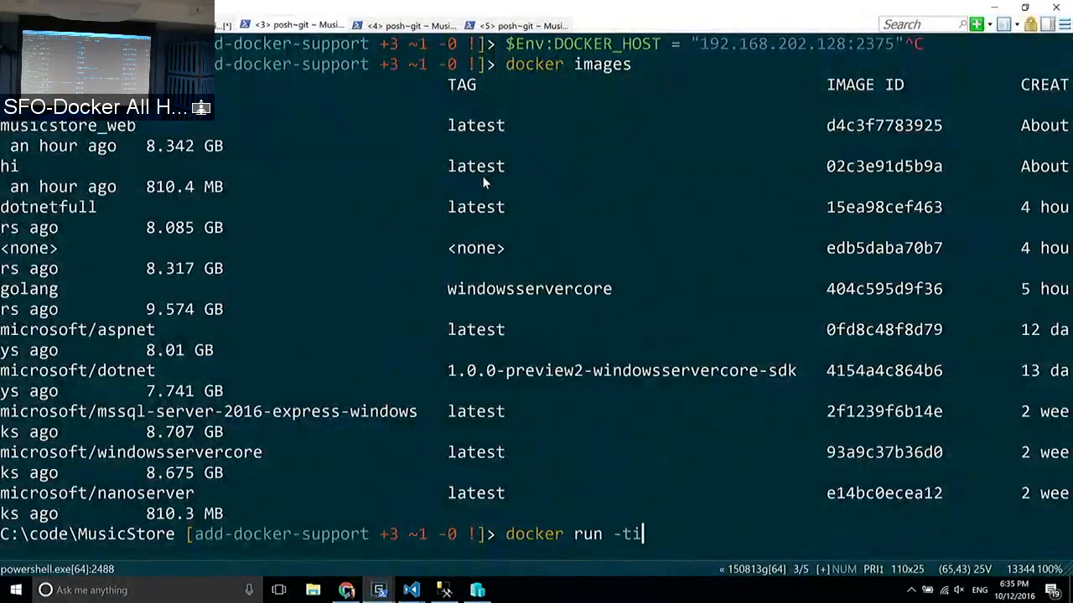
text(microsof)
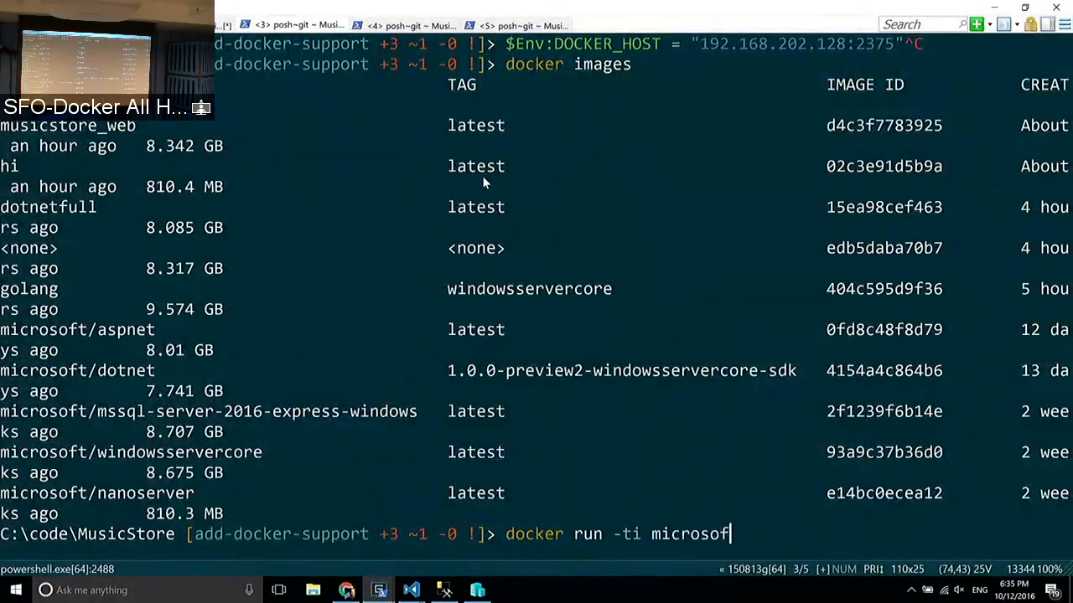
text(/nanoserver -)
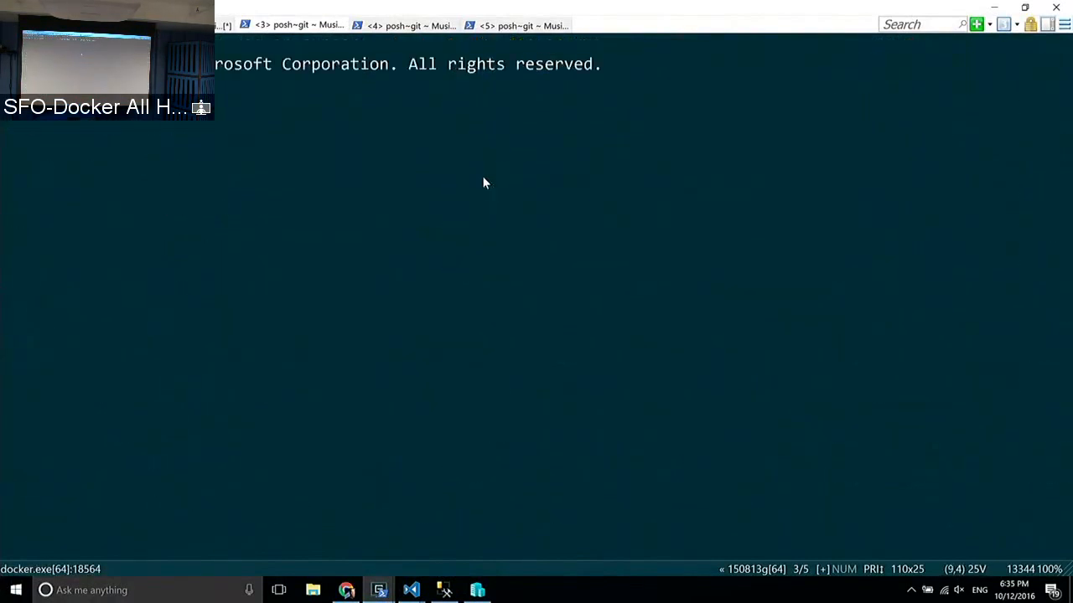
key(Return)
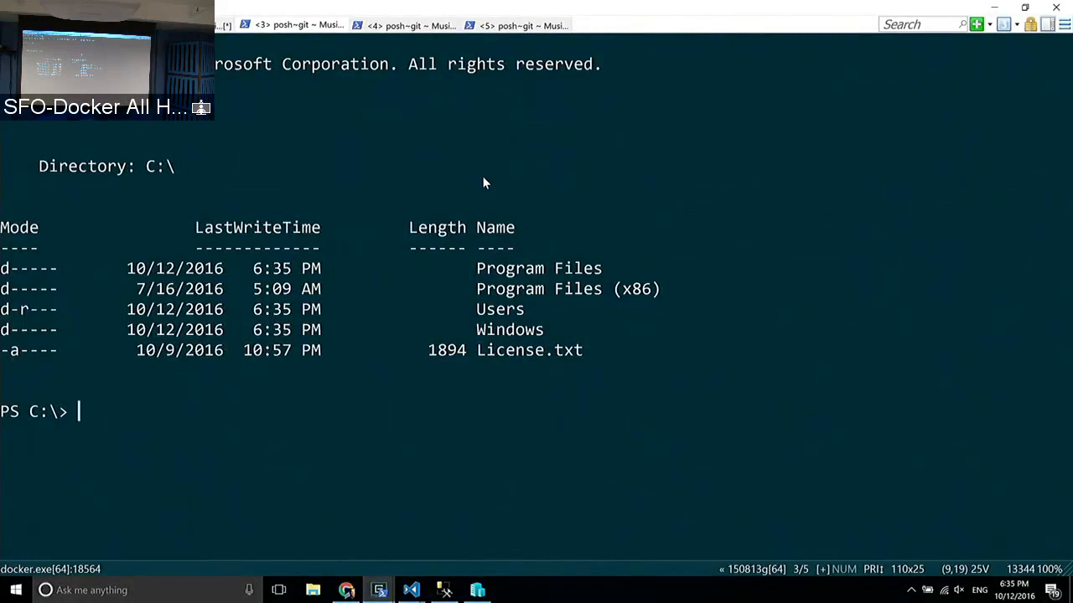
Step: Create a bar.txt file inside the nanoserver container with touch
text(touch)
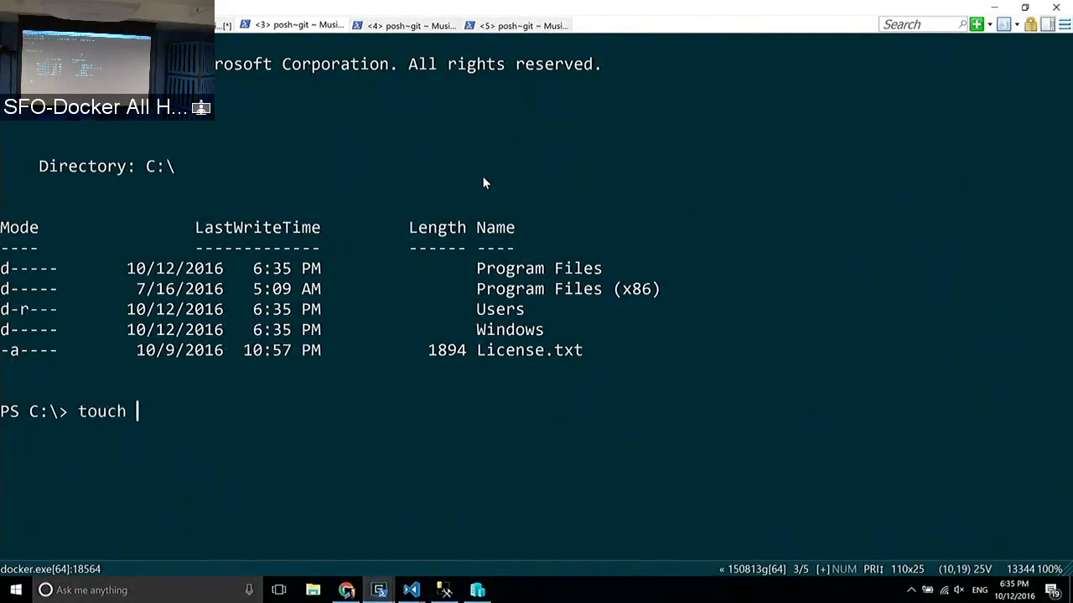
text("bar" > foo.)
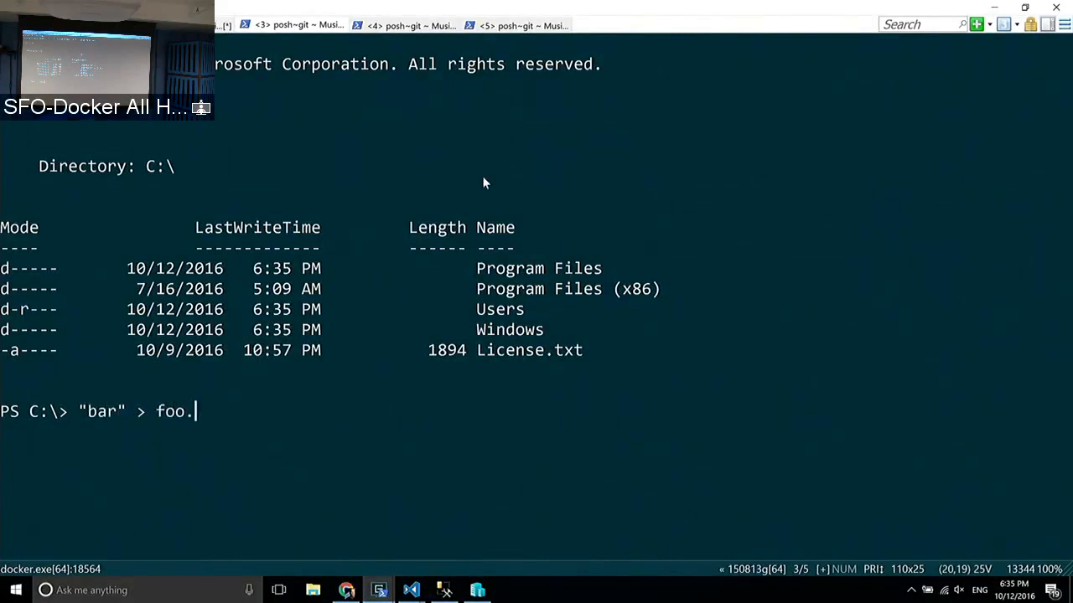
text(txt)
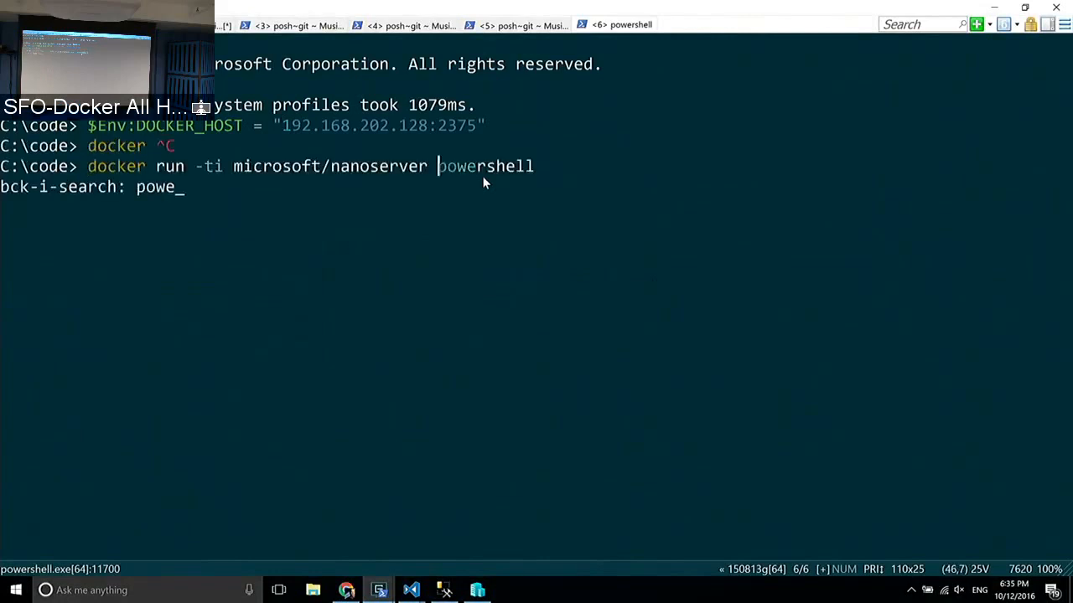
Step: Run the recalled nanoserver container command, then exit the container shell
key(Return)
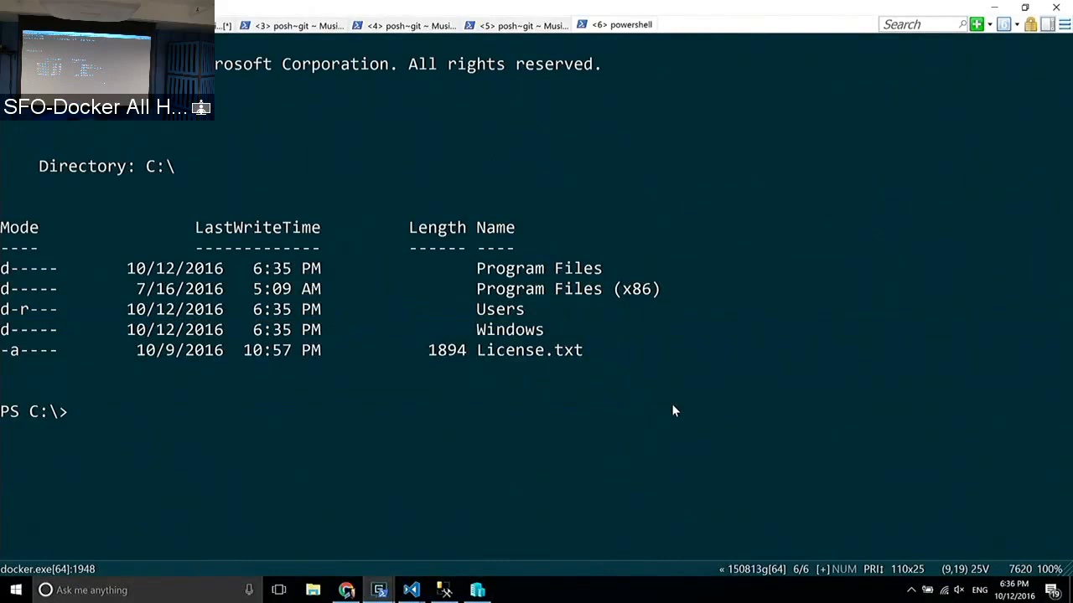
text(e)
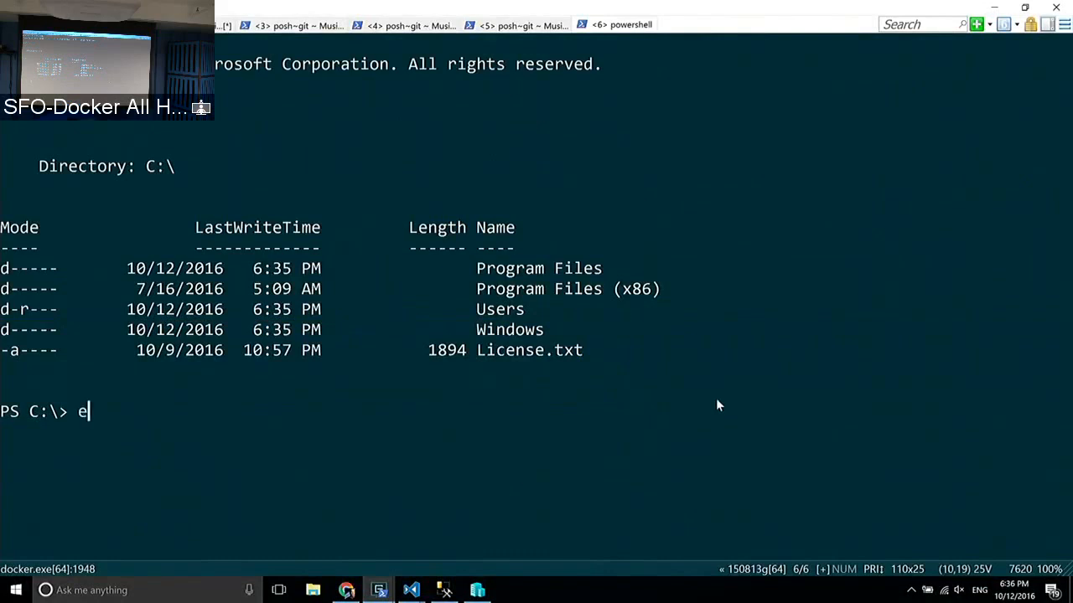
key(Return)
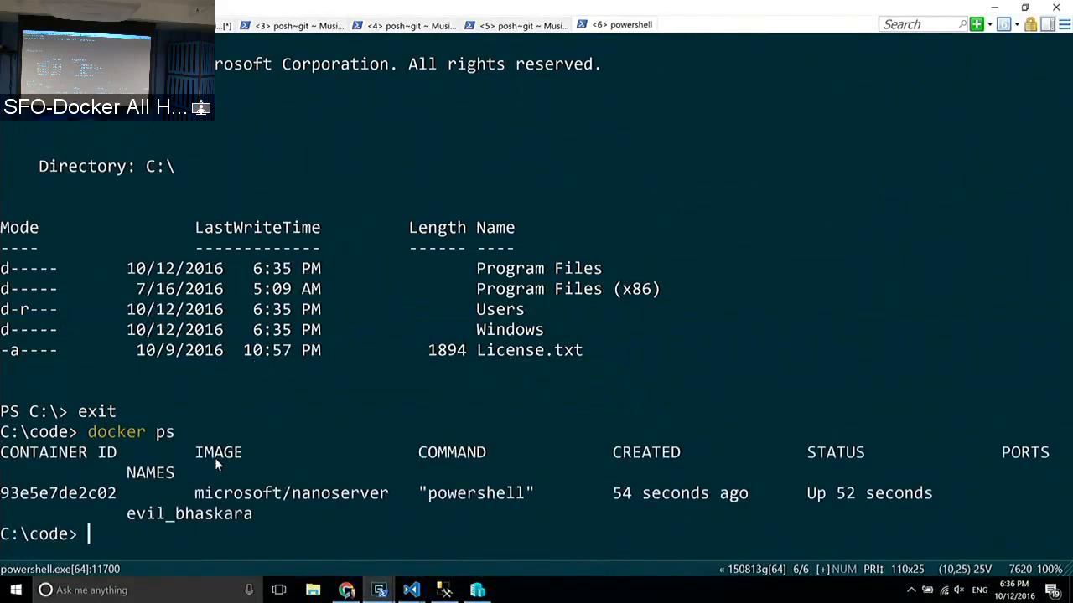
Step: Run docker ps to list the currently running containers
click(519, 25)
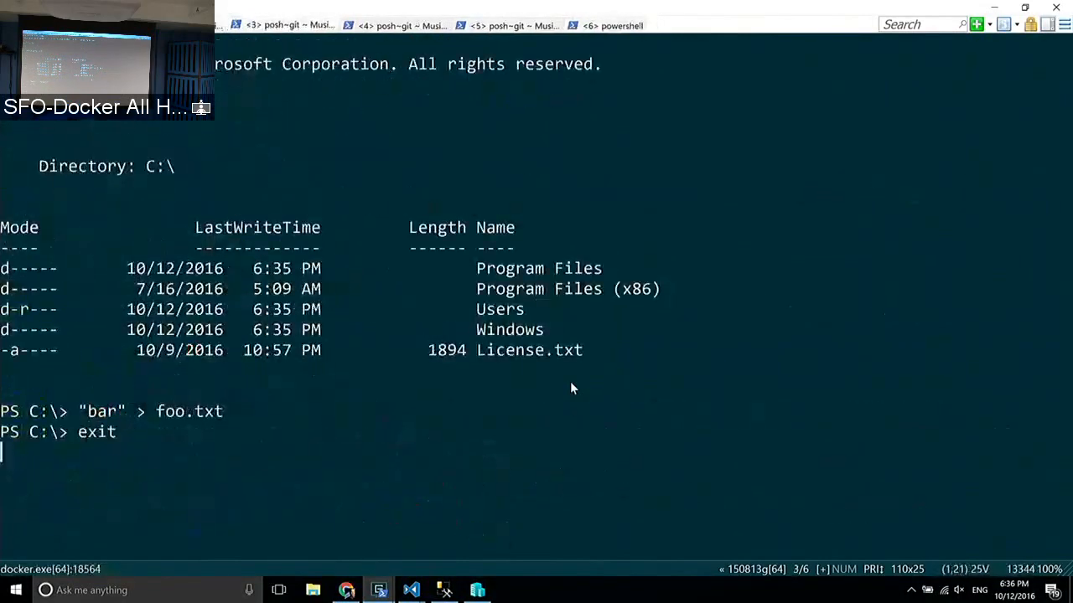
text(docker-support +3 ~1 -0 !]> docke)
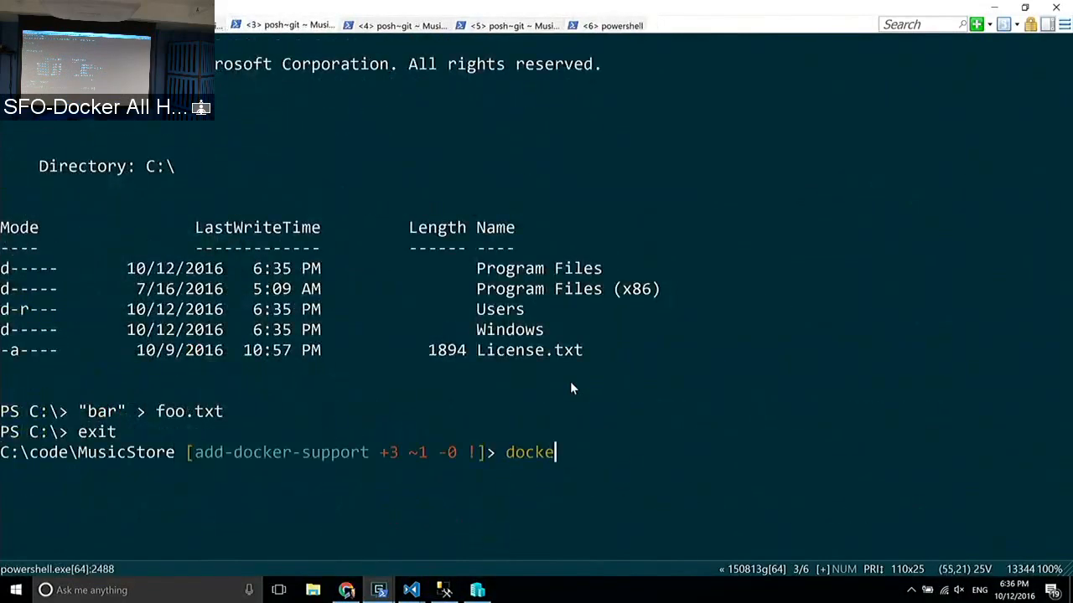
key(Return)
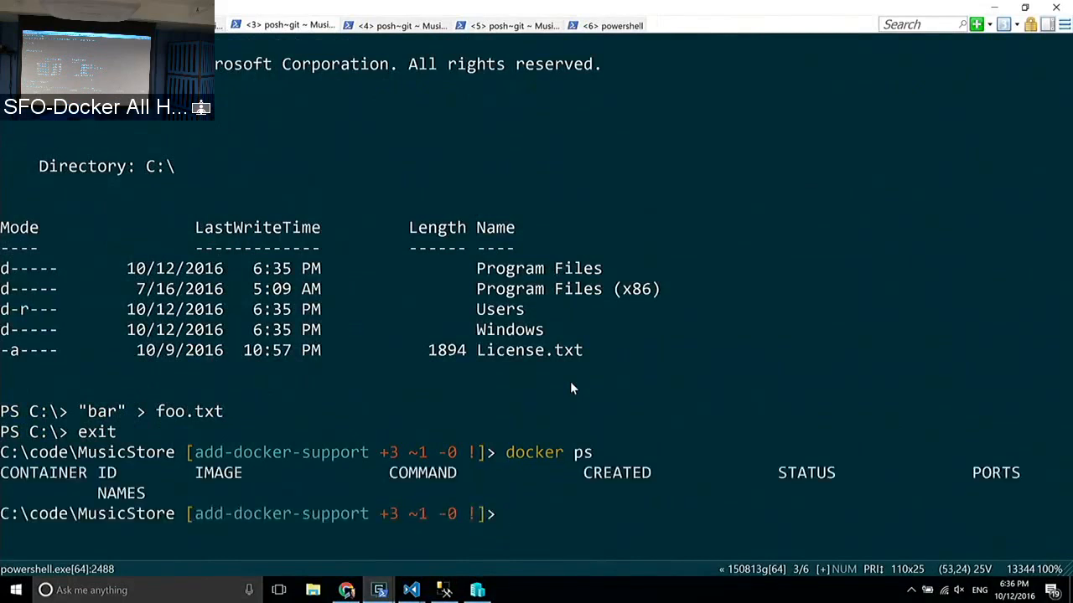
mouse_move(650, 94)
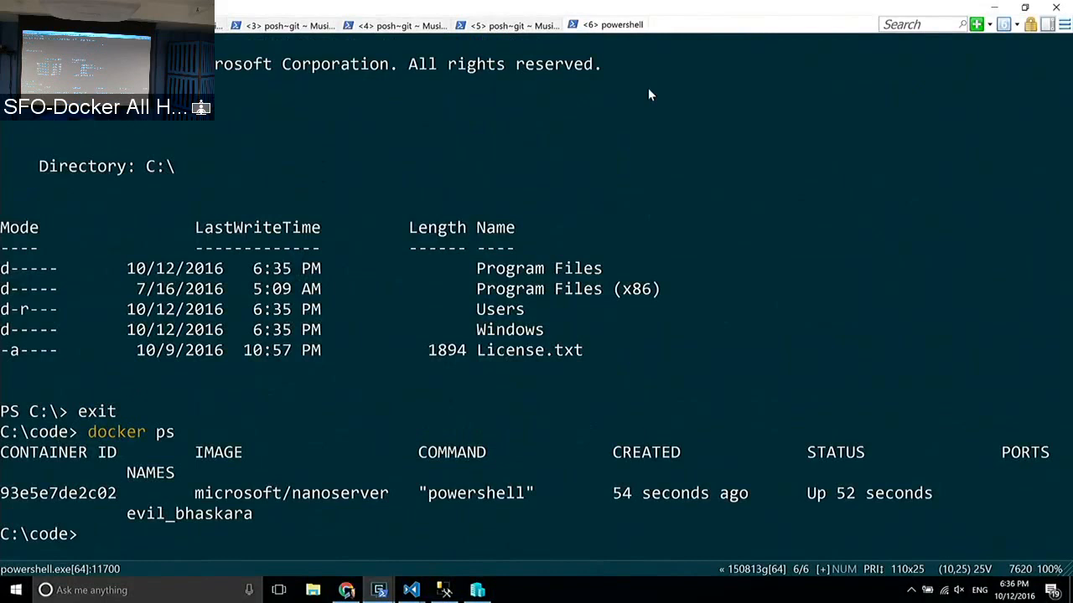
Step: Change into meetup, build the Dockerfile as image hi and run it to print Hello World!
text(cd .\meetup\)
text(ls)
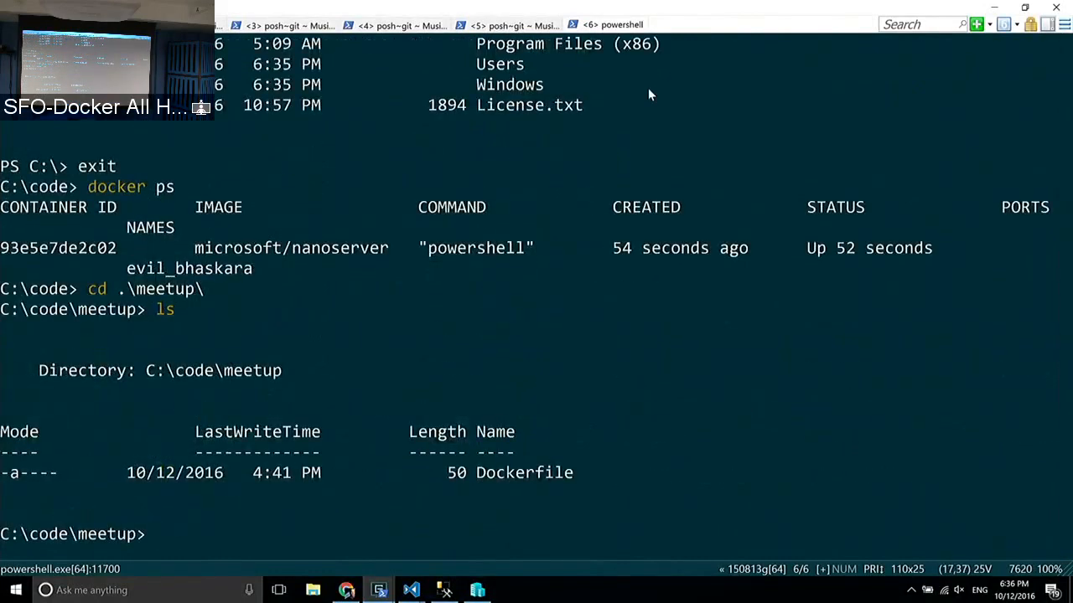
text(c)
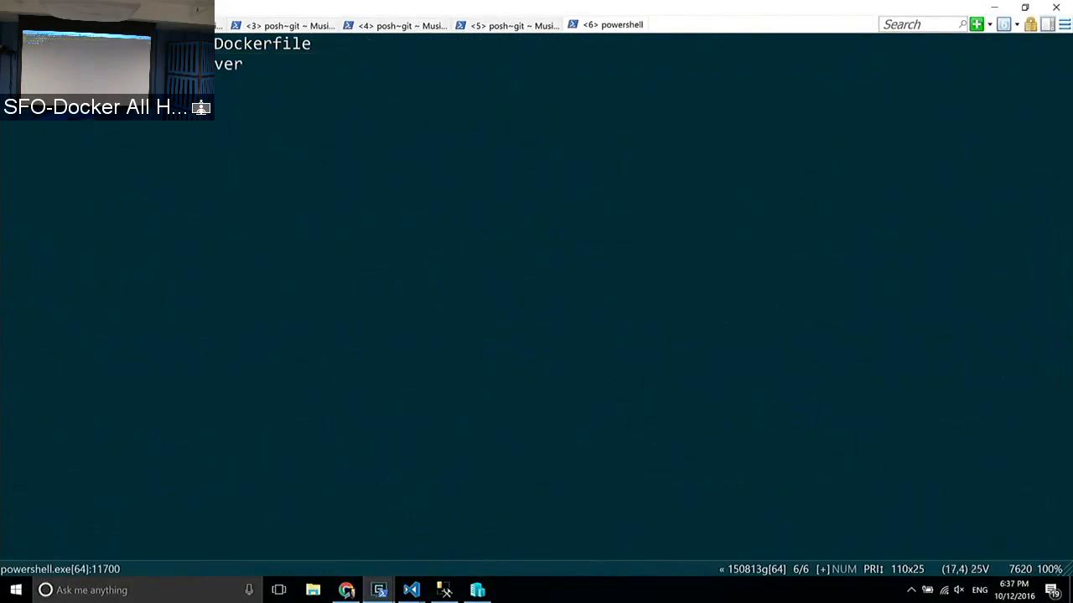
text(build -t hi .)
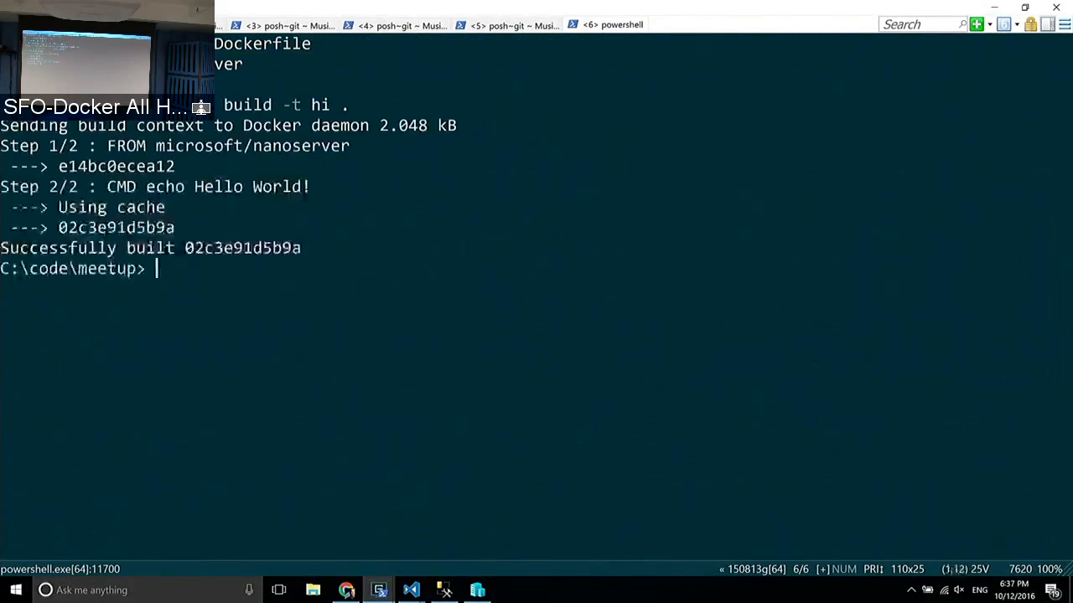
text(docker run hi)
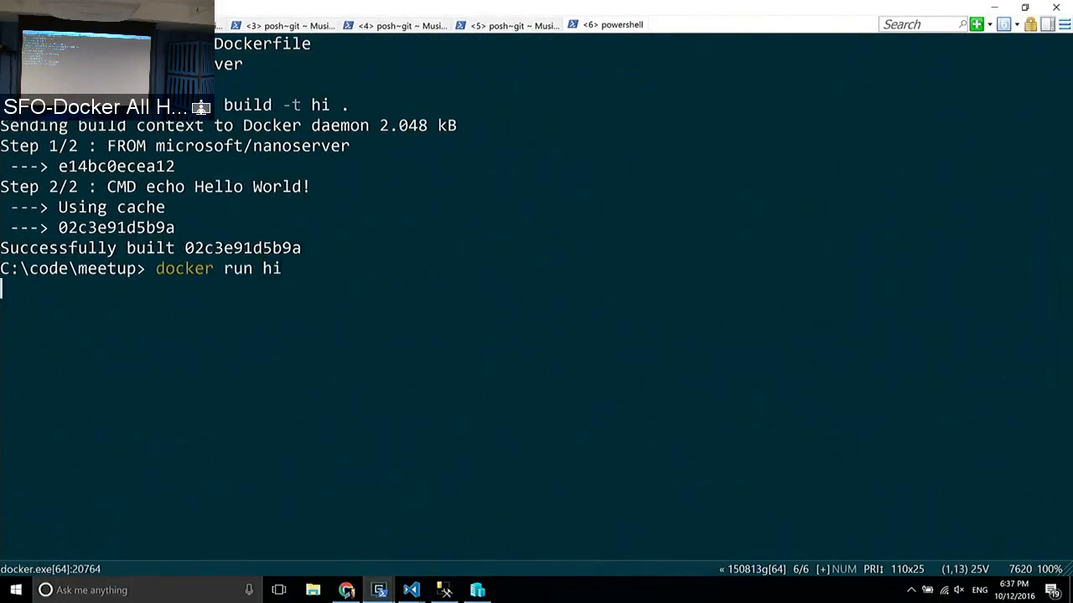
key(Return)
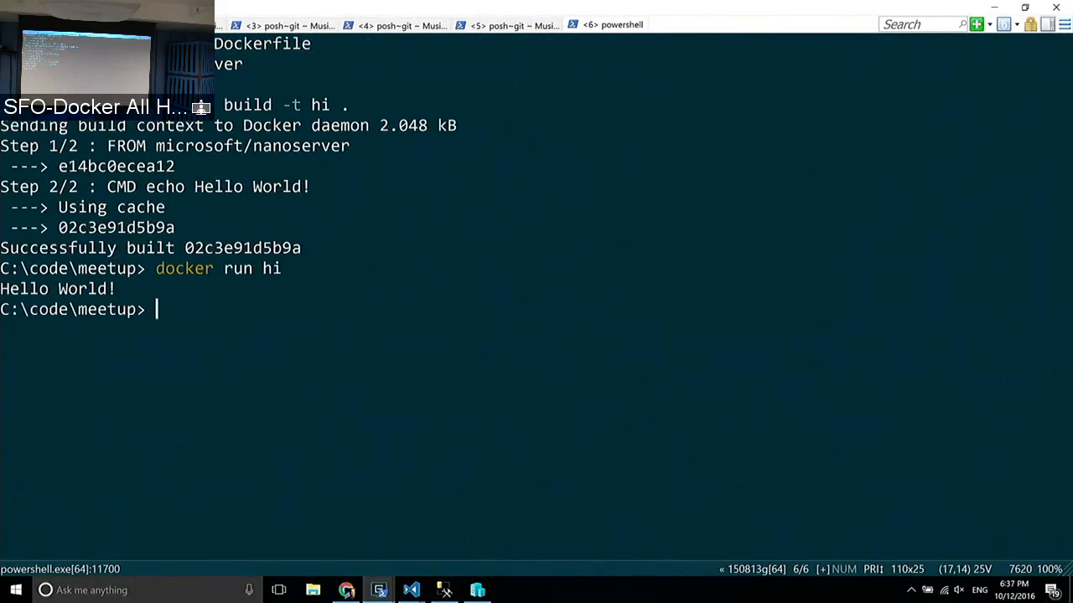
Step: List local Docker images, now including hi
text(docker h)
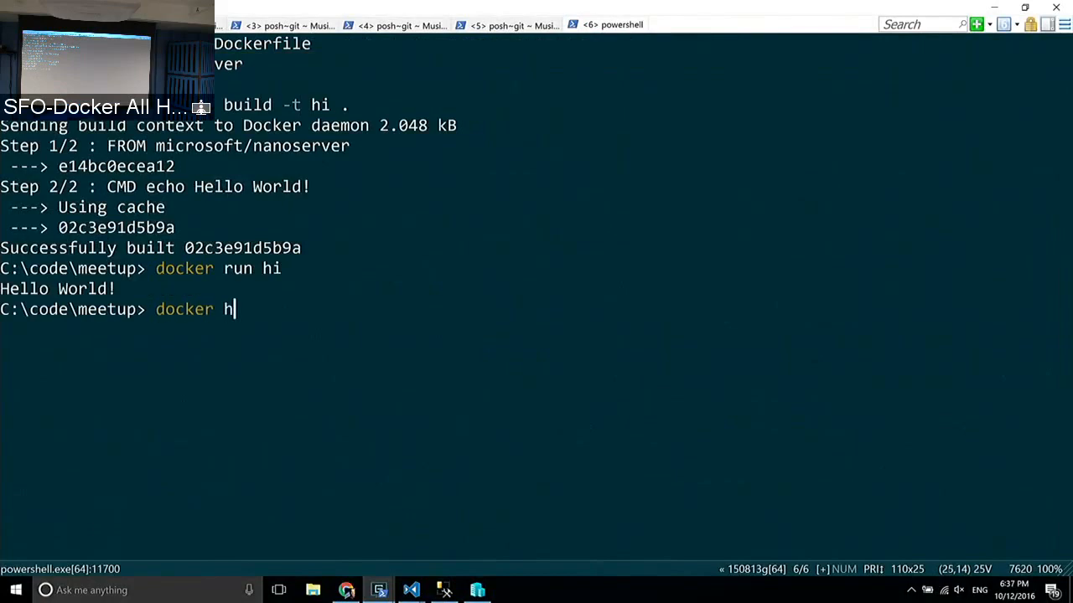
text(images)
key(Return)
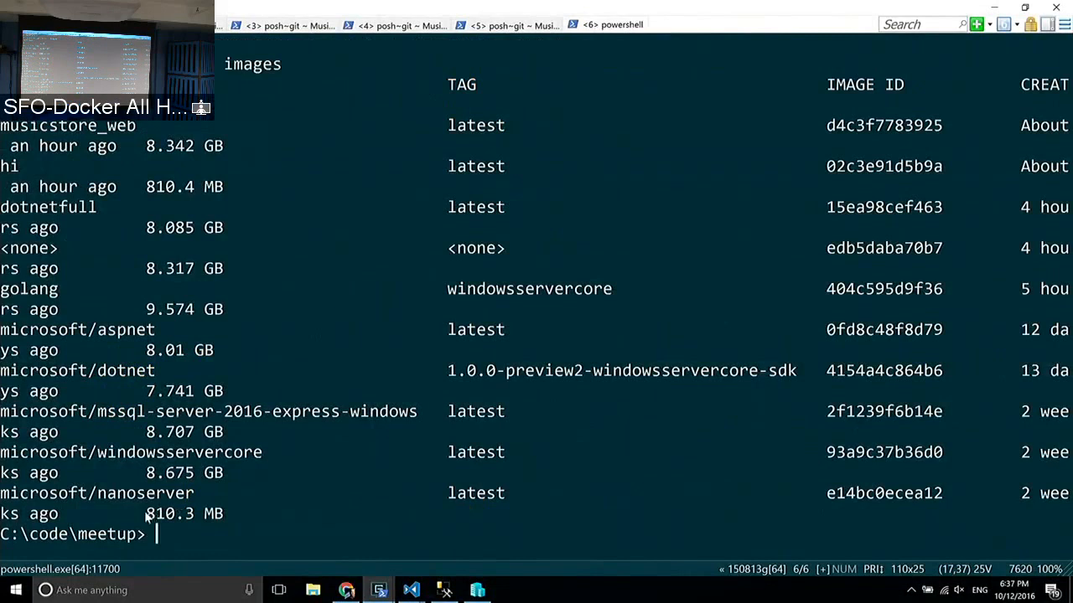
mouse_move(232, 513)
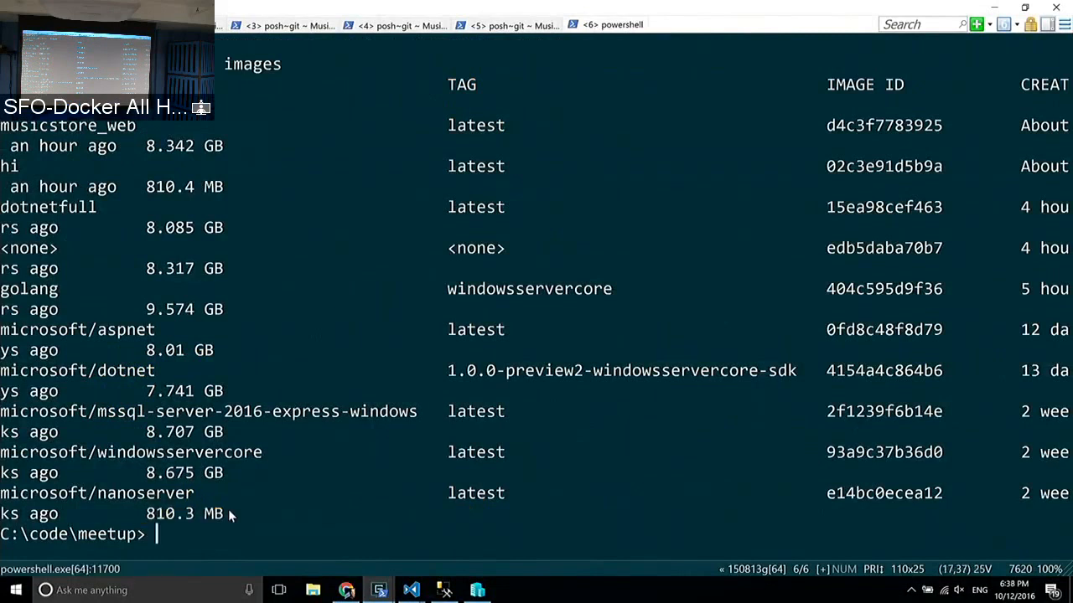
Step: Start an interactive nanoserver PowerShell container with docker run -ti
text(docker run -ti microsoft/nanoserver powershell)
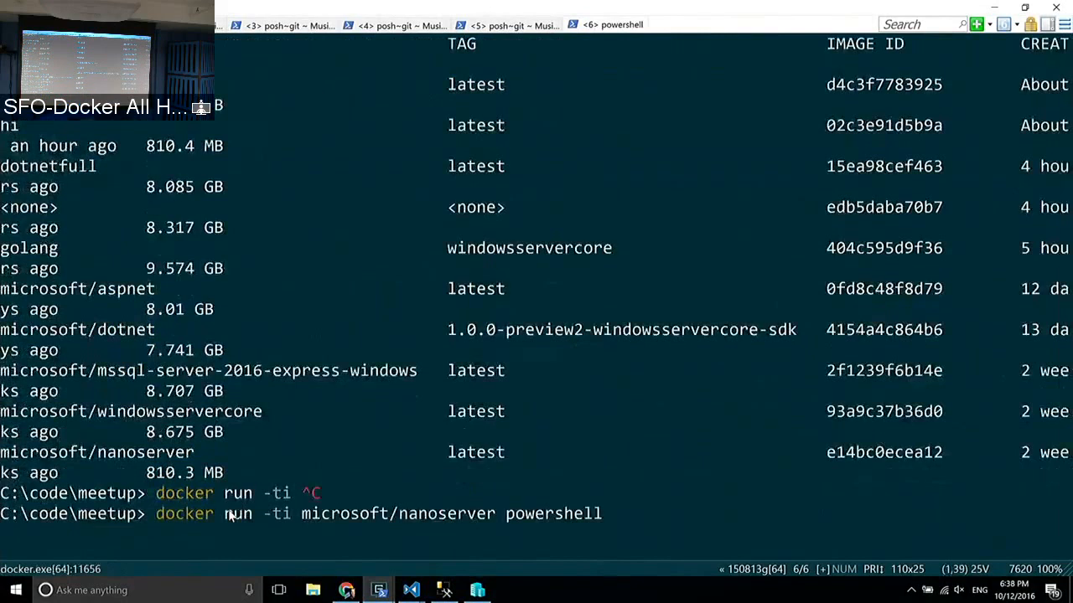
key(Return)
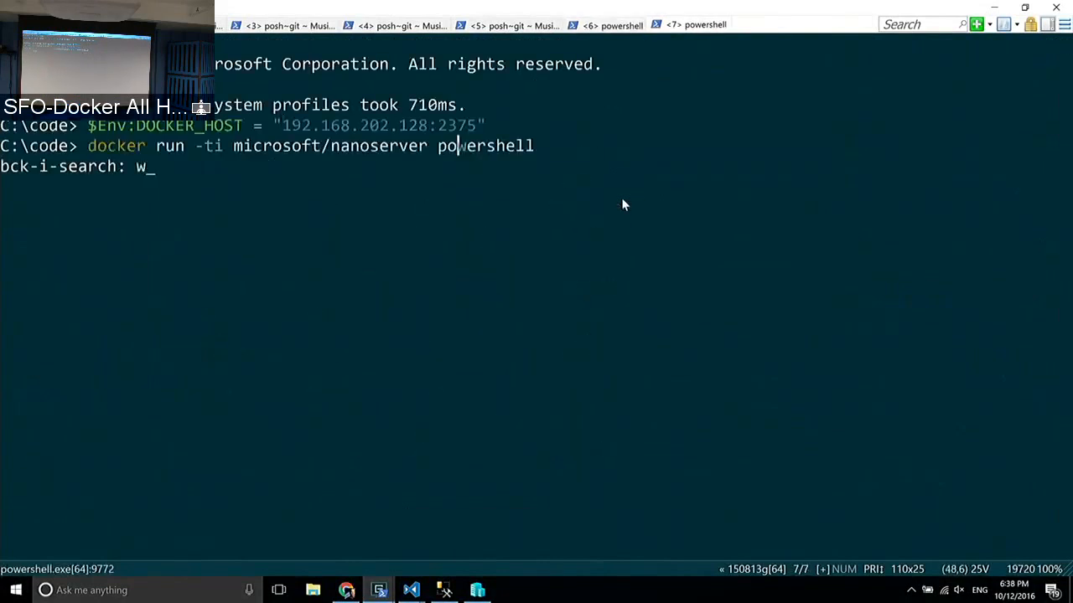
Step: Run docker run -ti microsoft/windowsservercore powershell and list processes with Get-Process inside it
text(indowsse)
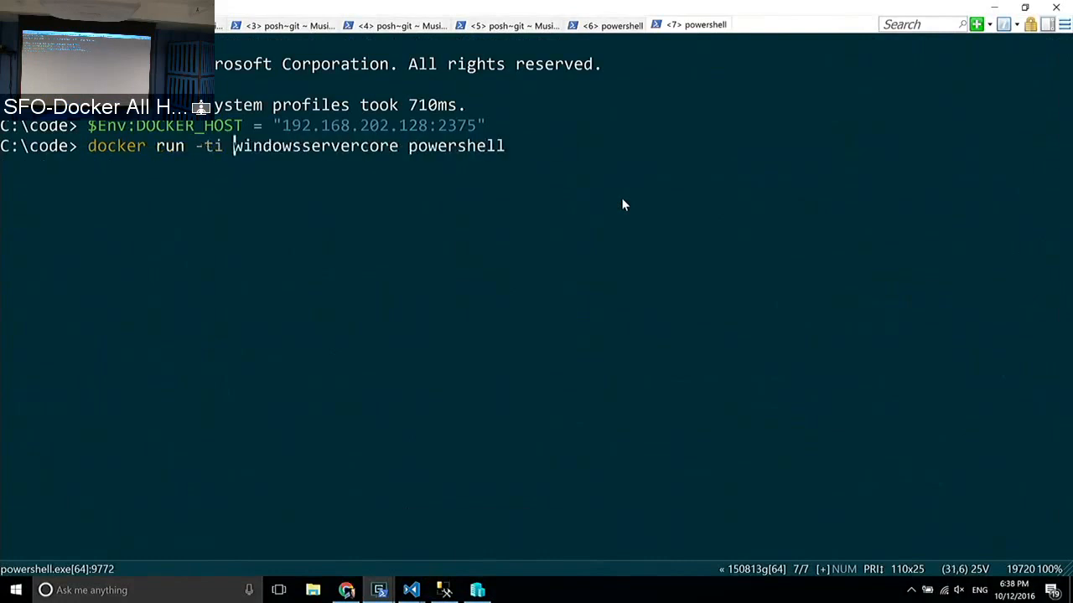
text(microsoft/)
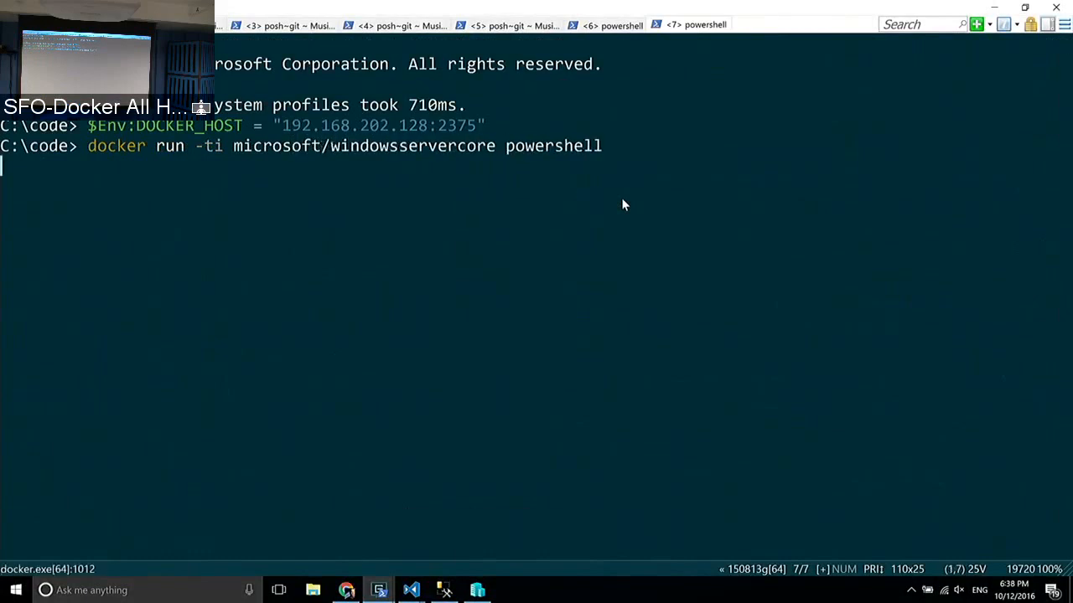
key(Return)
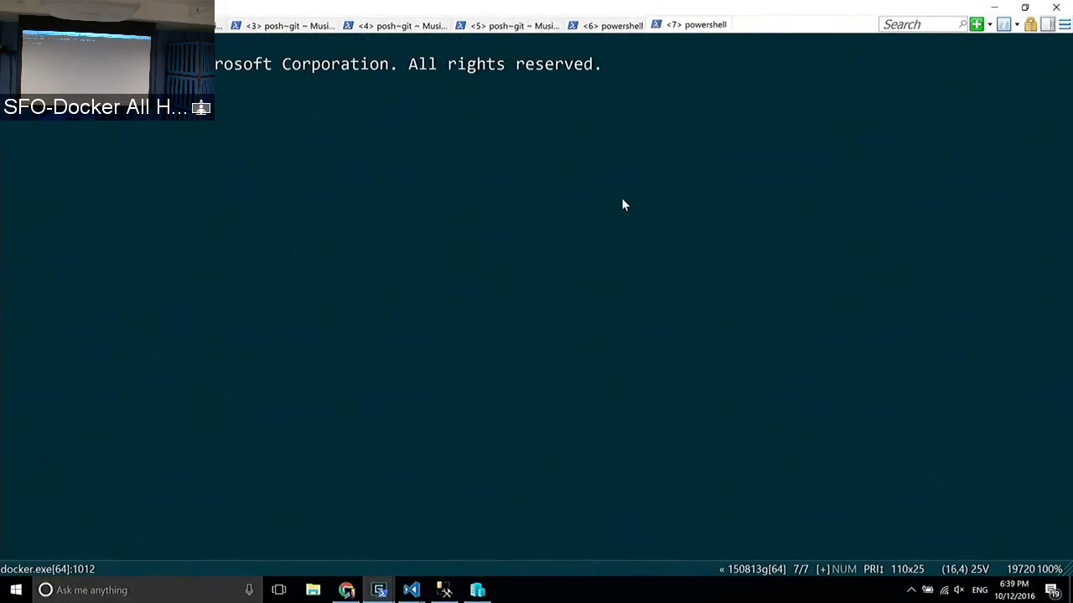
key(Return)
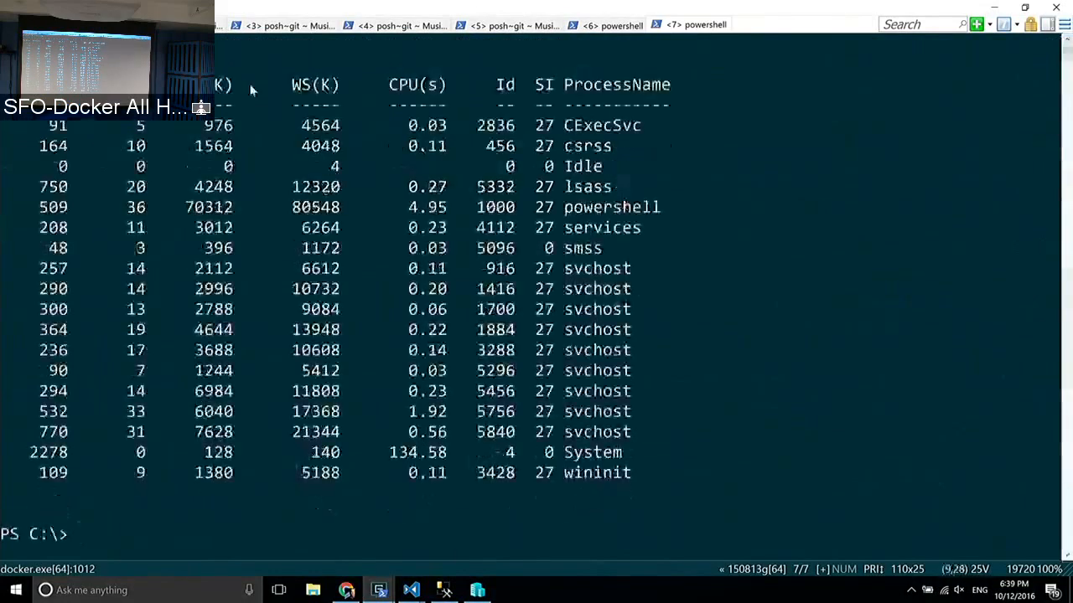
mouse_move(365, 340)
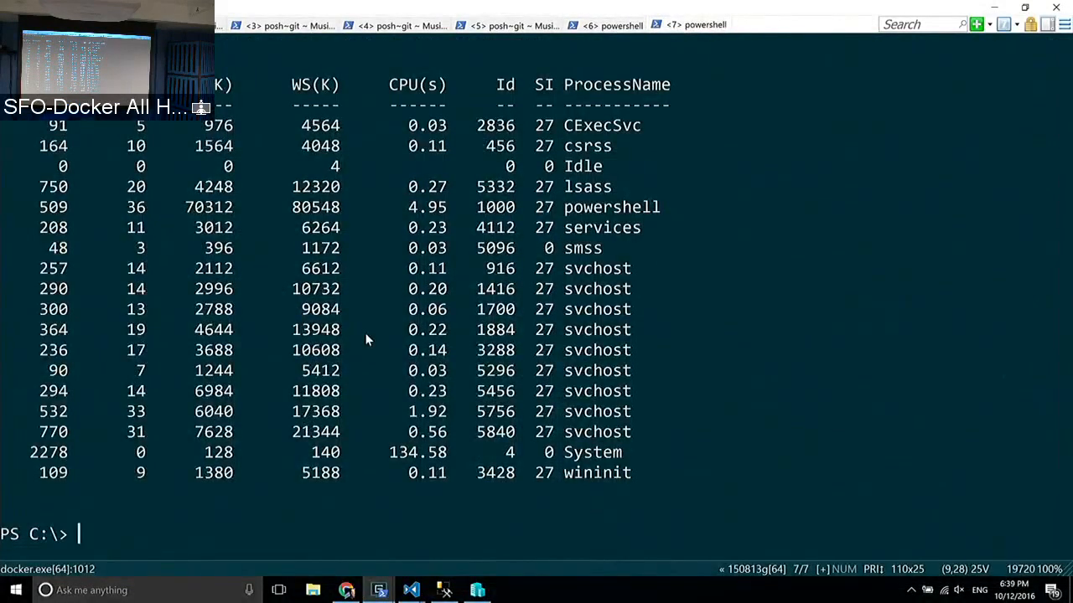
Step: Count windows\system32 items with Get-ChildItem | Measure-Object, getting 1946, and select the result
text(G)
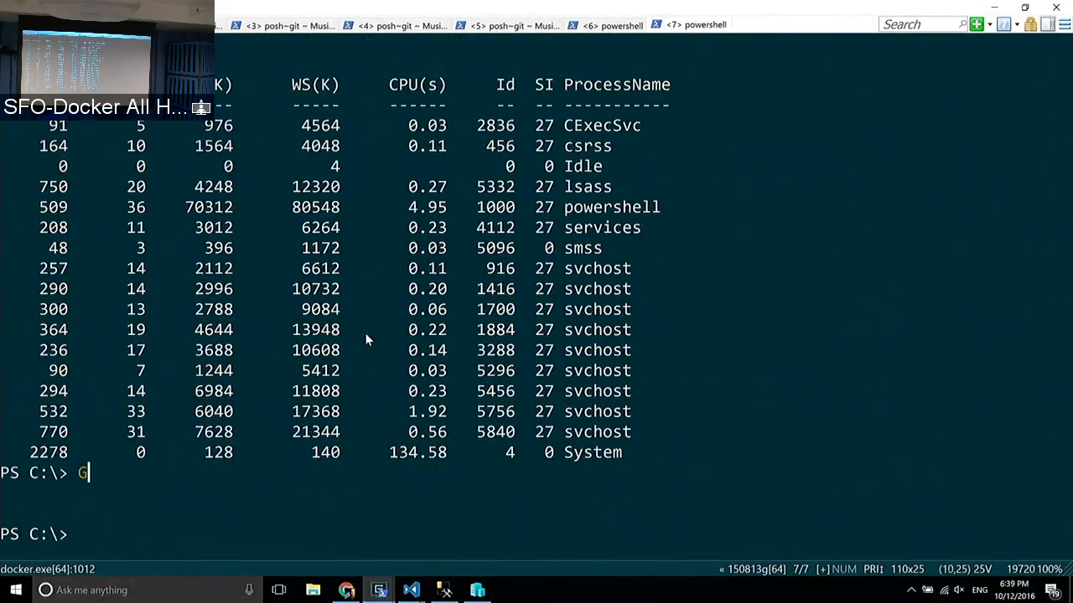
text(et-ChildItem)
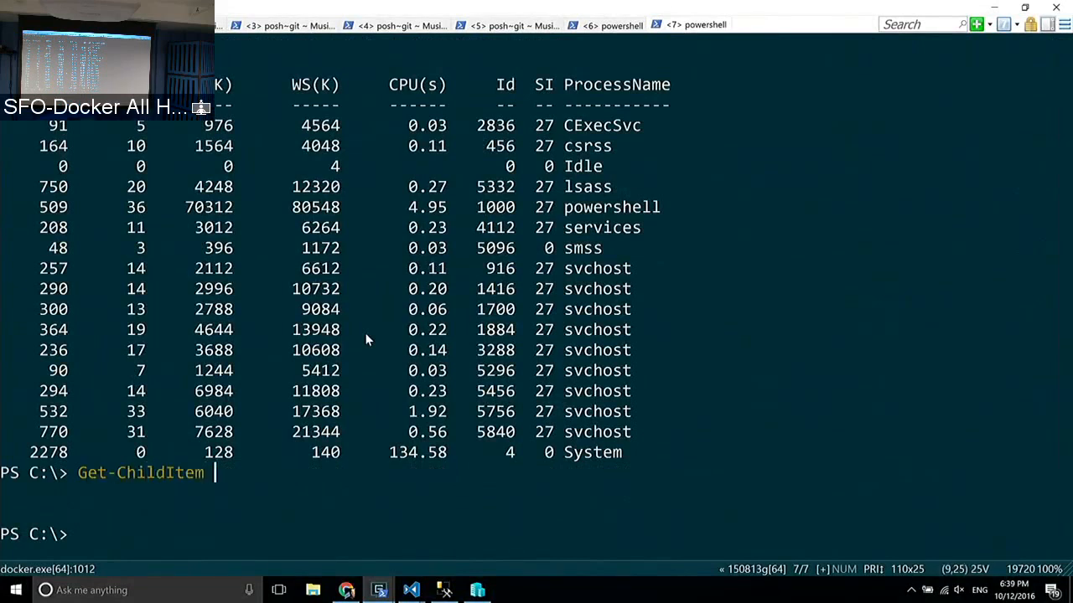
text(wind)
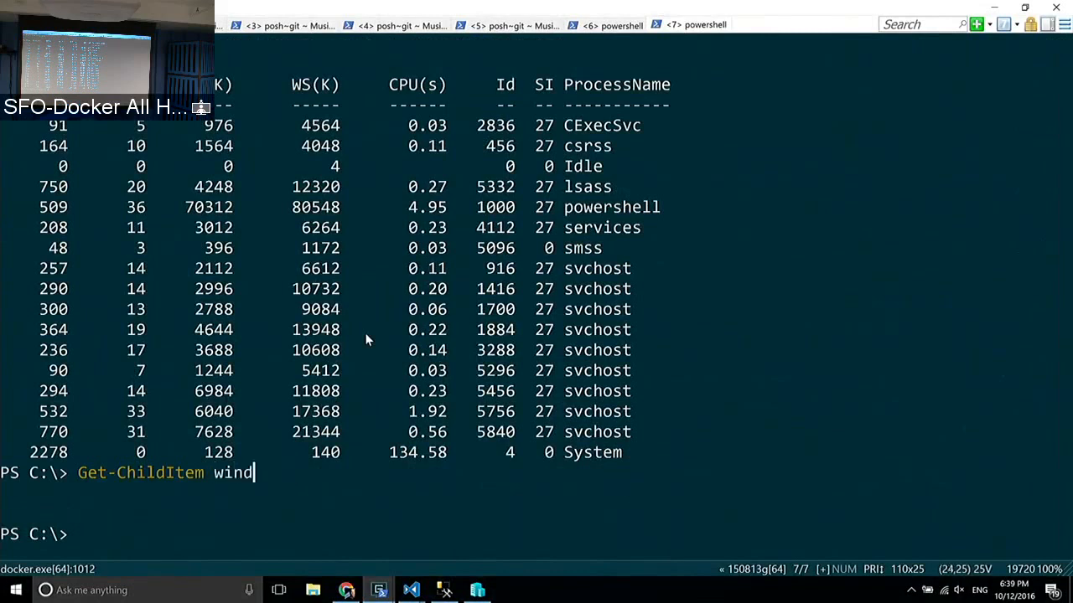
text(ows\system2)
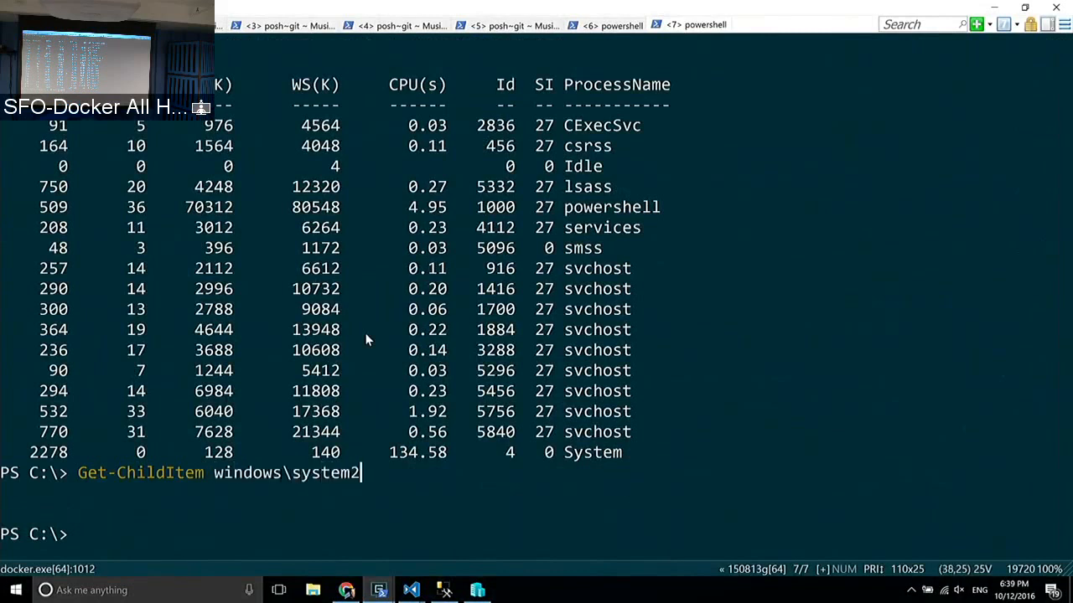
text(2\)
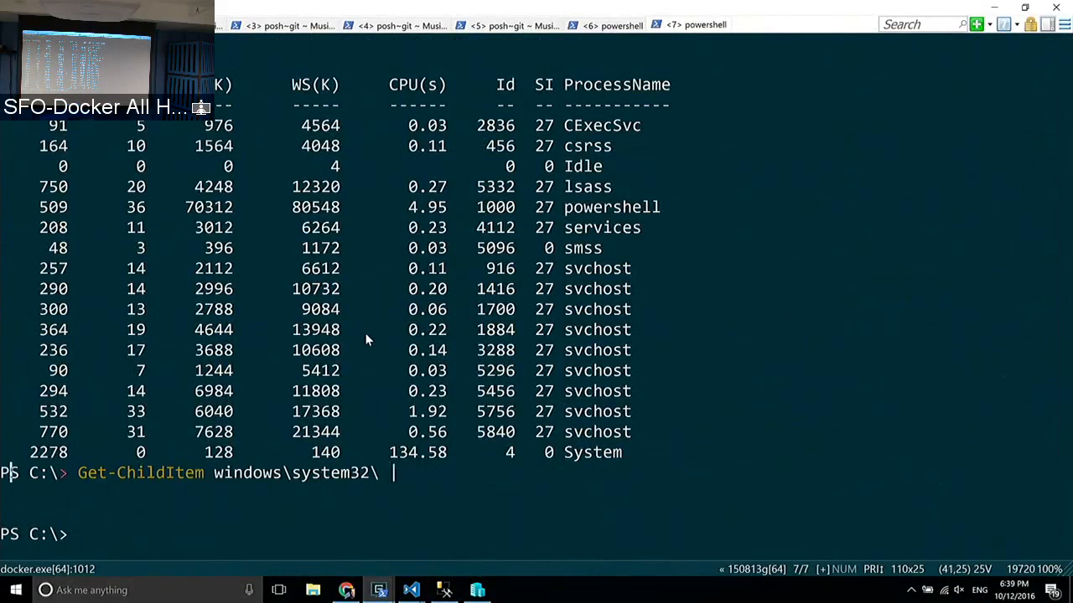
text(Measu)
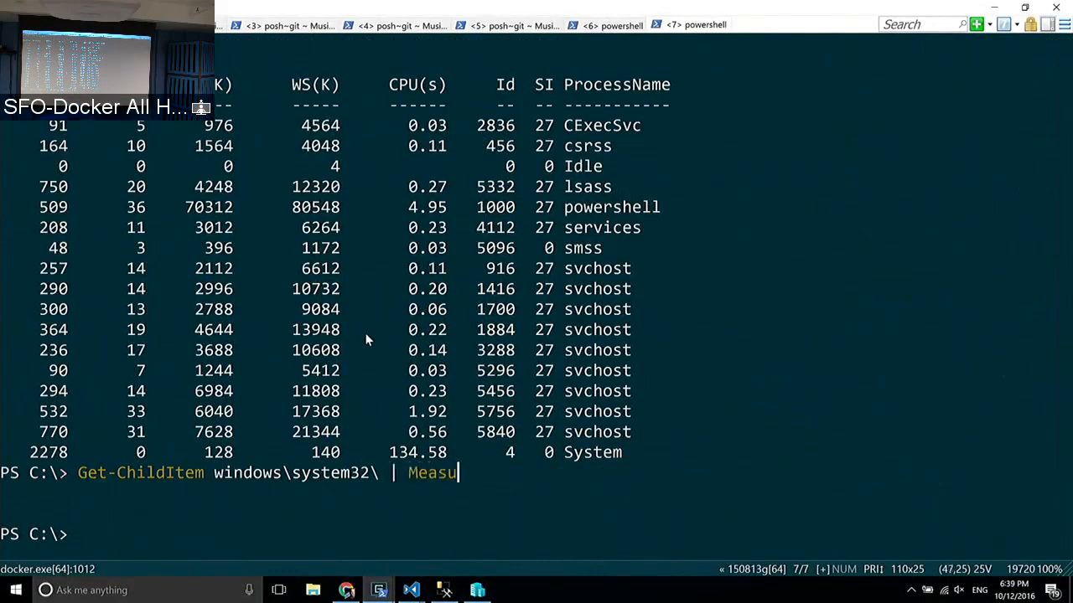
text(re-Object)
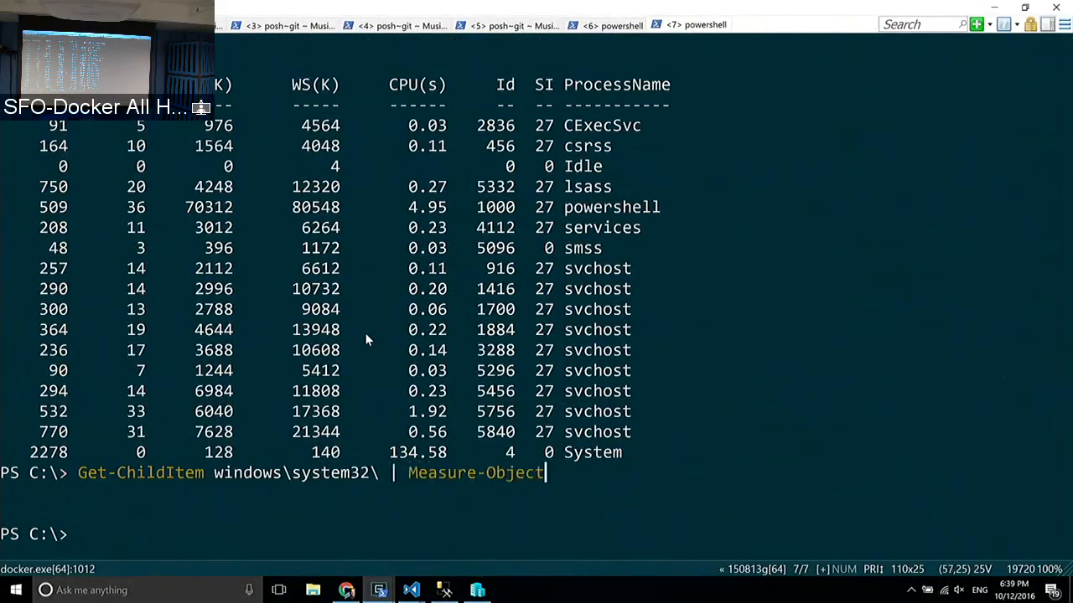
key(Return)
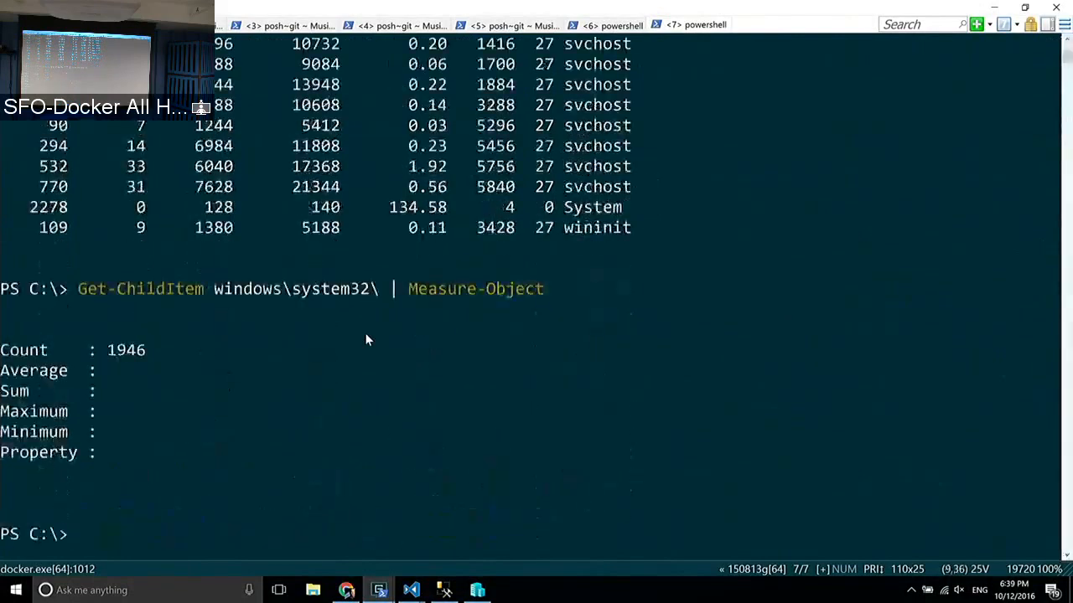
mouse_move(139, 369)
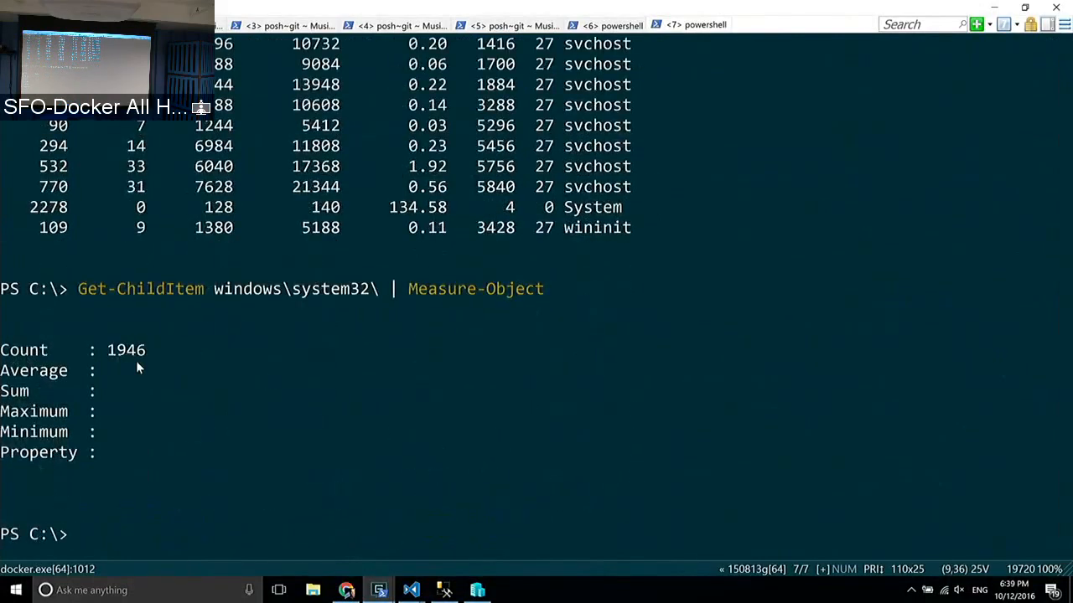
mouse_move(328, 335)
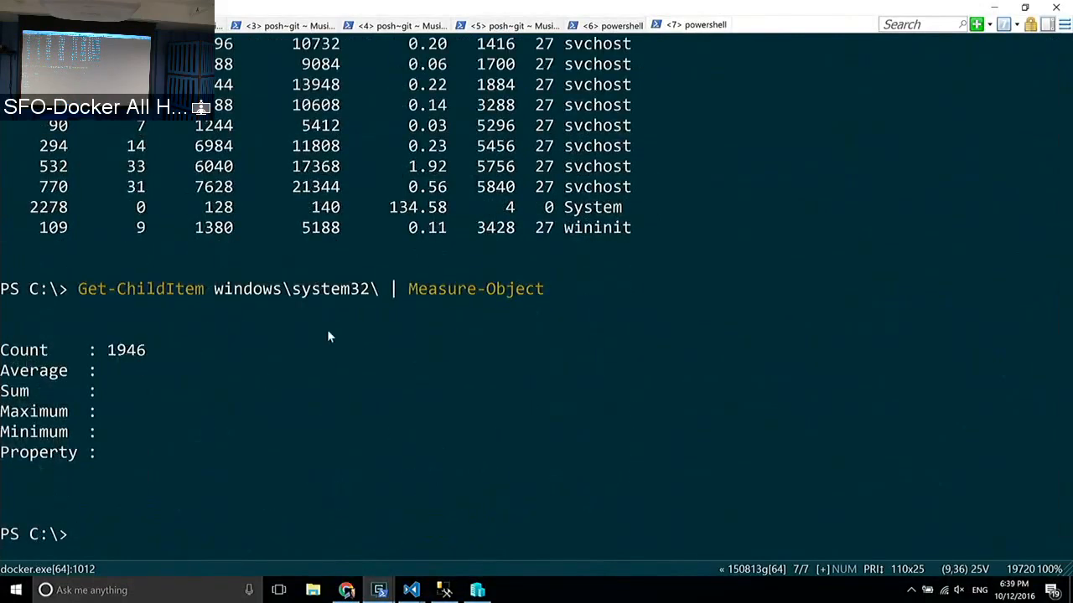
mouse_move(47, 317)
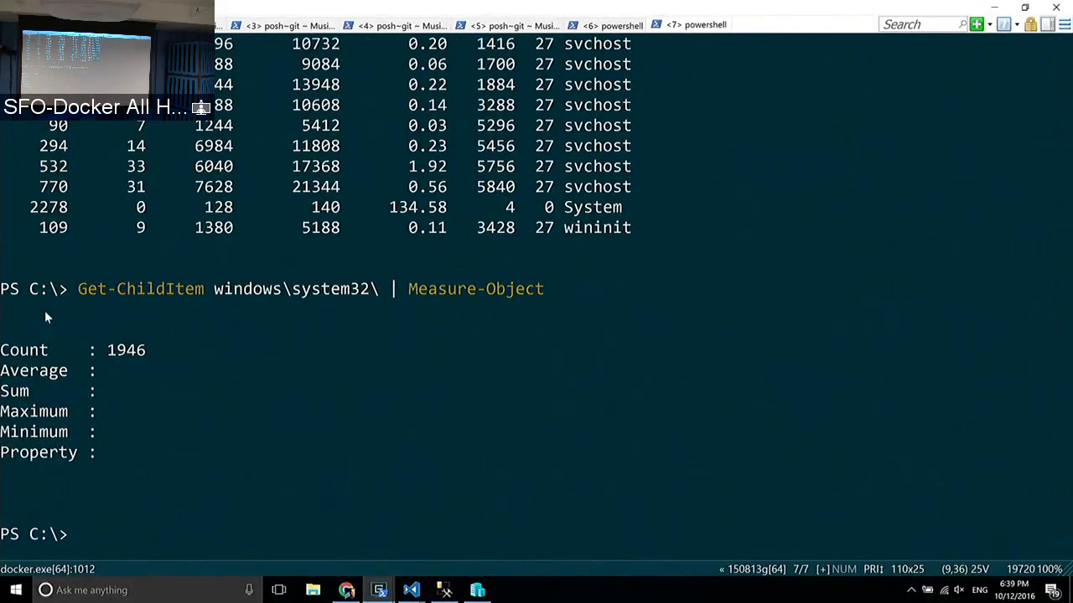
drag(3, 350, 164, 370)
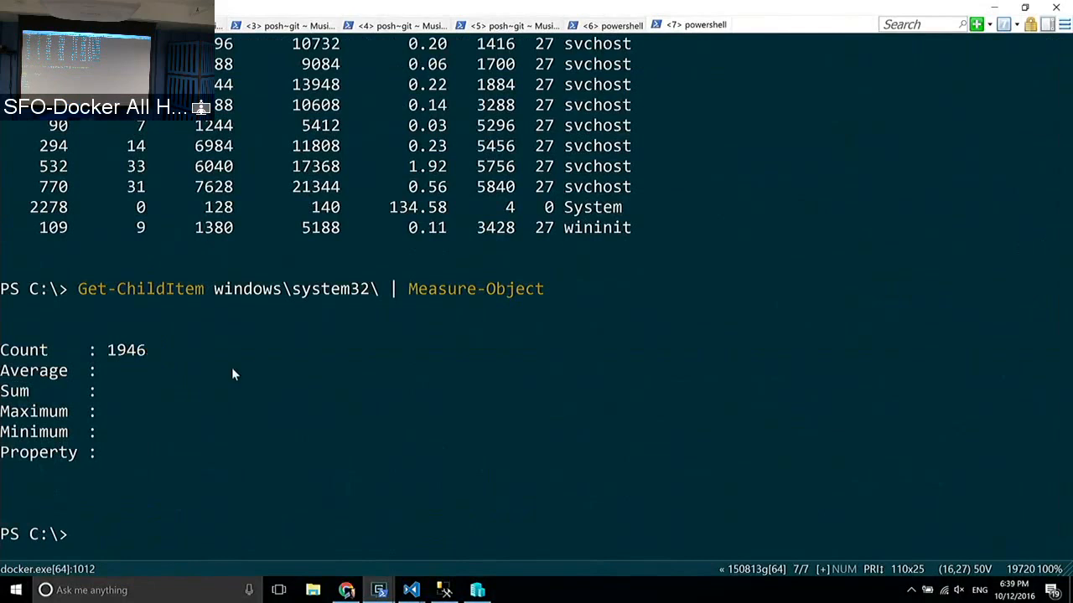
mouse_move(355, 383)
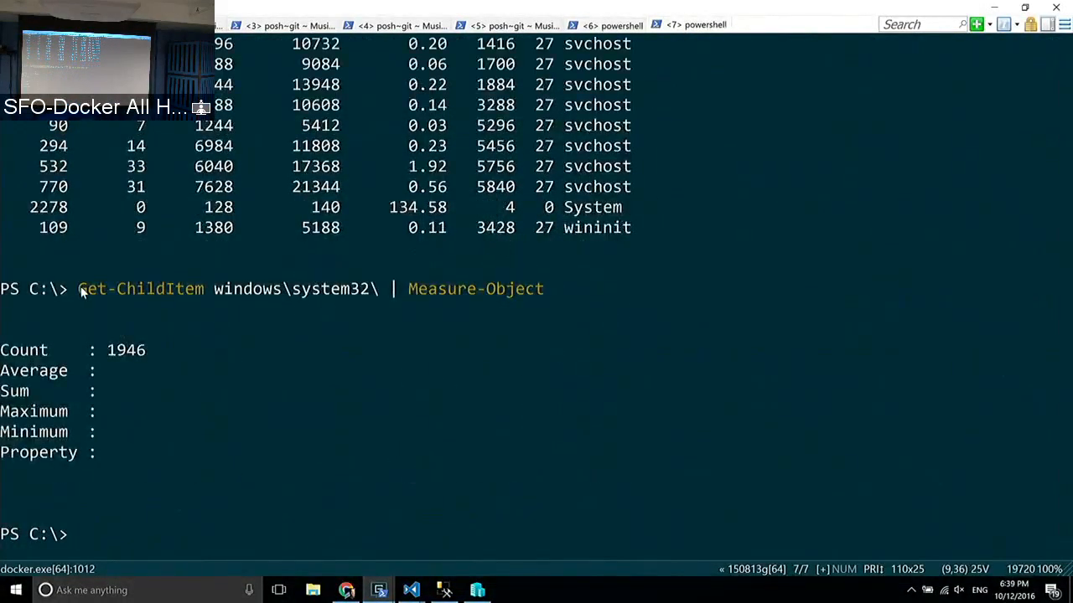
mouse_move(544, 292)
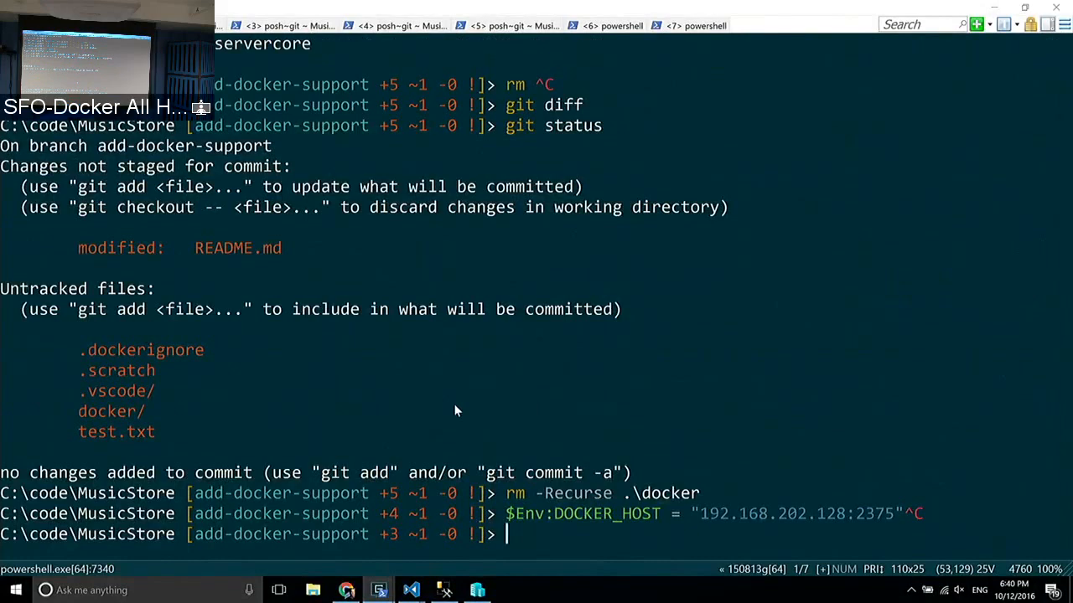
Step: Switch to VS Code showing Startup.cs from the MusicStore project
key(alt+tab)
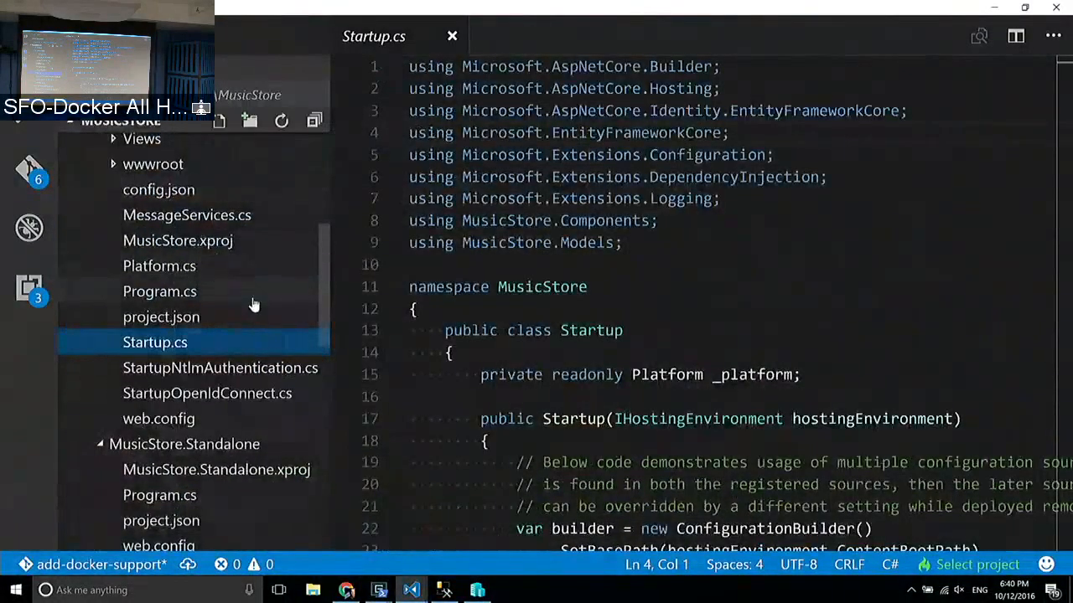
mouse_move(248, 221)
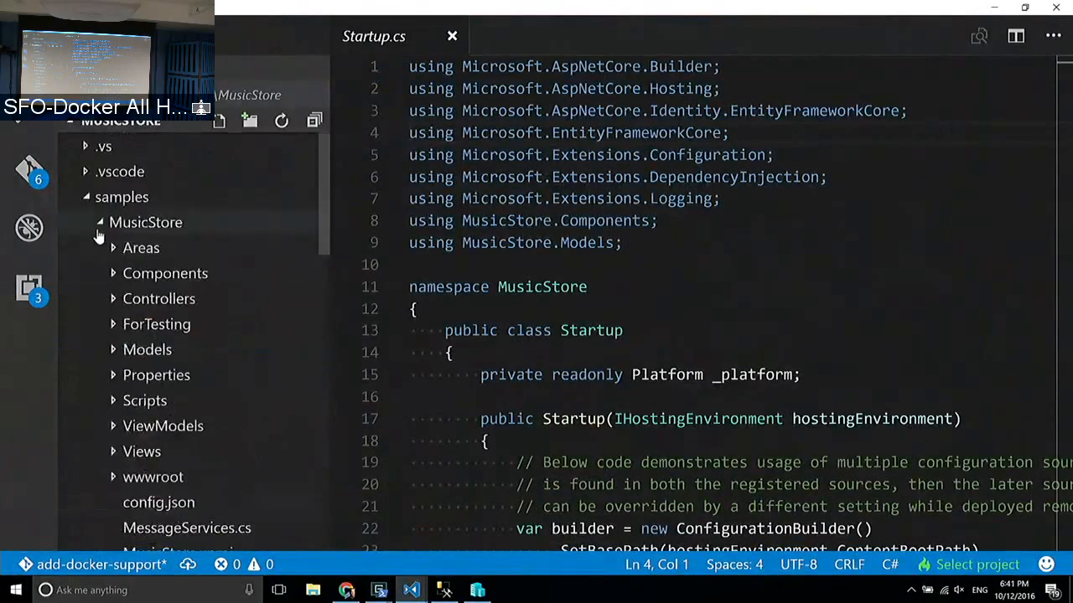
Step: Scroll the Explorer sidebar down to the repository root files
click(146, 222)
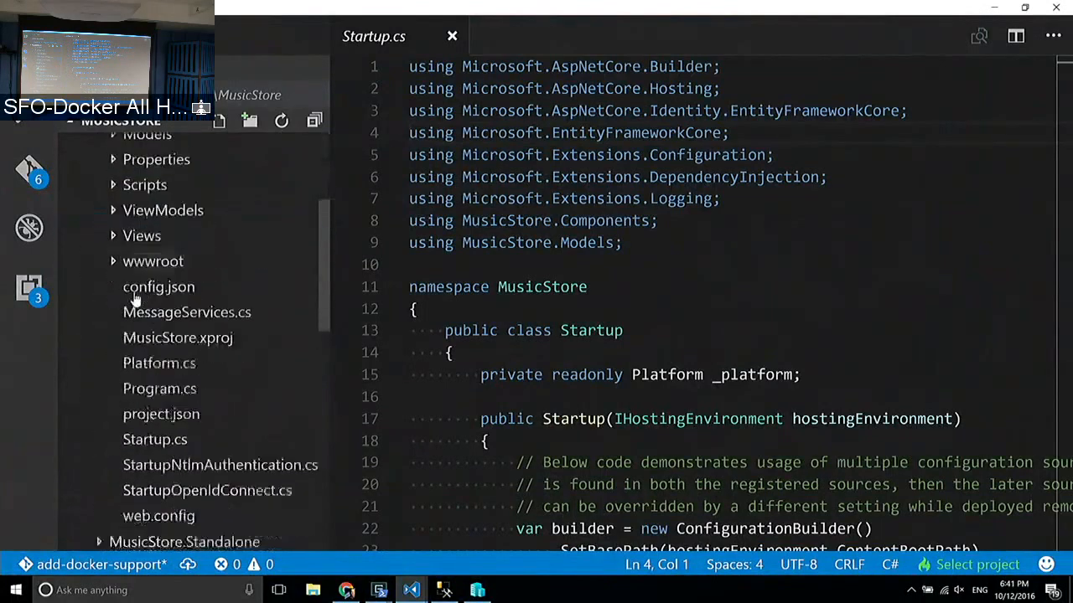
scroll(down, 3)
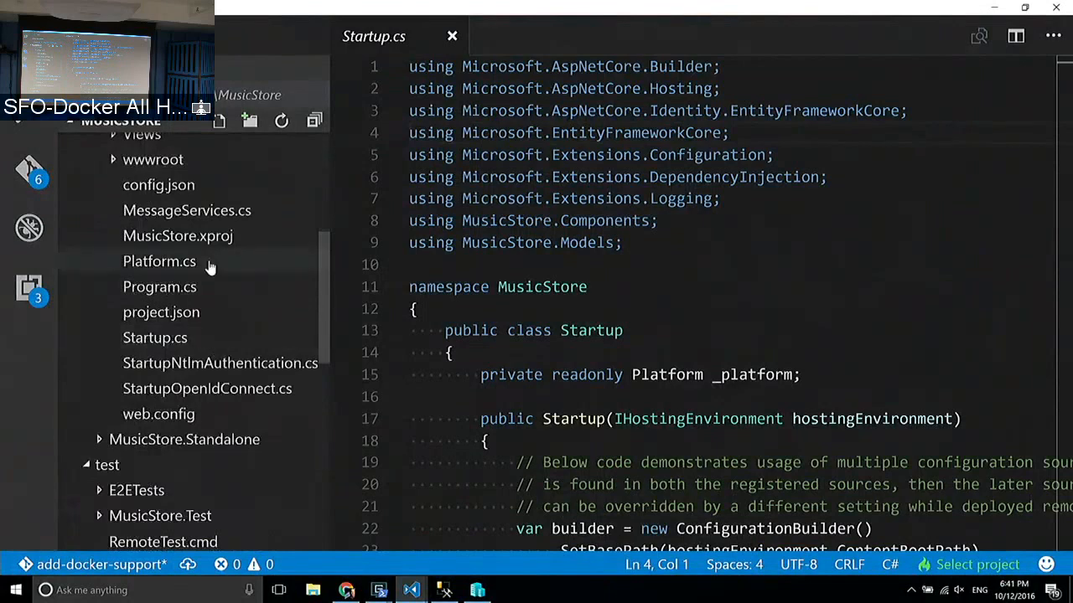
scroll(down, 3)
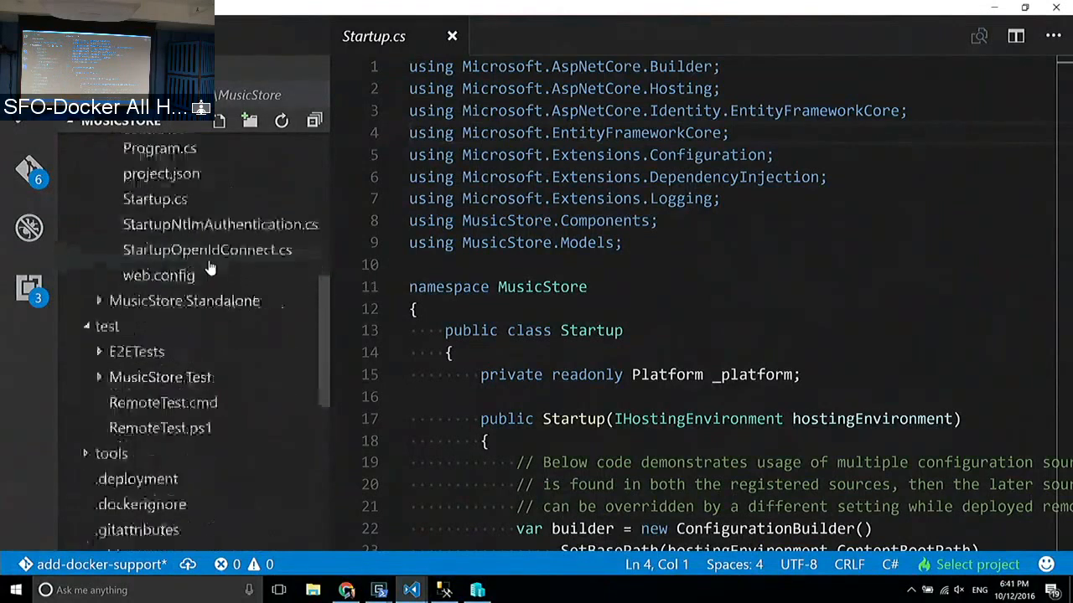
scroll(down, 3)
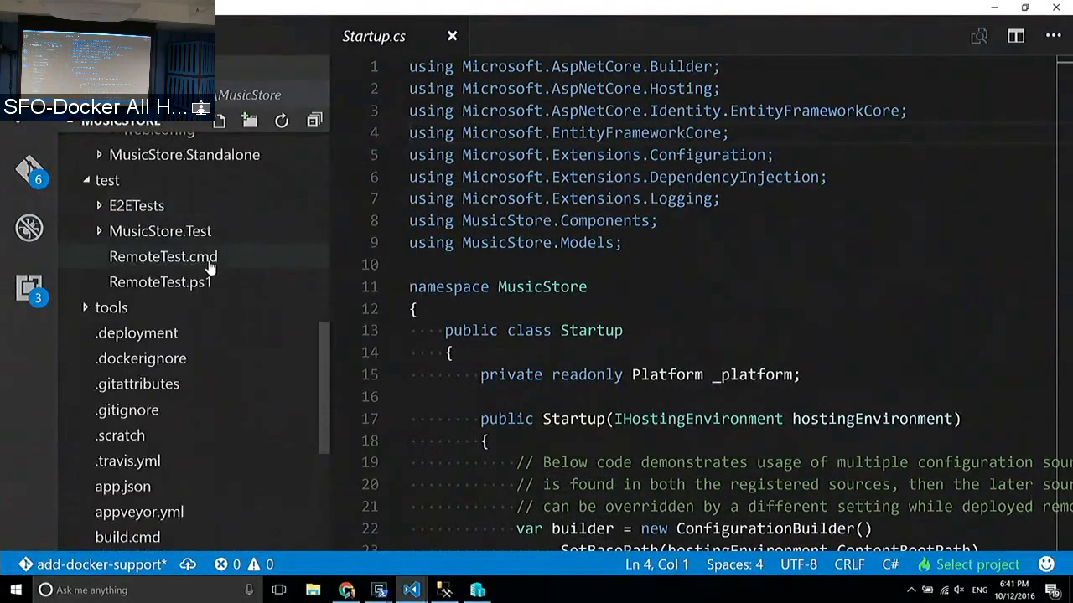
scroll(down, 3)
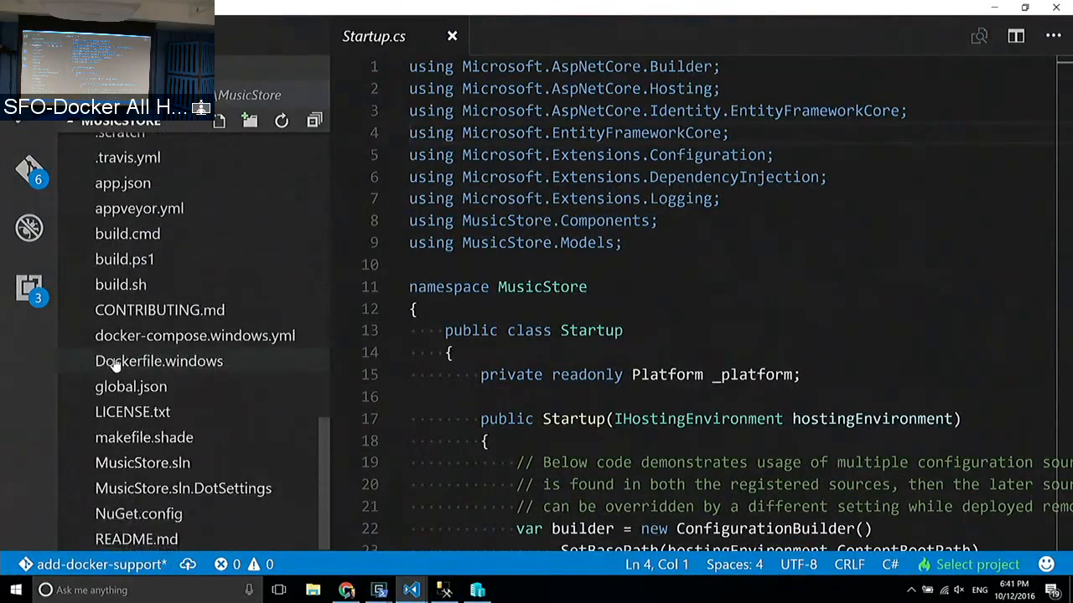
mouse_move(137, 365)
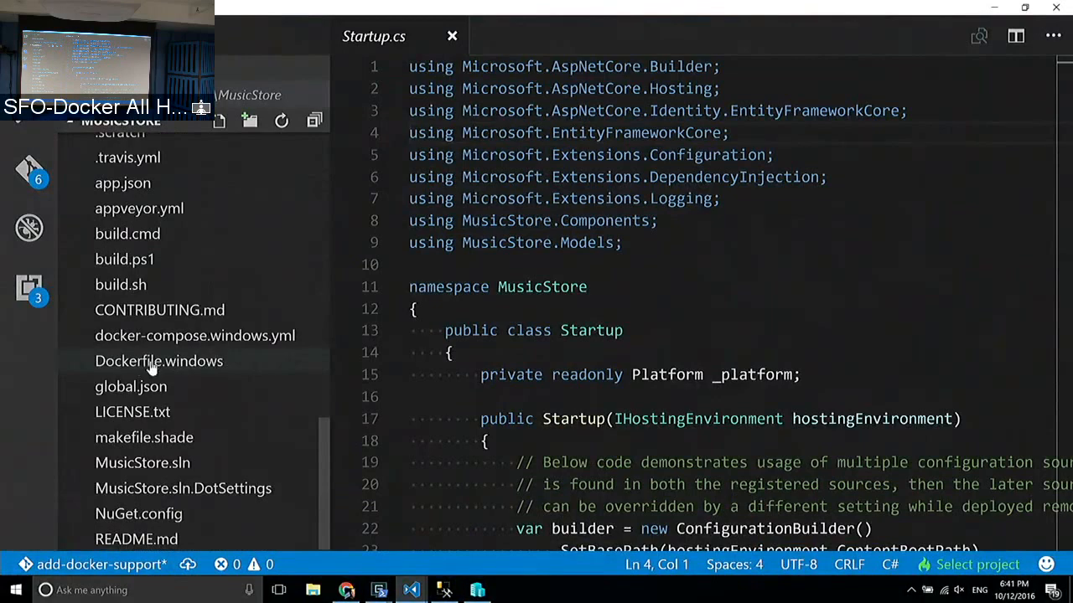
Step: Show Dockerfile.windows in the editor from its first line, the microsoft/dotnet base image
click(158, 362)
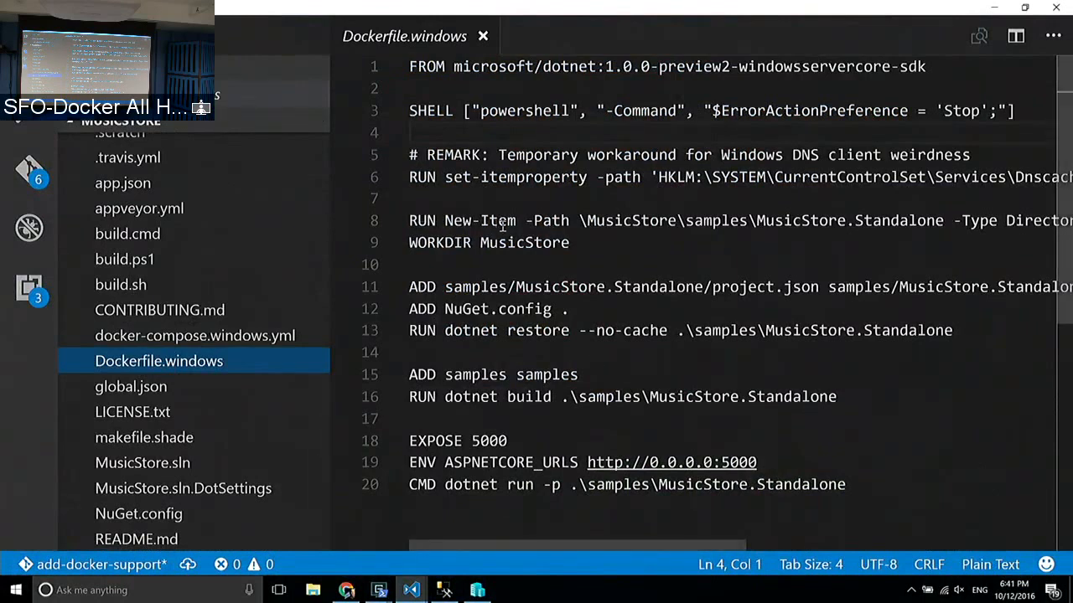
click(731, 155)
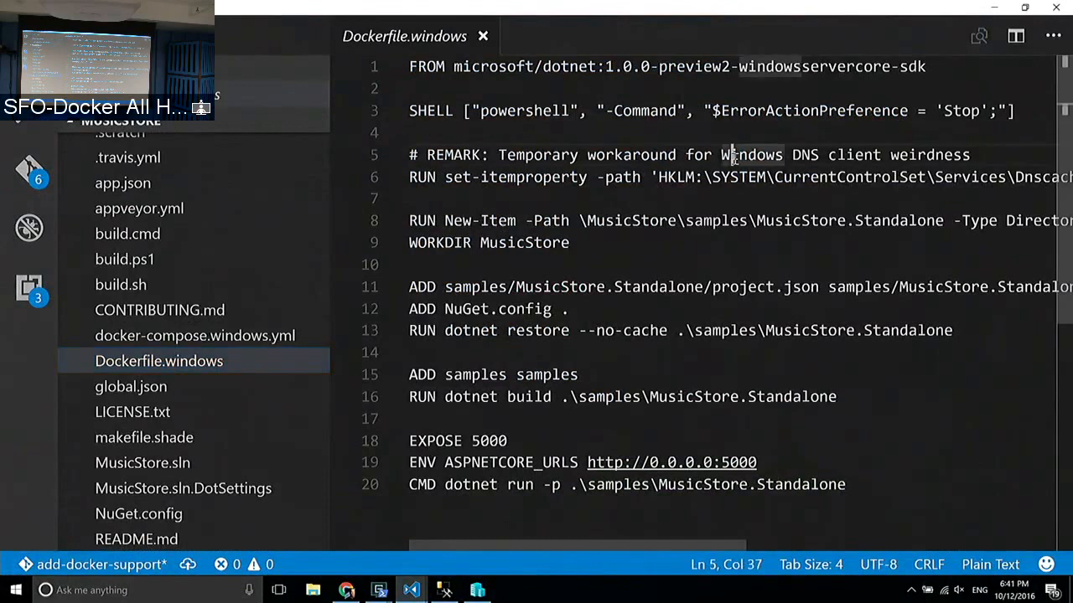
mouse_move(600, 128)
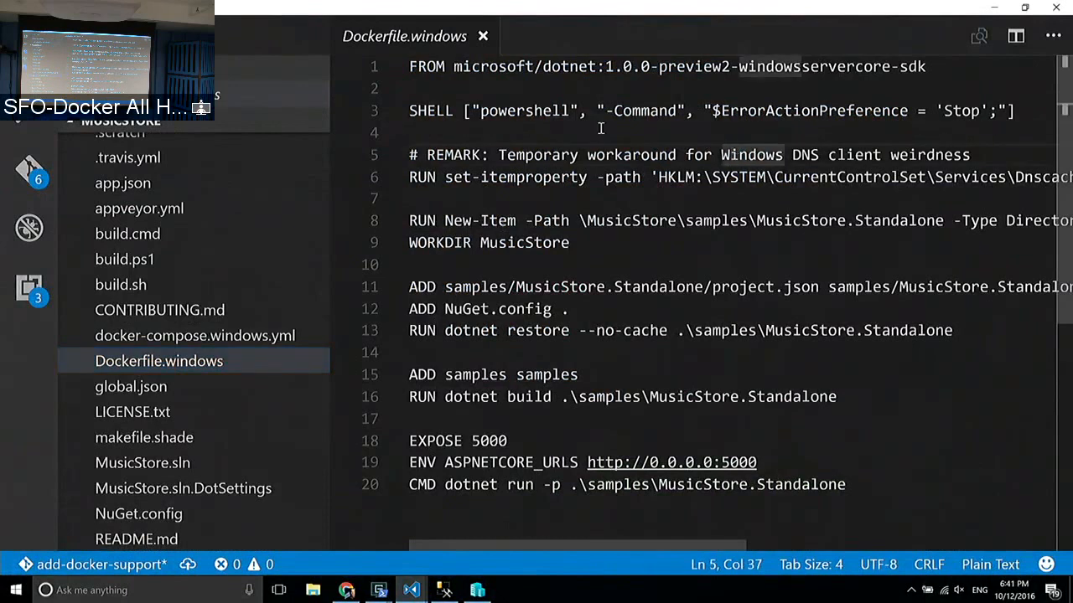
key(ctrl+Home)
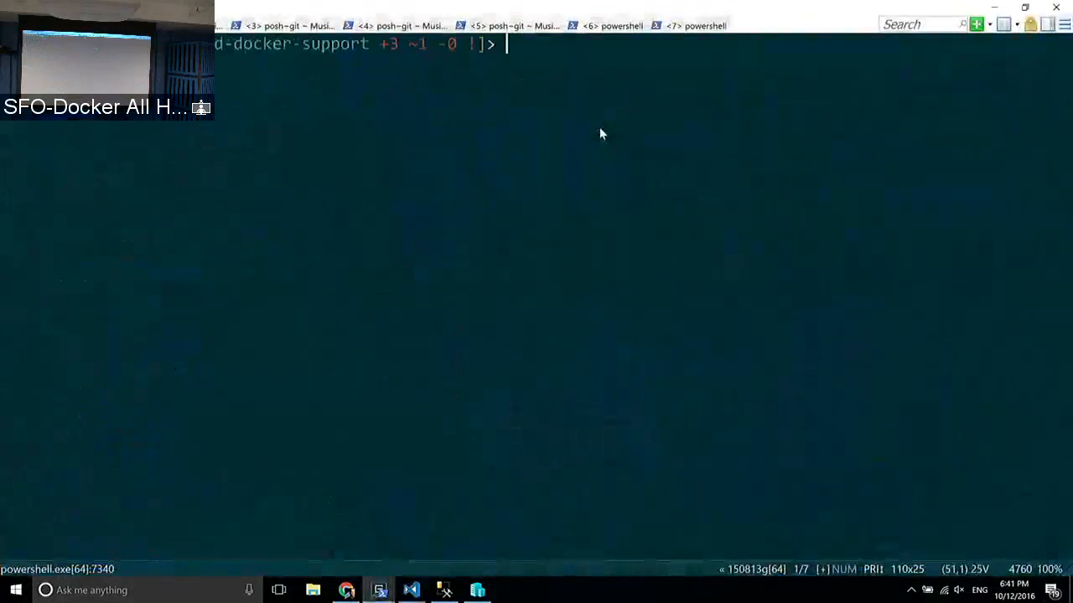
Step: Run 'docker run -ti golang:windowsservercore powershell', which fails without a Docker host set
text(docker run -ti golang:windowsservercore powershell)
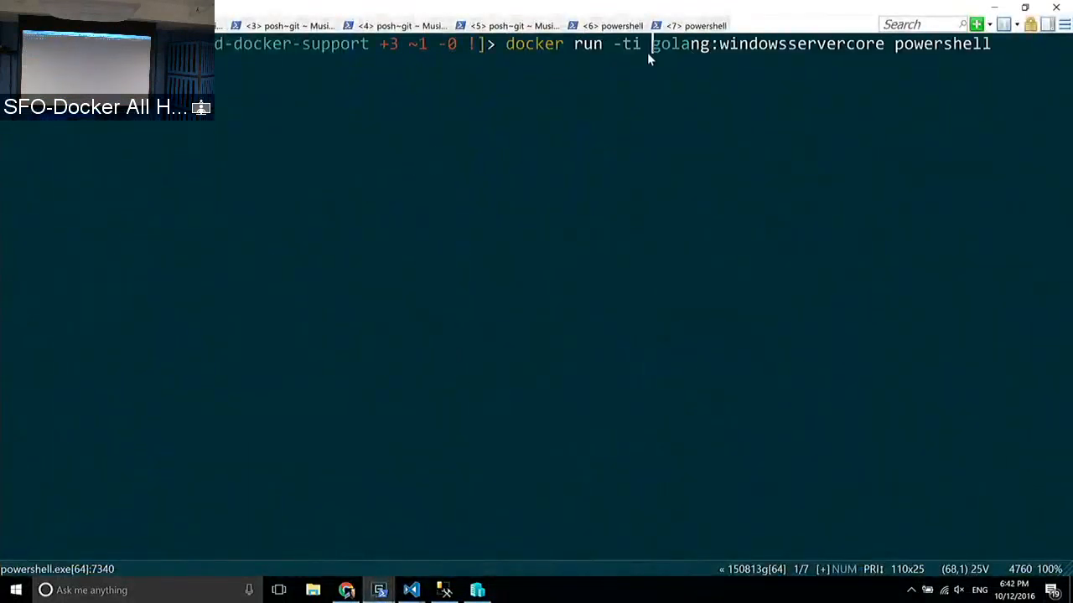
drag(651, 44, 885, 44)
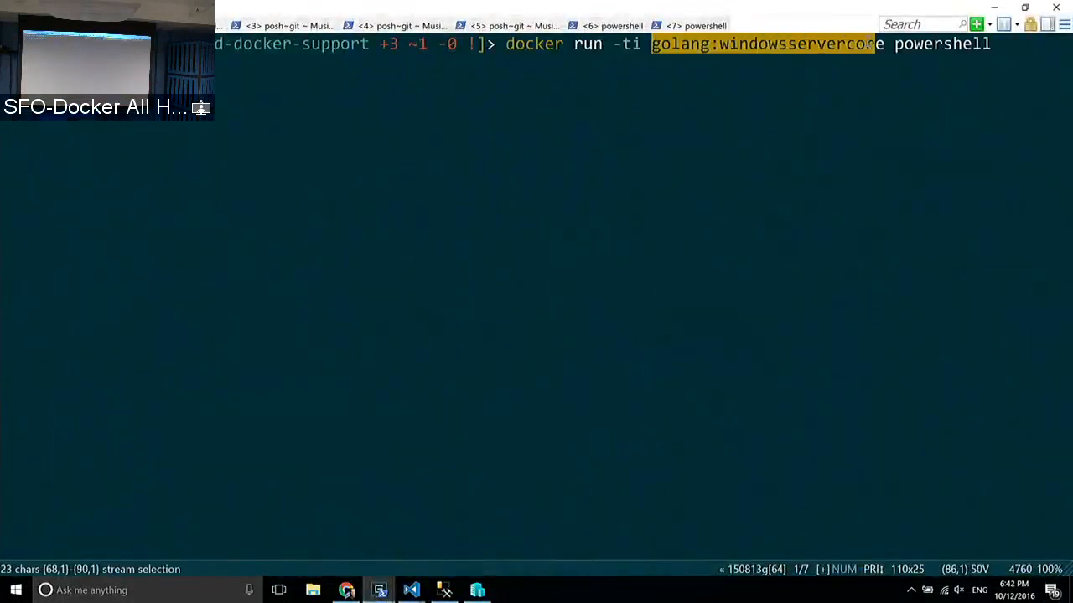
click(878, 44)
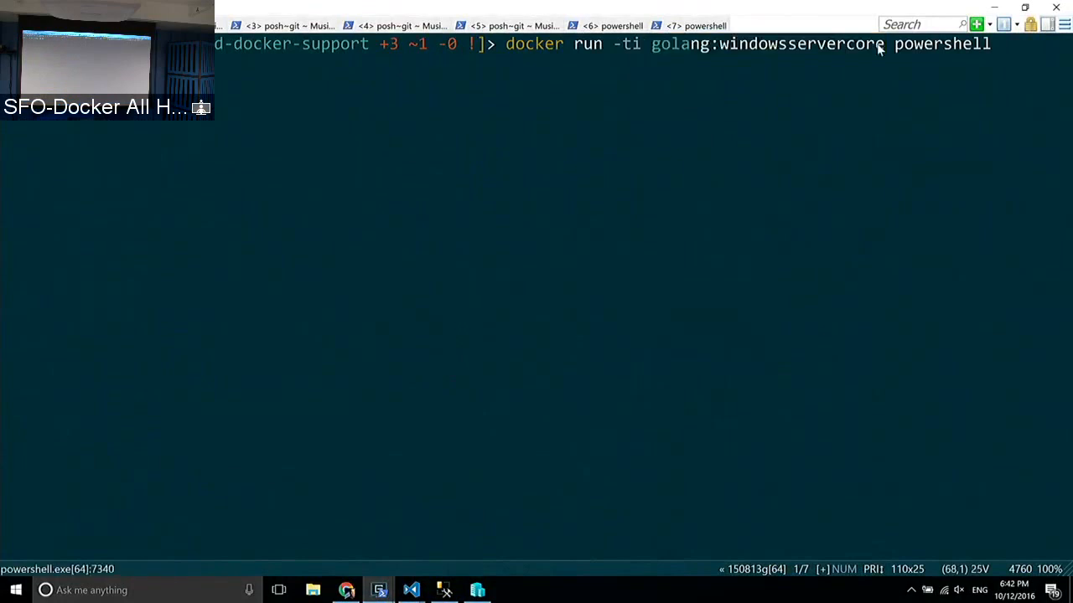
key(Return)
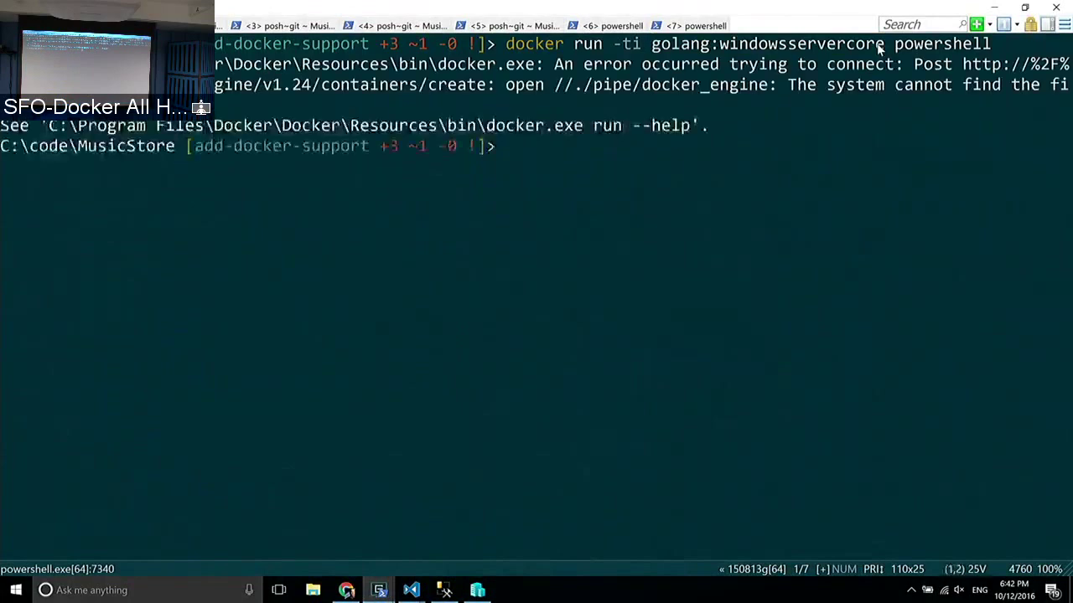
Step: Set $Env:DOCKER_HOST to 192.168.202.128:2375, rerun the golang container showing go1.7.1, then exit it
text($Env:DOCKER_HOST = "192.168.202.128:2375")
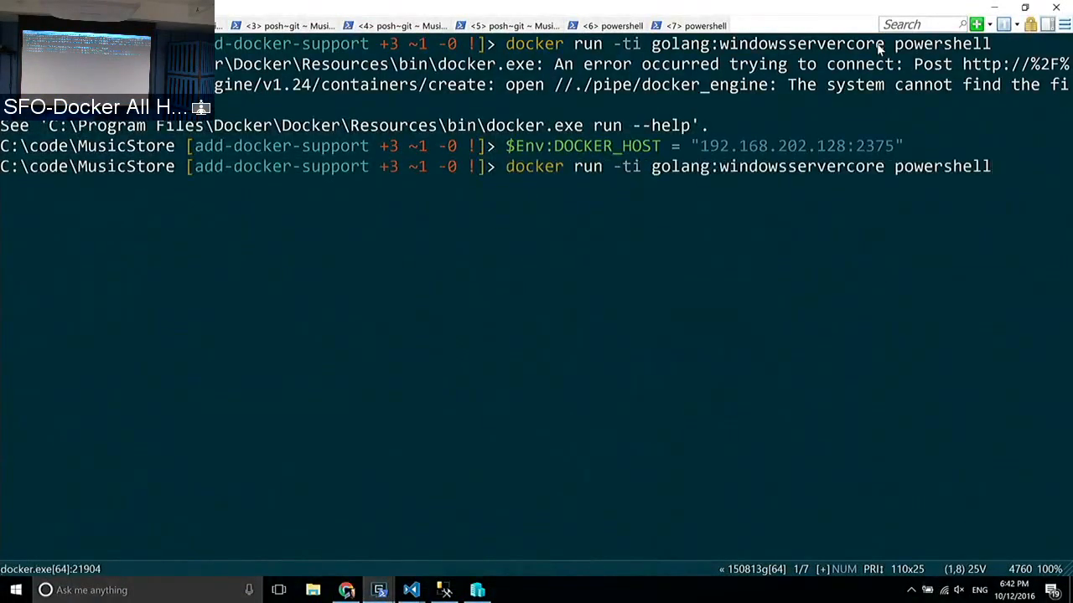
key(Return)
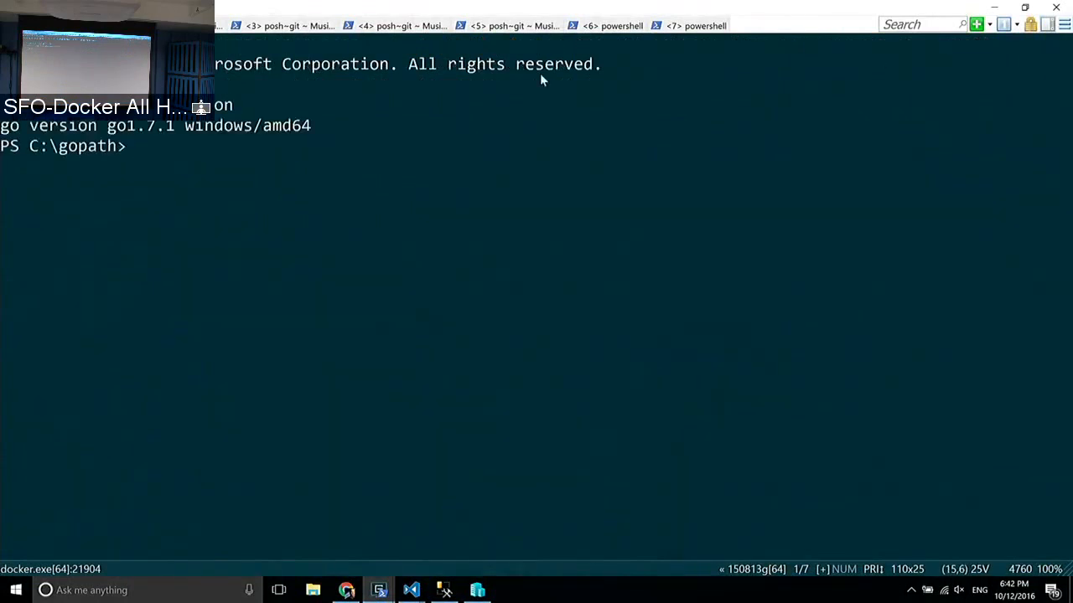
key(ctrl+c)
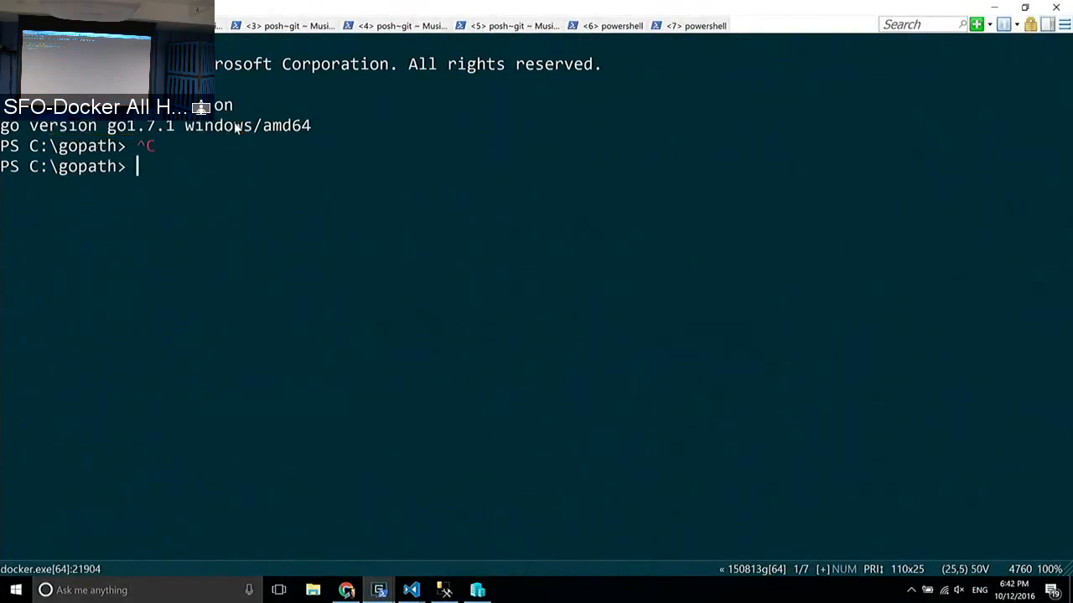
text(exit)
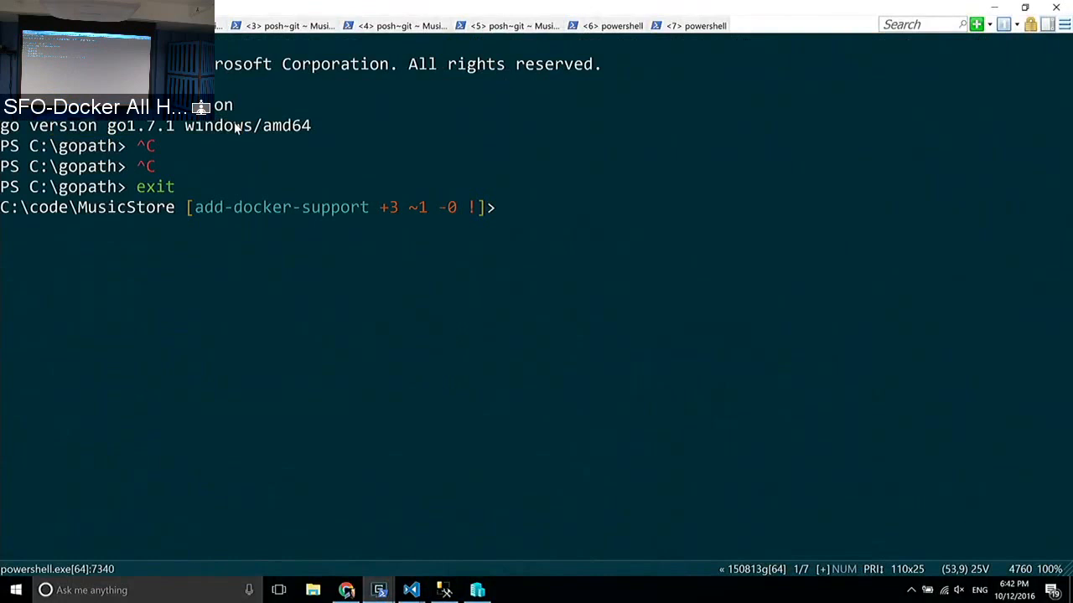
key(alt+tab)
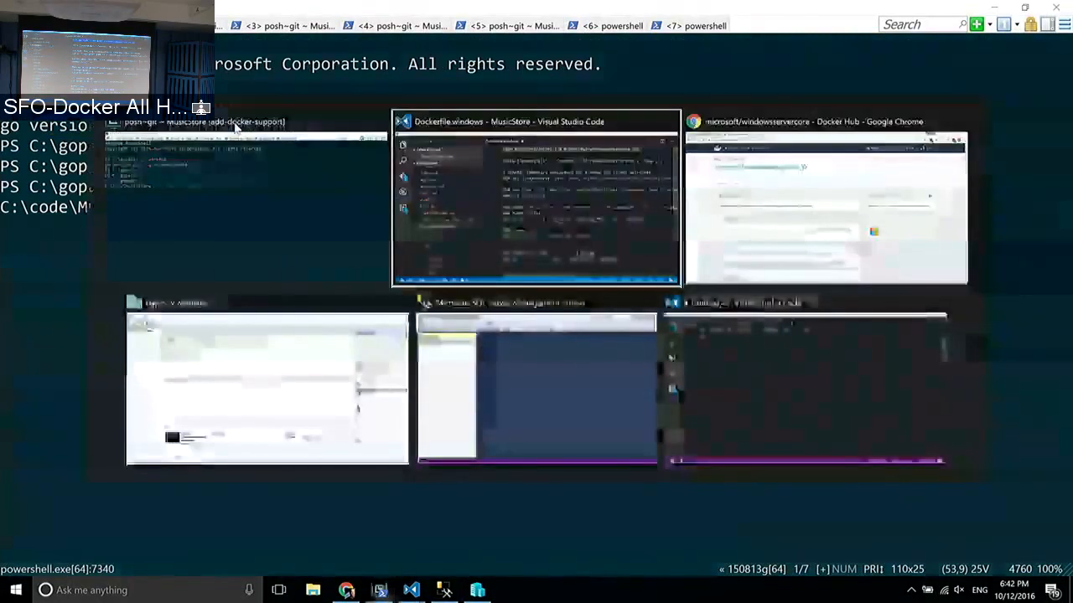
Step: Highlight the microsoft/dotnet base image and the first build instructions in Dockerfile.windows
click(536, 201)
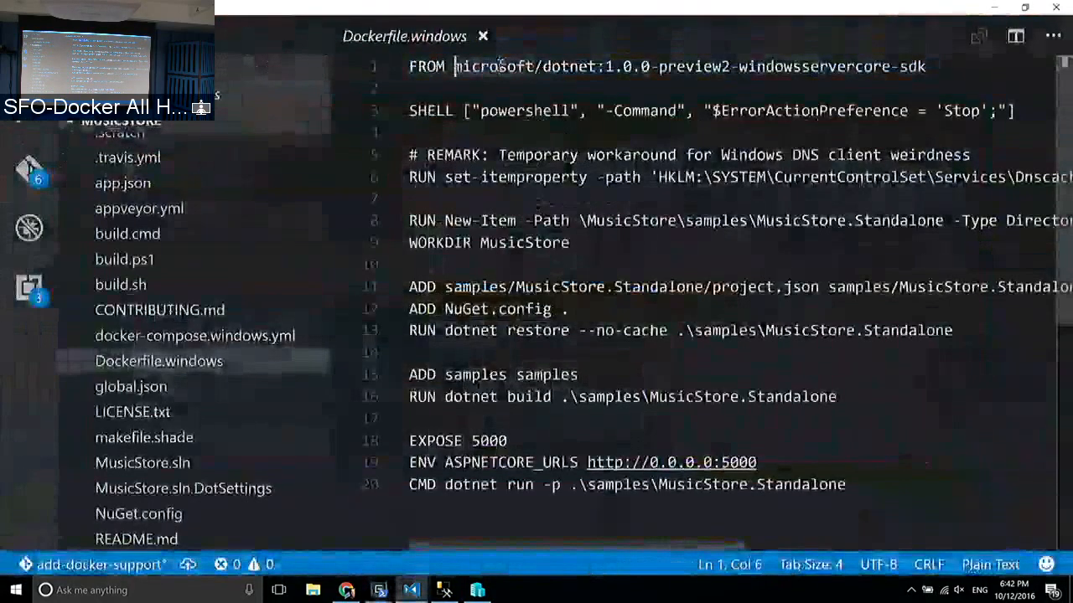
double_click(523, 67)
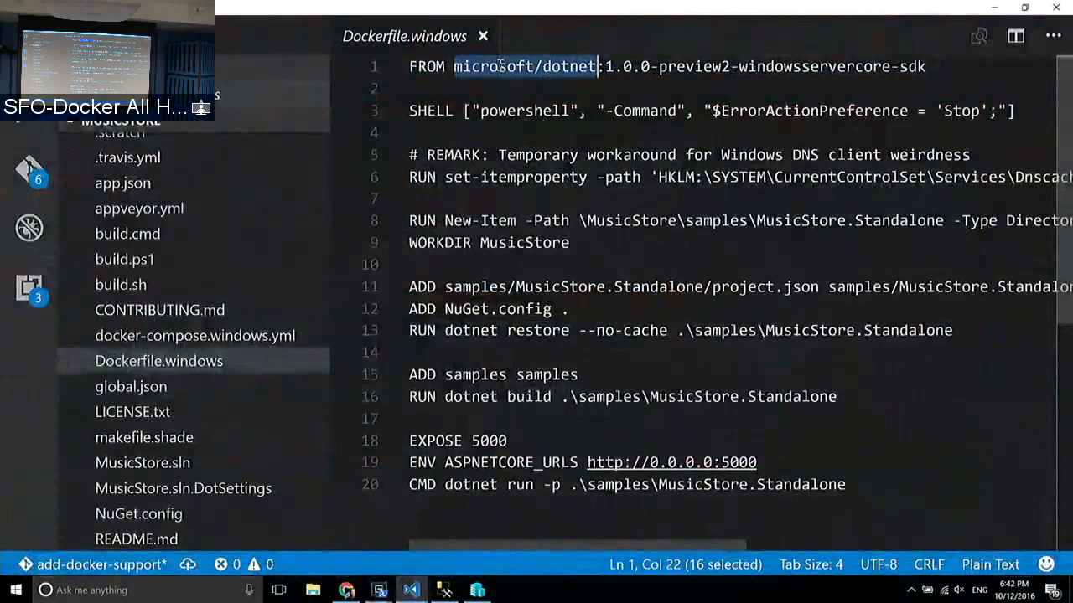
click(597, 110)
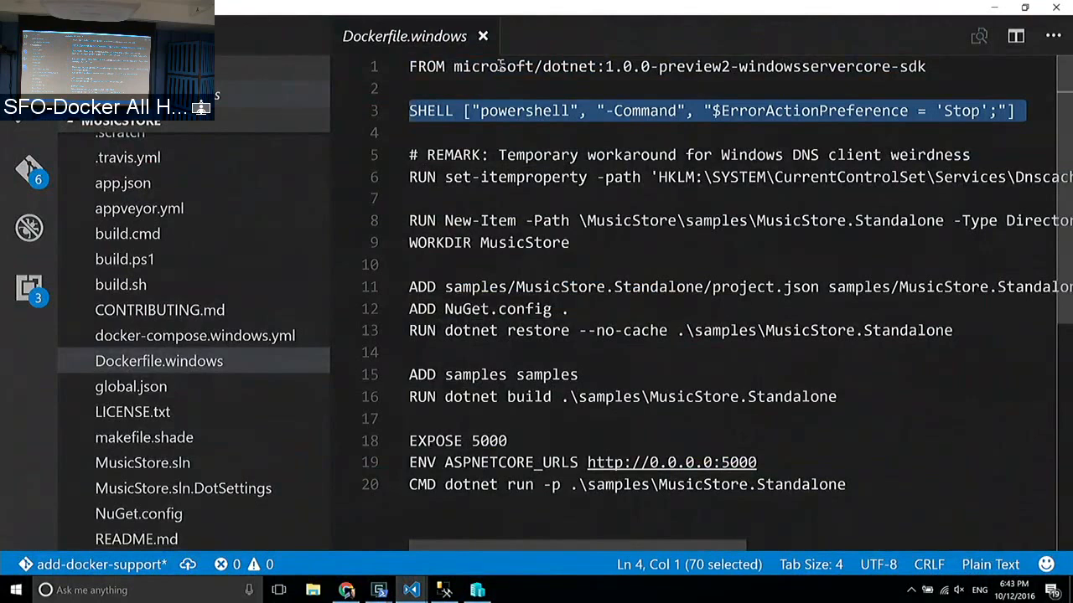
Step: Walk through the remaining Dockerfile steps down to the run command, then return to the console
click(409, 178)
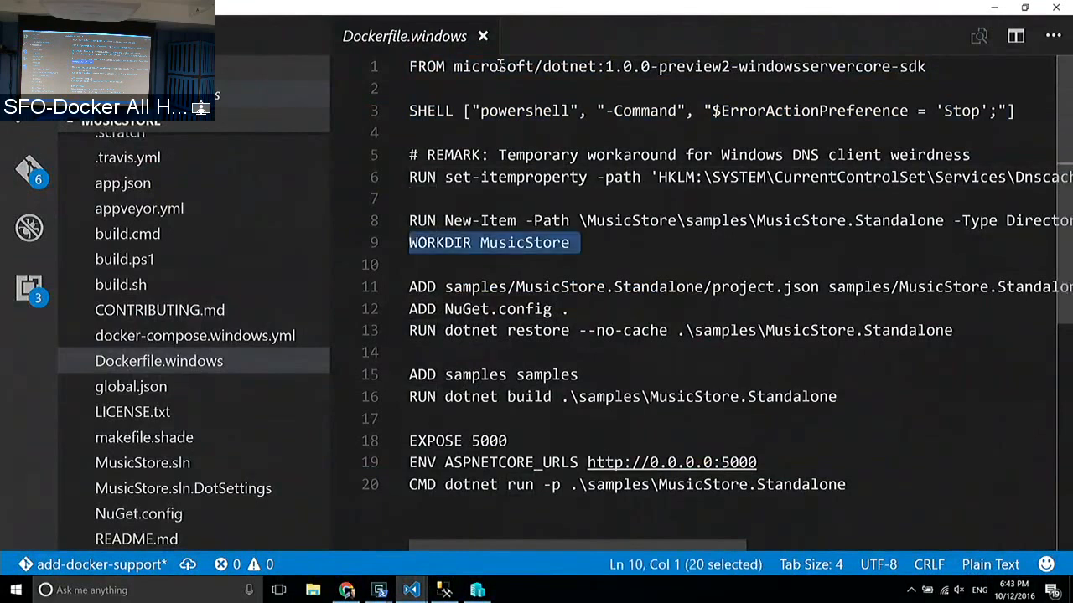
click(411, 287)
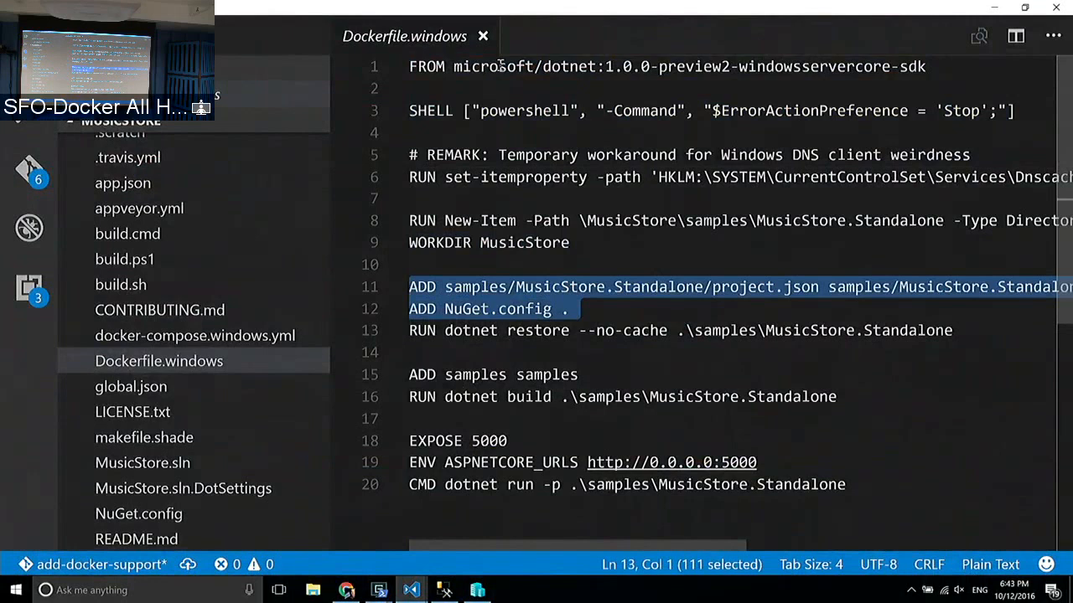
click(409, 330)
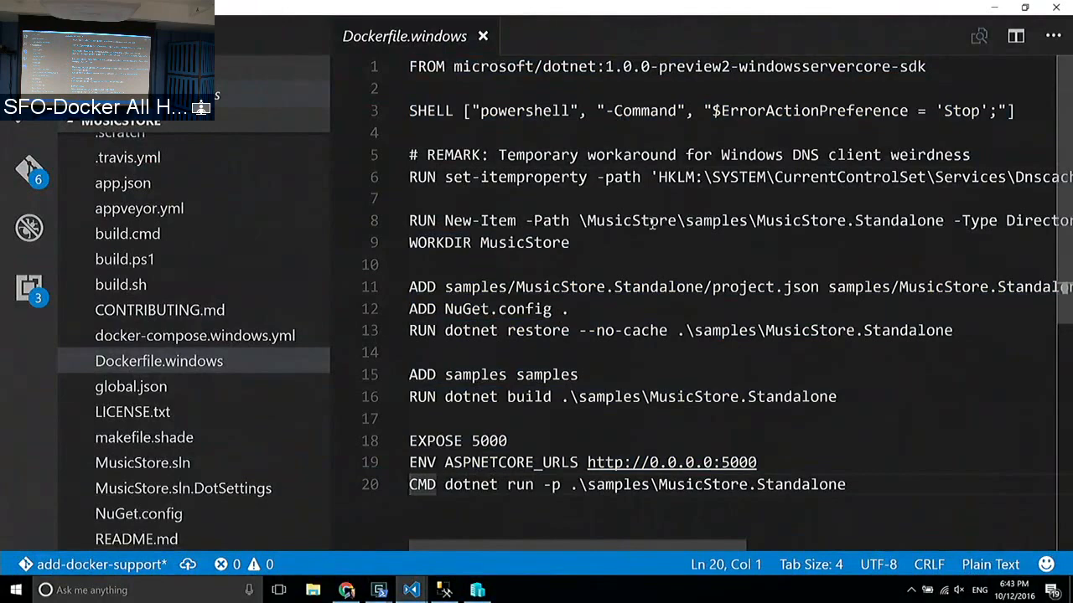
key(alt+tab)
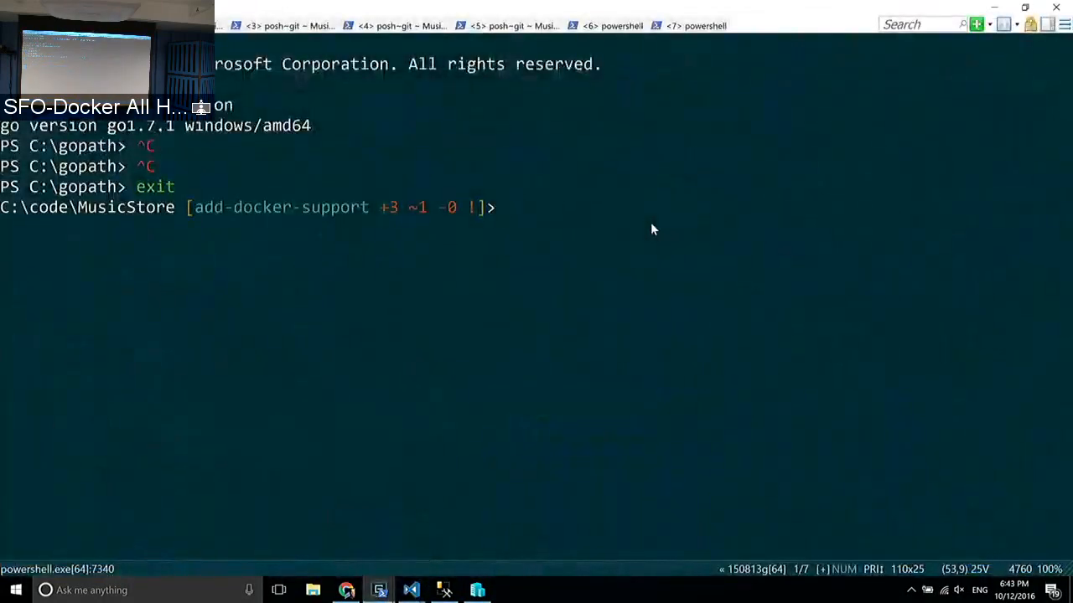
Step: Show docker-compose.windows.yml with its db and web services in the editor
click(409, 590)
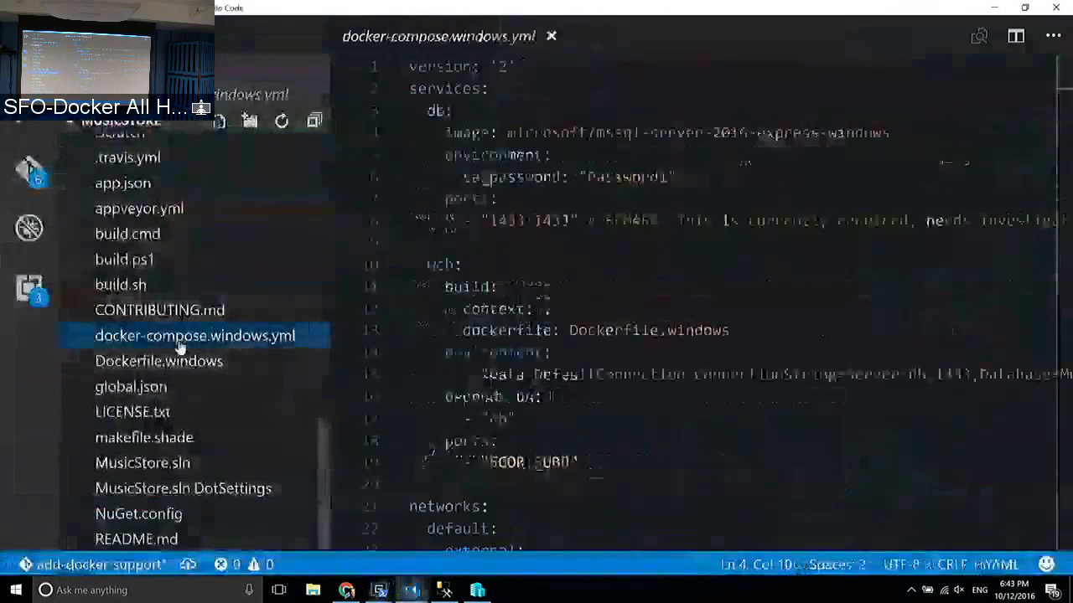
click(469, 111)
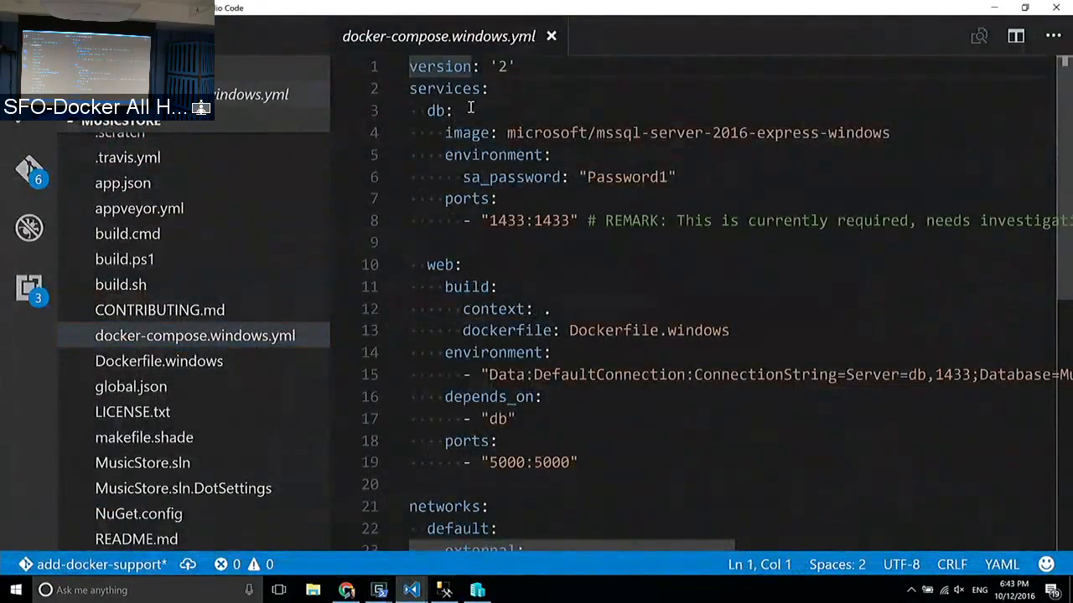
click(411, 110)
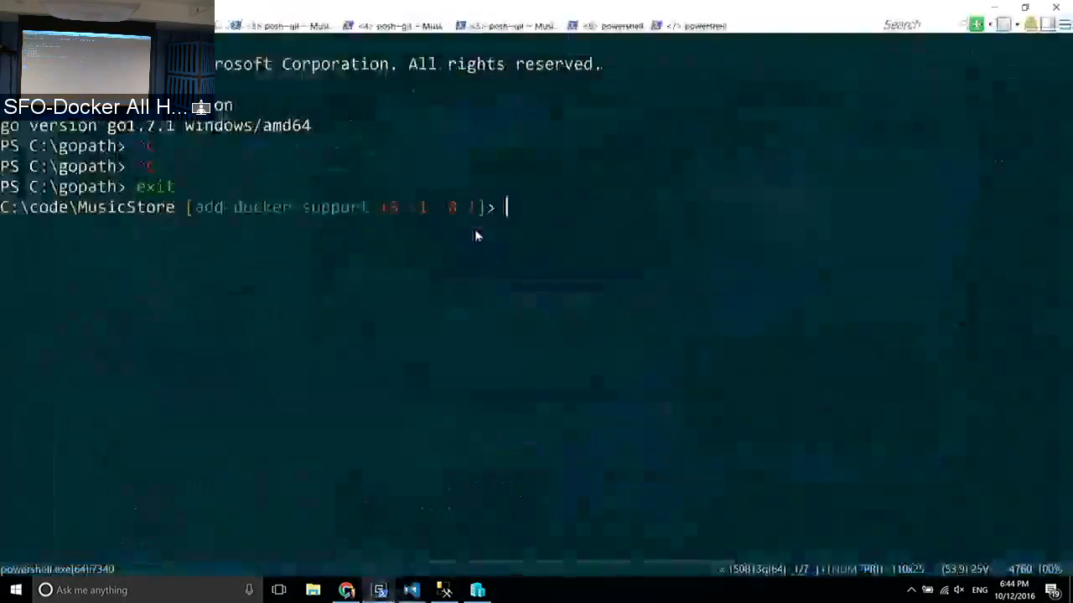
Step: Recall 'docker-compose -f .\docker-compose.windows.yml build' from history and run it to a successful build
key(ctrl+r)
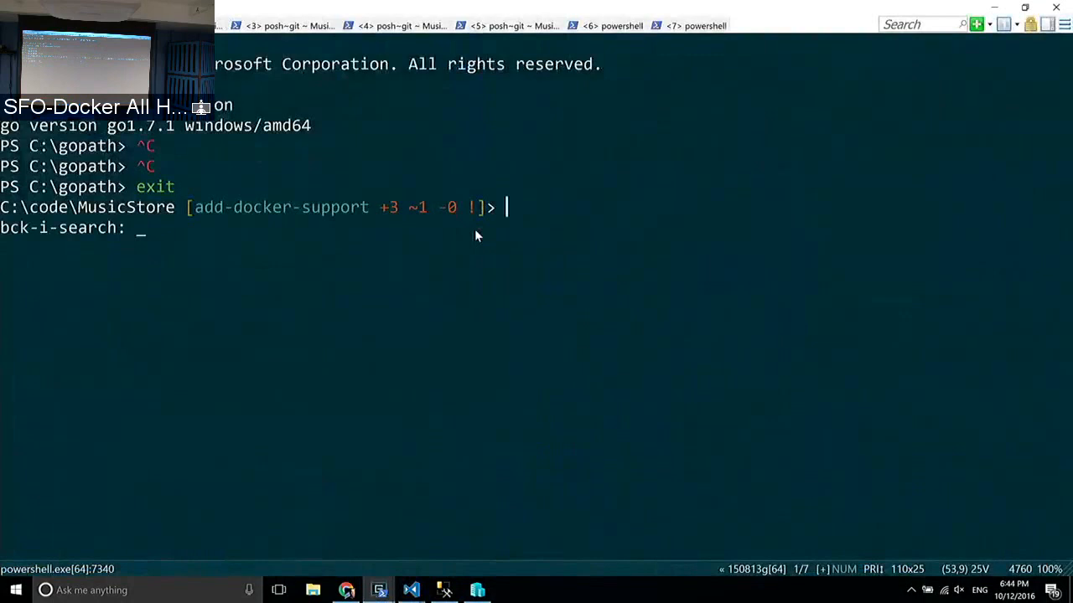
text(-f)
text(build)
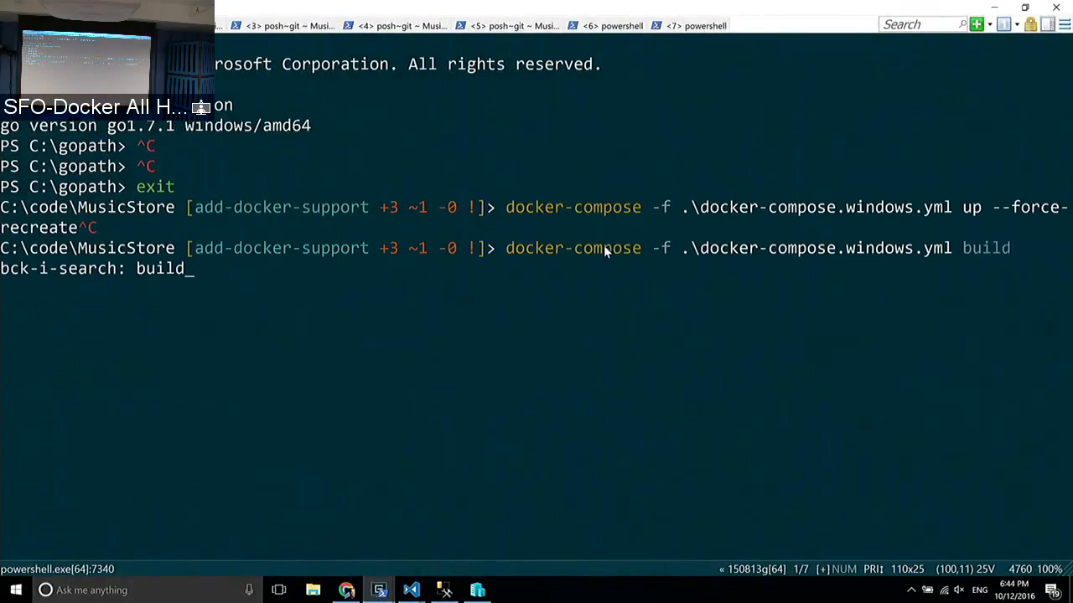
key(Return)
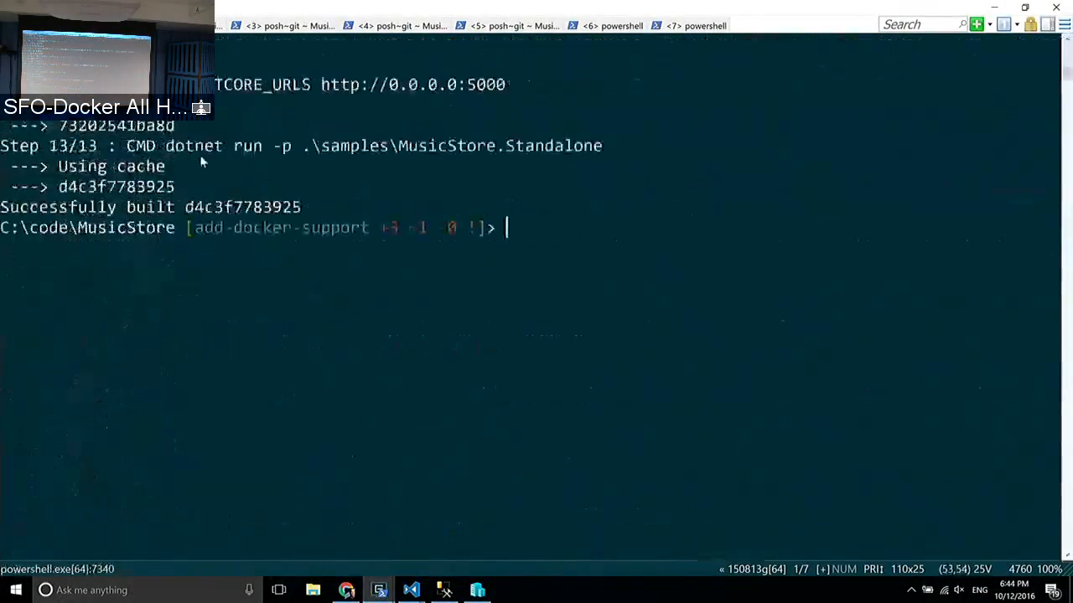
scroll(up, 3)
text(docker images)
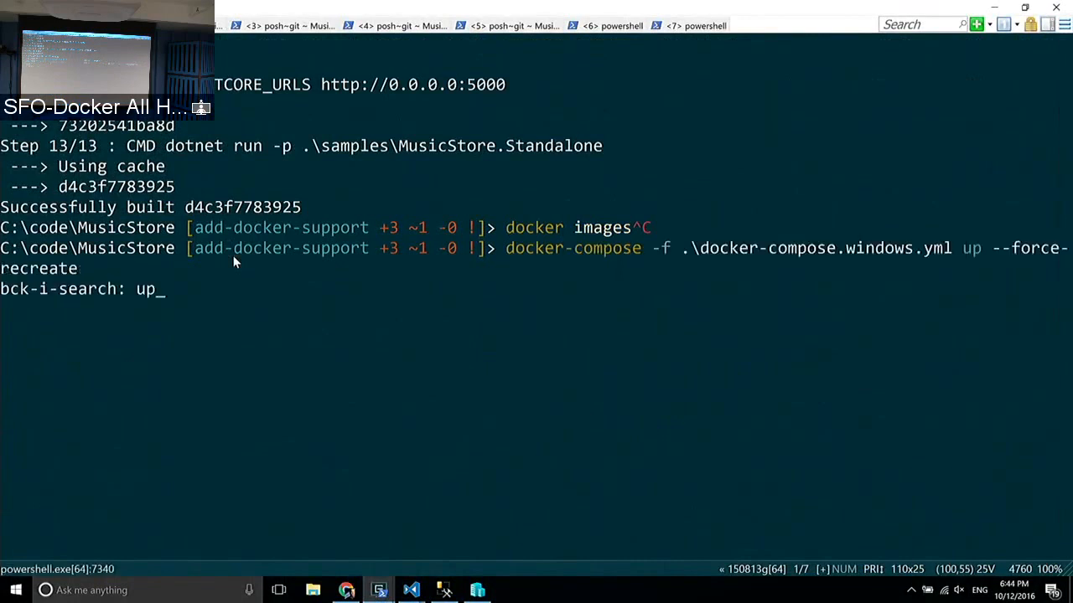
Step: Run 'docker-compose -f .\docker-compose.windows.yml up --force-recreate' to recreate the db and web containers
key(Return)
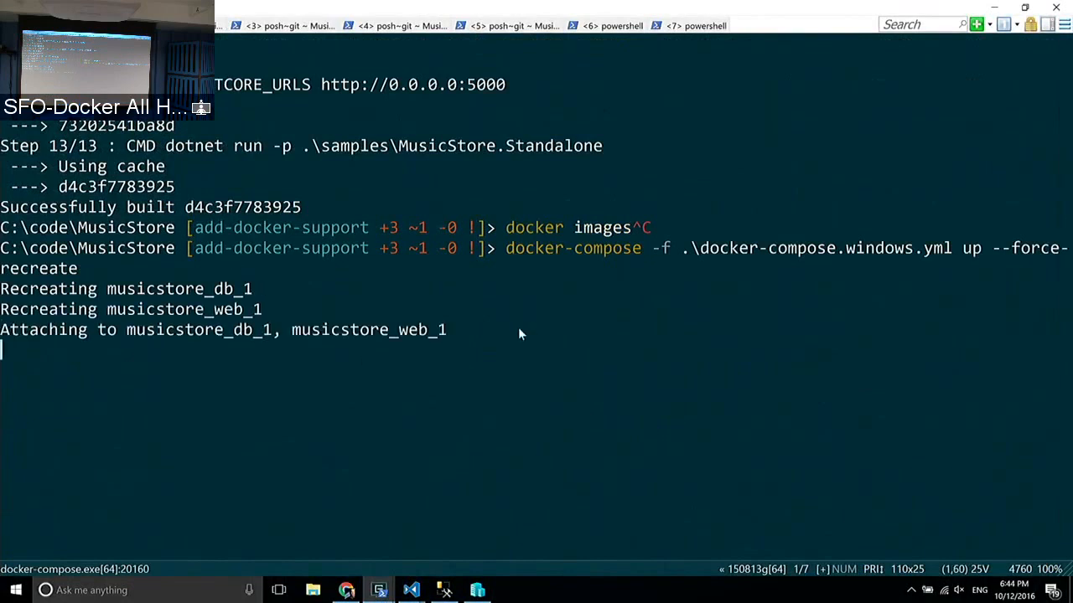
mouse_move(361, 278)
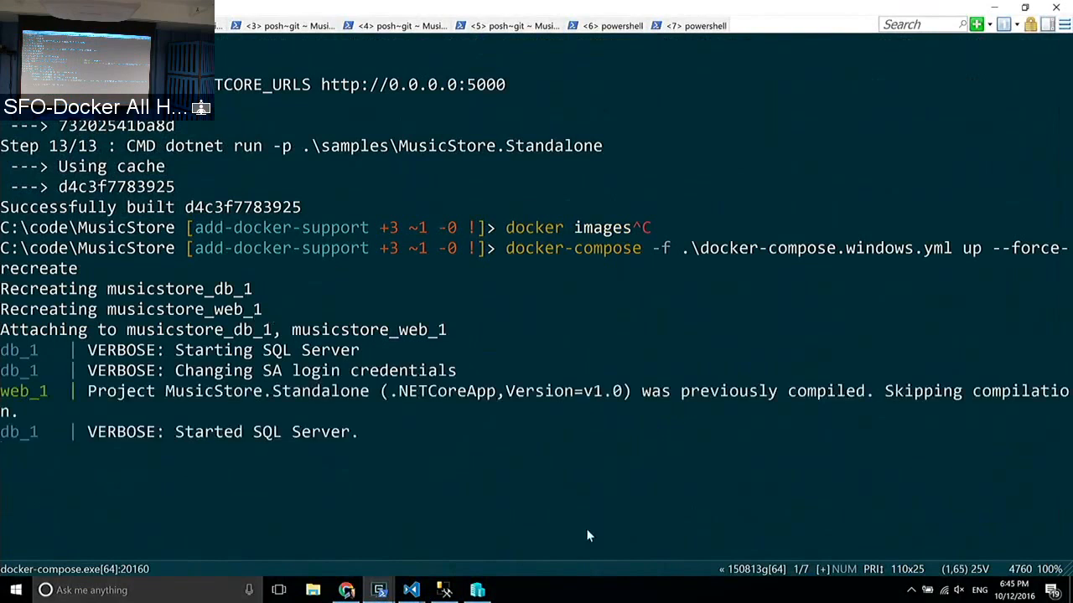
mouse_move(265, 369)
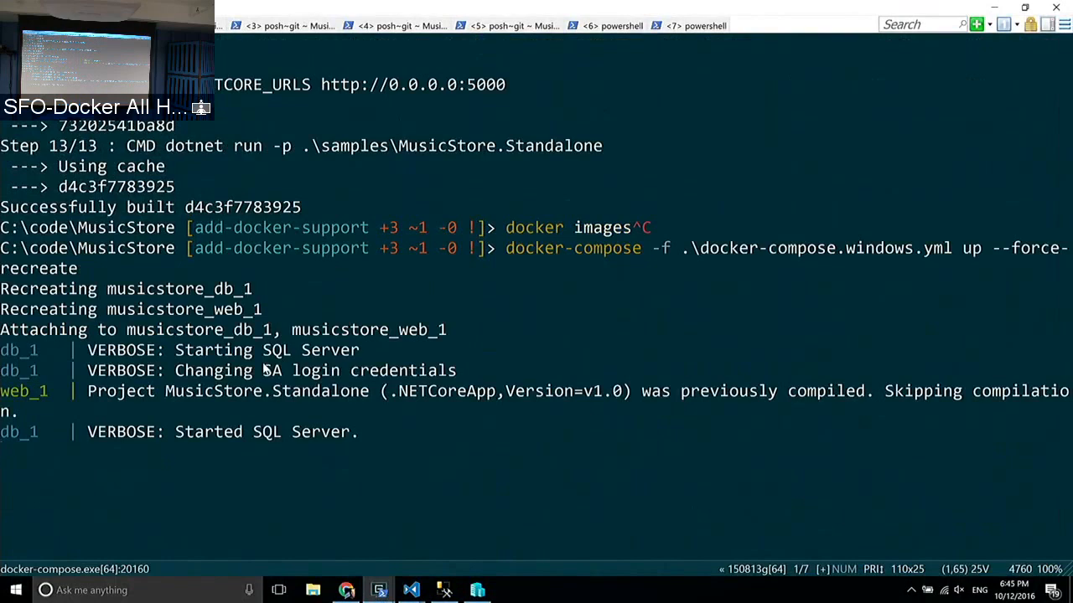
mouse_move(600, 465)
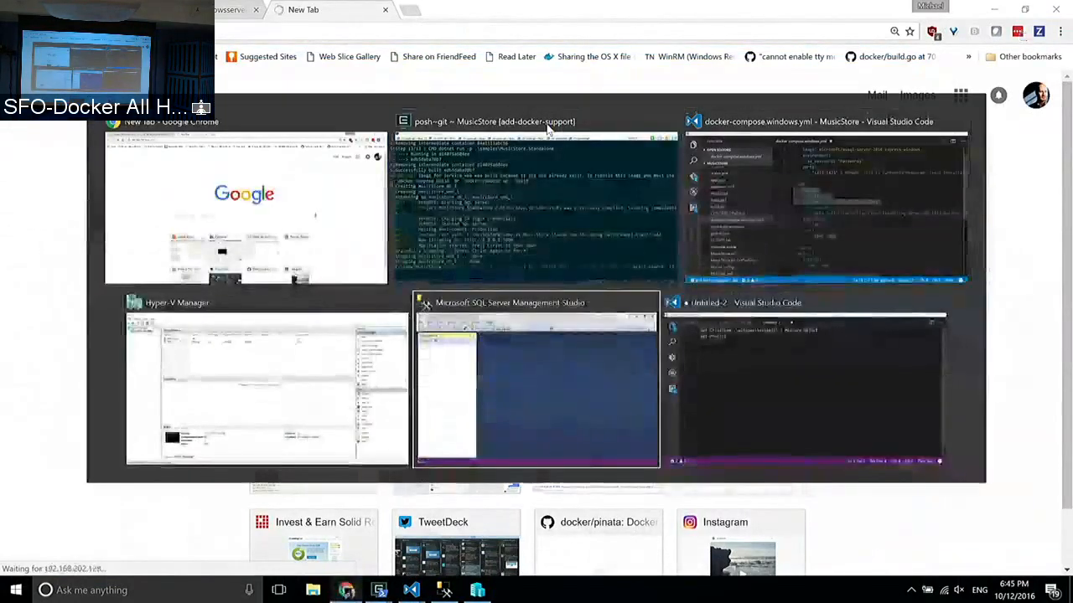
Step: Connect SQL Server Management Studio to the SQL Server container with its password
click(537, 382)
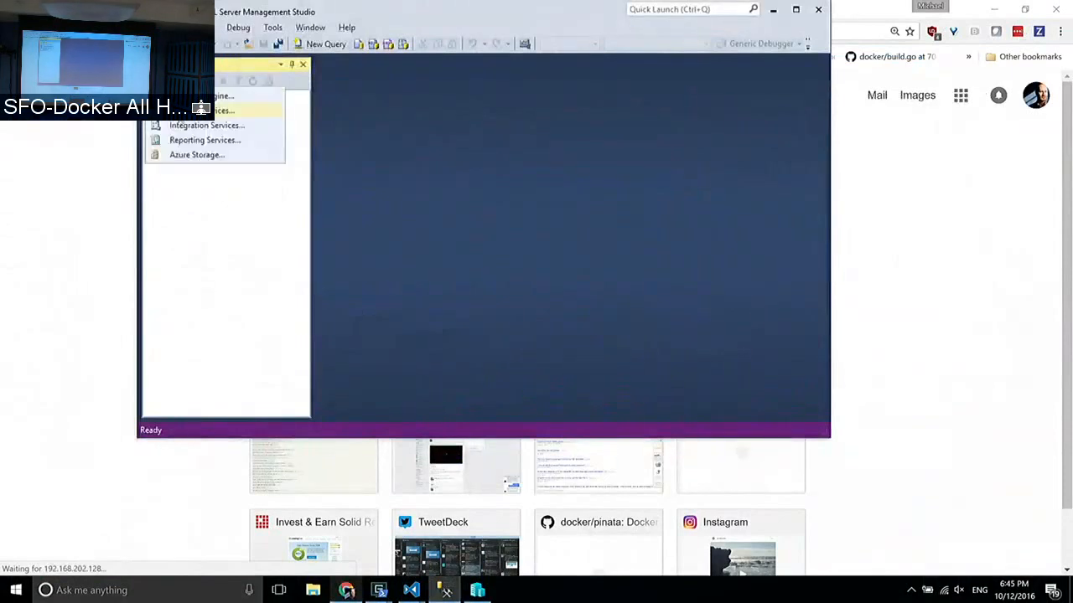
click(225, 95)
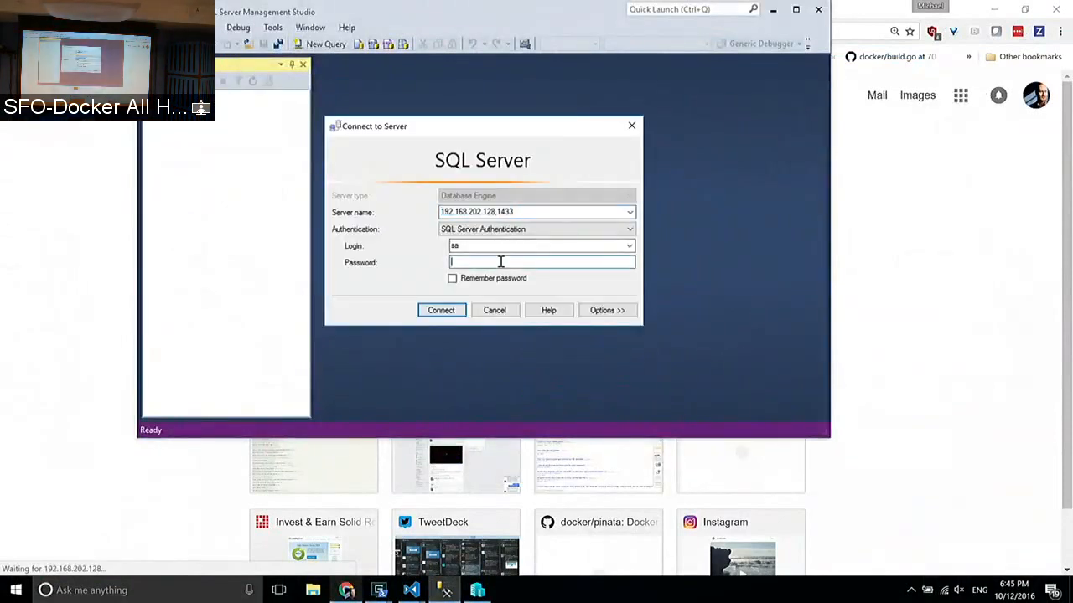
text(****)
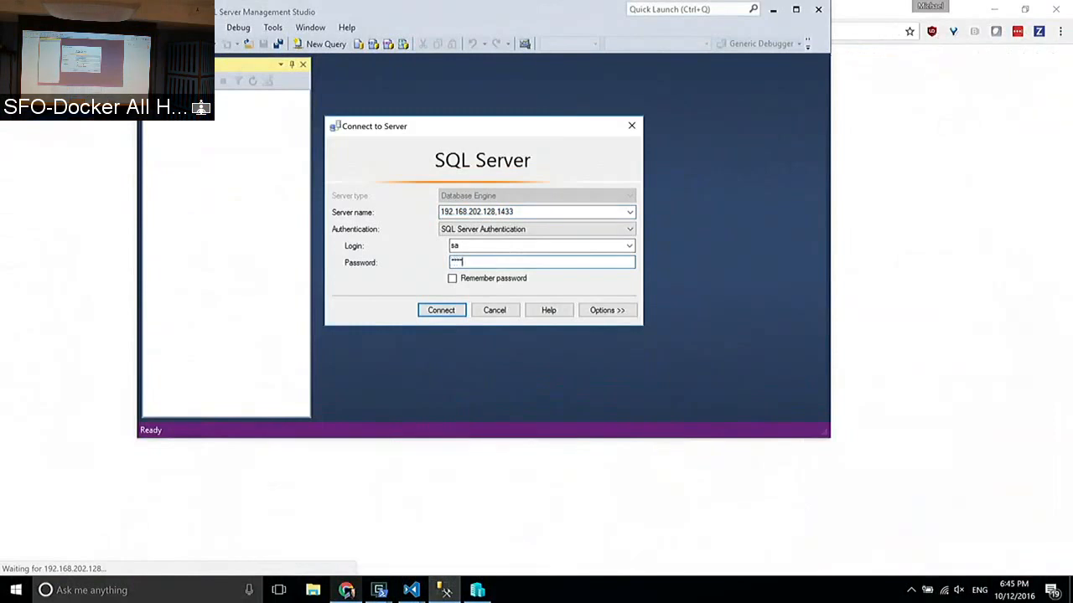
click(440, 310)
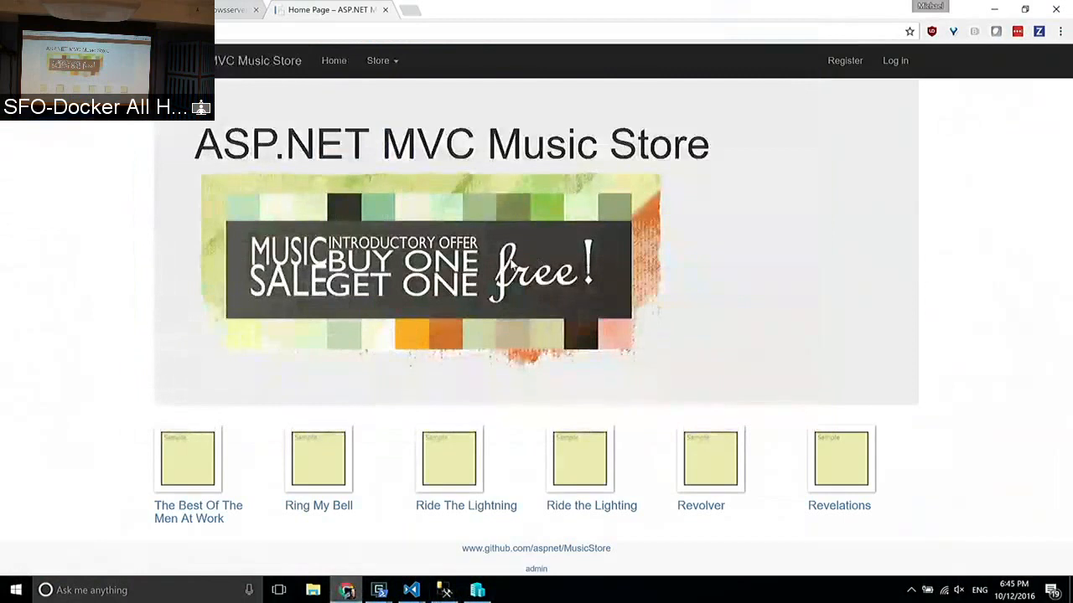
click(319, 459)
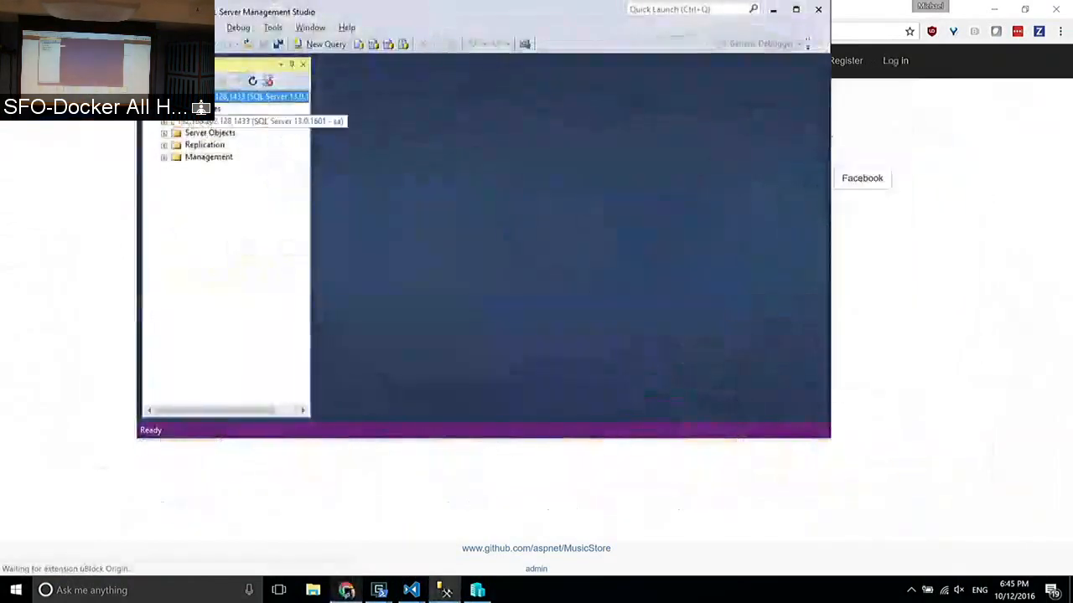
Step: Expand the server node to reveal the MusicStore database and refocus Management Studio
click(178, 132)
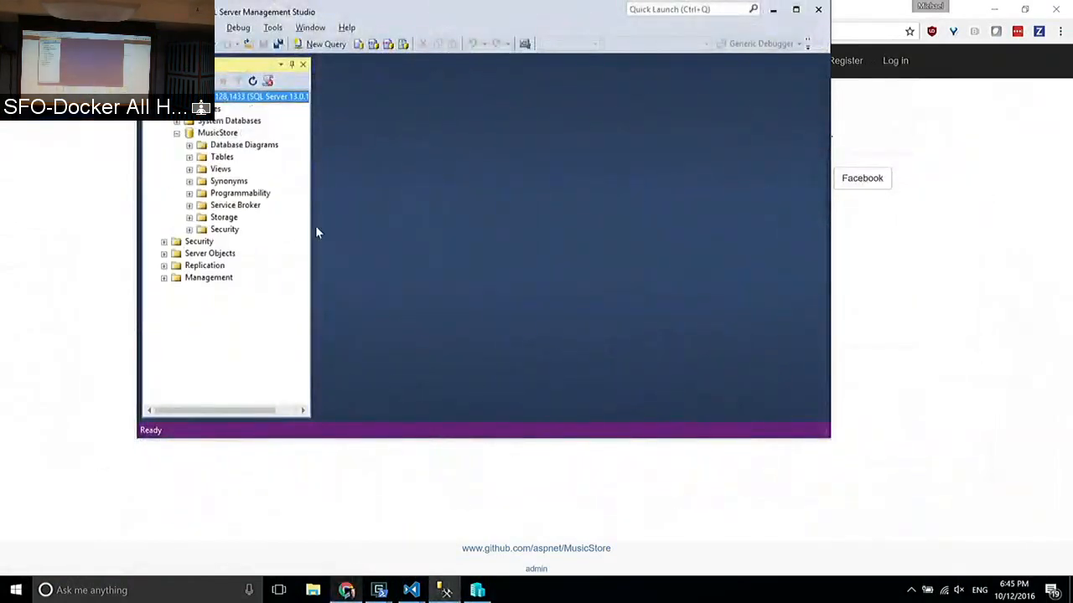
click(218, 132)
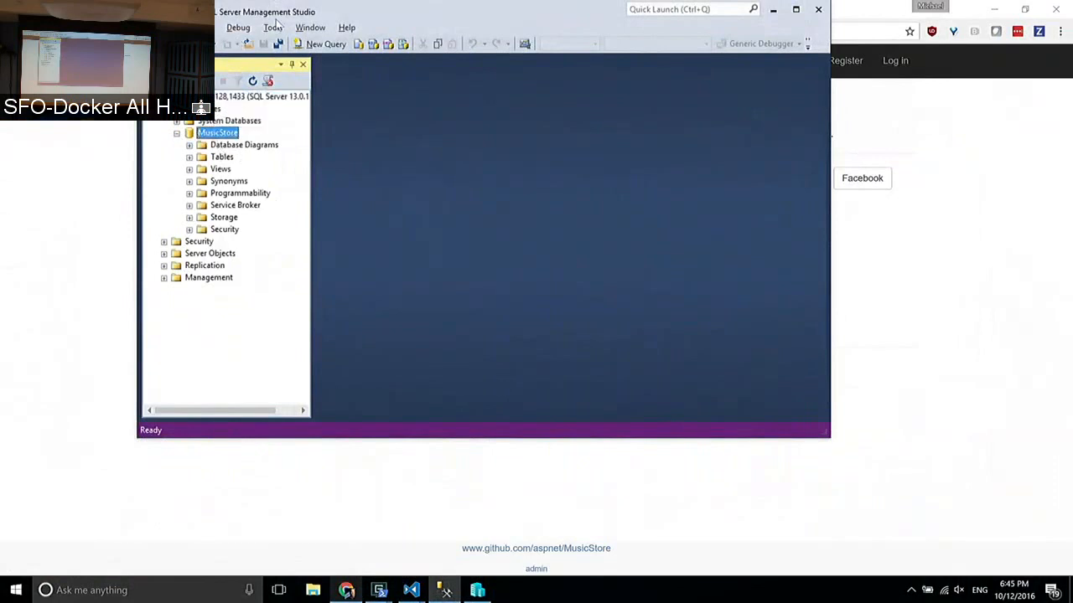
mouse_move(364, 241)
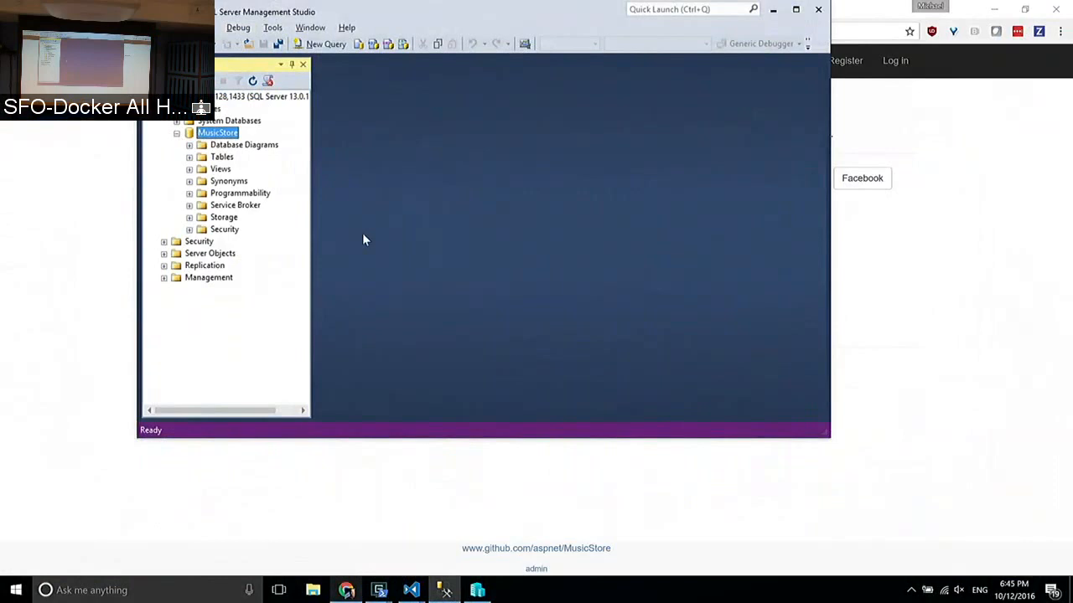
mouse_move(587, 372)
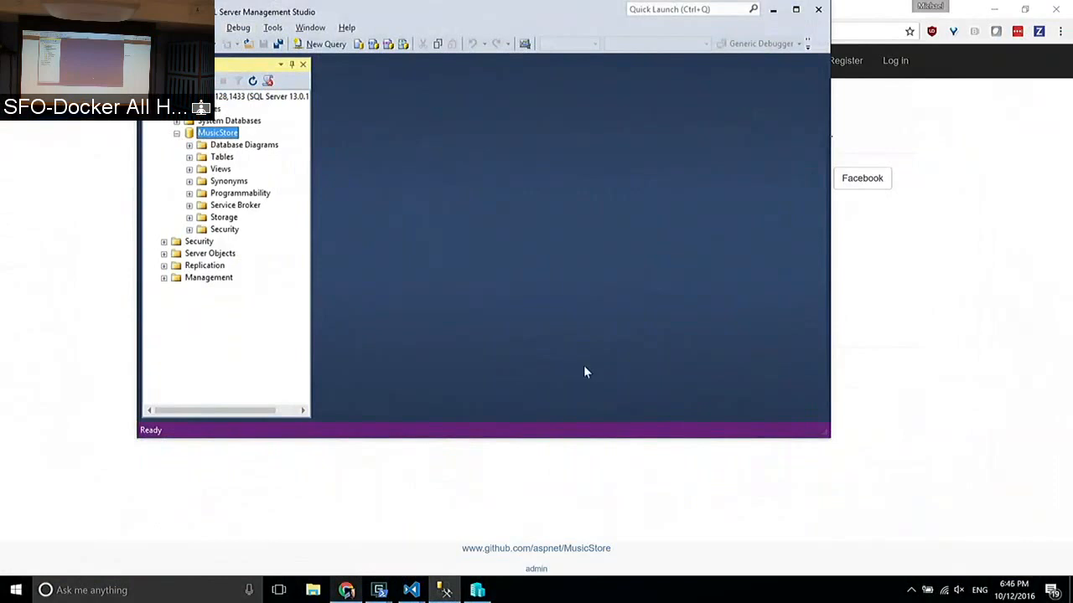
key(Alt+Tab)
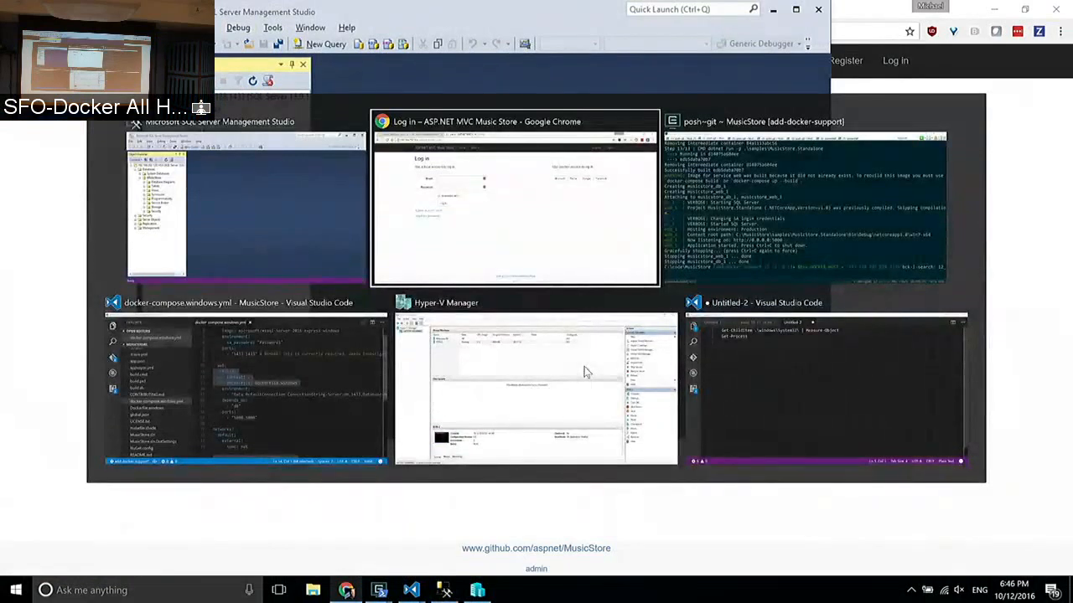
click(245, 209)
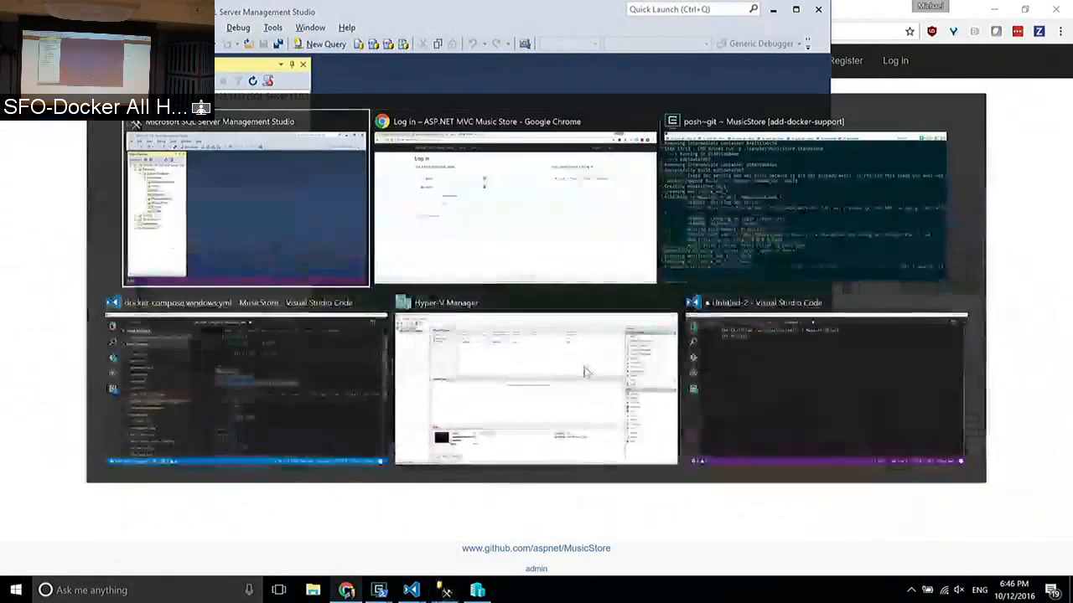
click(246, 204)
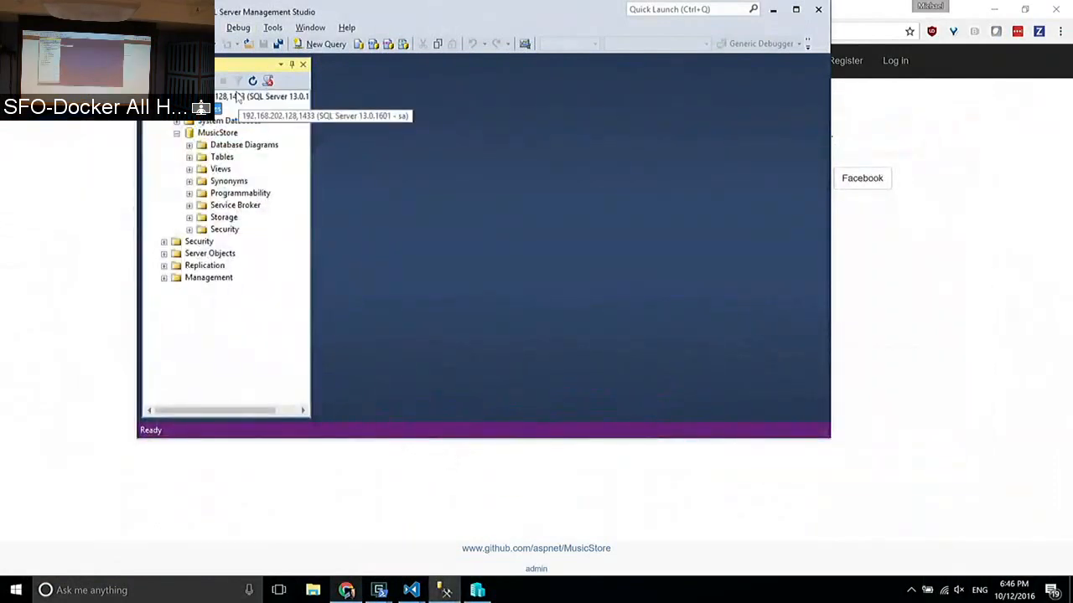
Step: Select the MusicStore database and its Database Diagrams folder, then return to the terminal
click(261, 96)
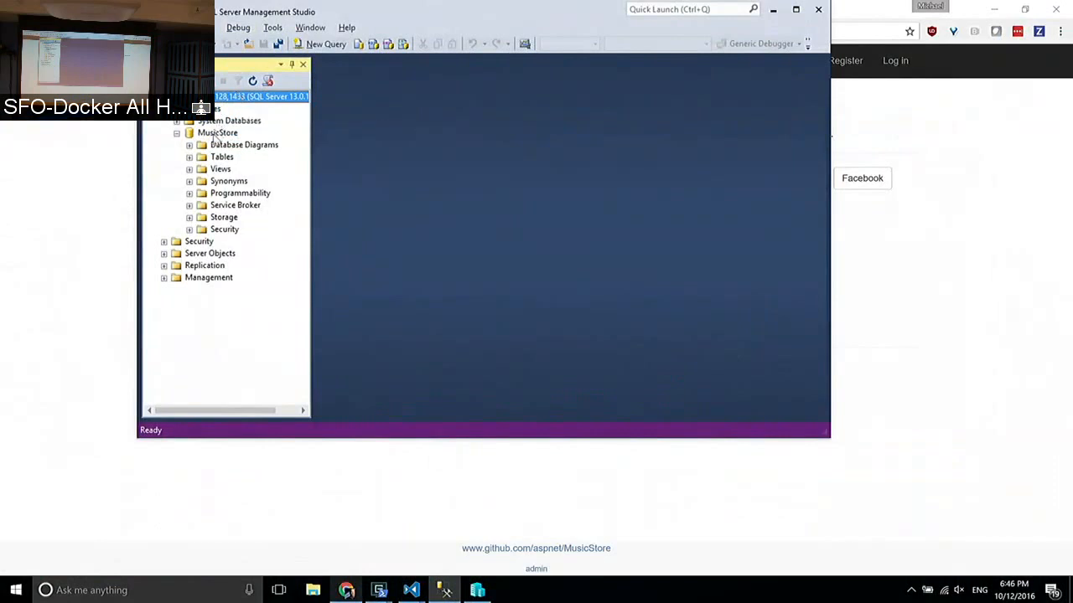
click(218, 133)
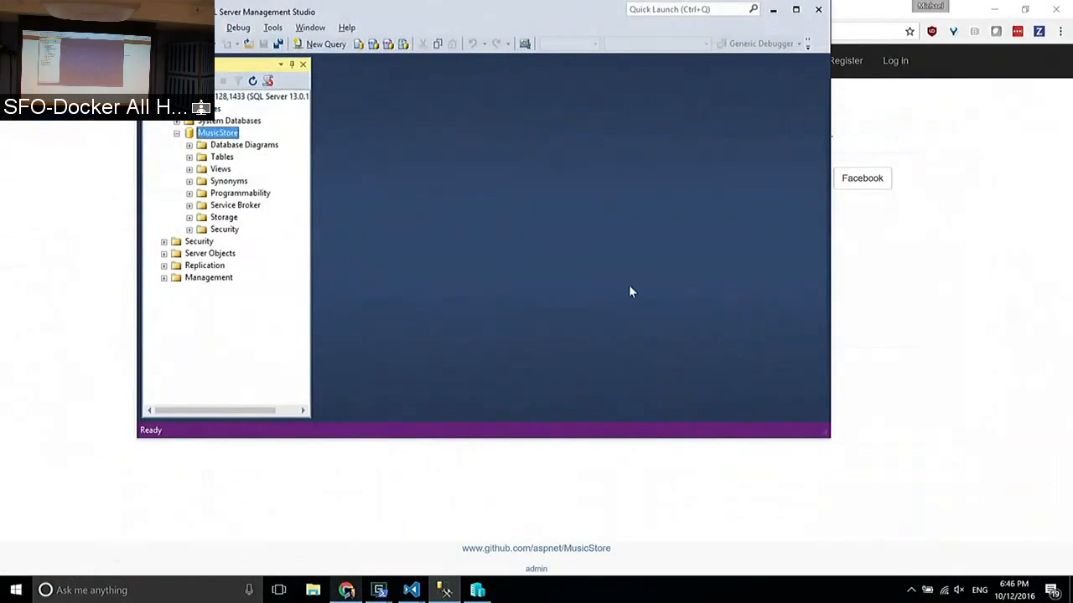
mouse_move(536, 232)
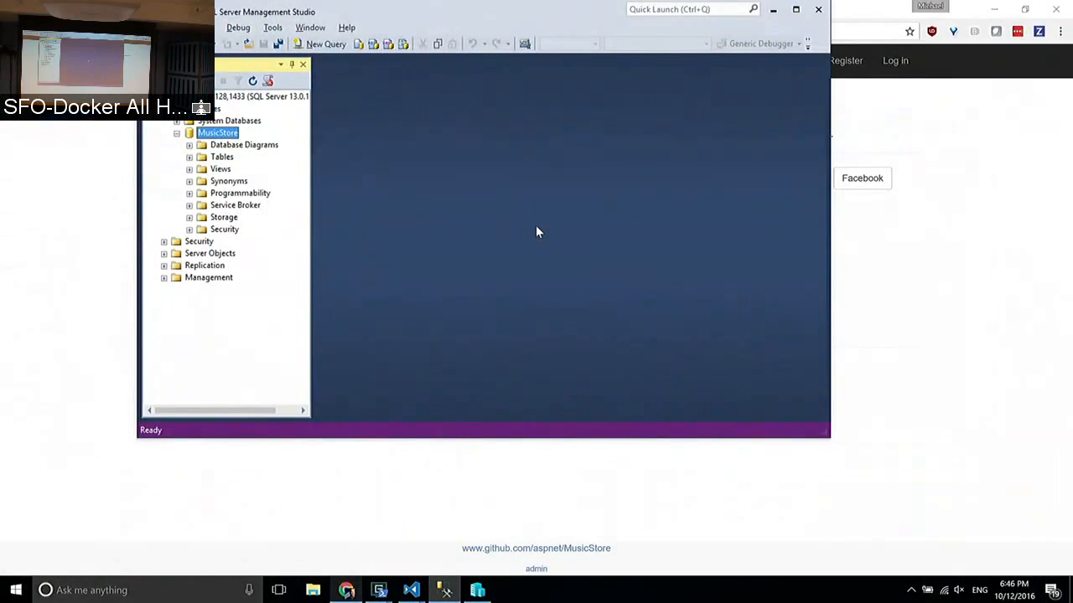
click(245, 144)
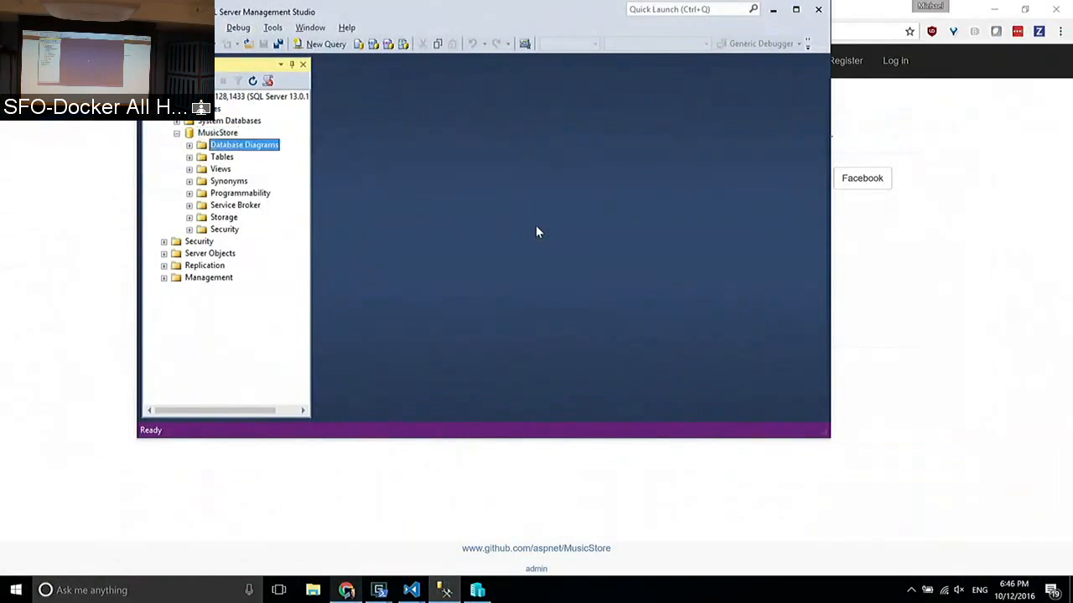
key(alt+tab)
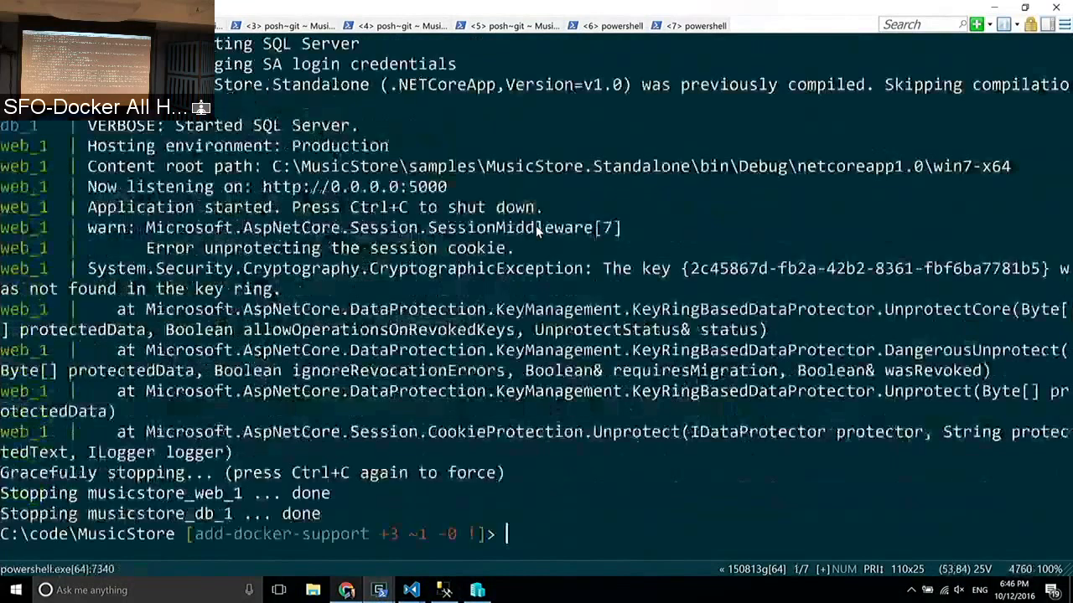
Step: Copy the mssql-server-2016-express-windows image name from the compose file and start it detached with 'docker run -d'
click(409, 590)
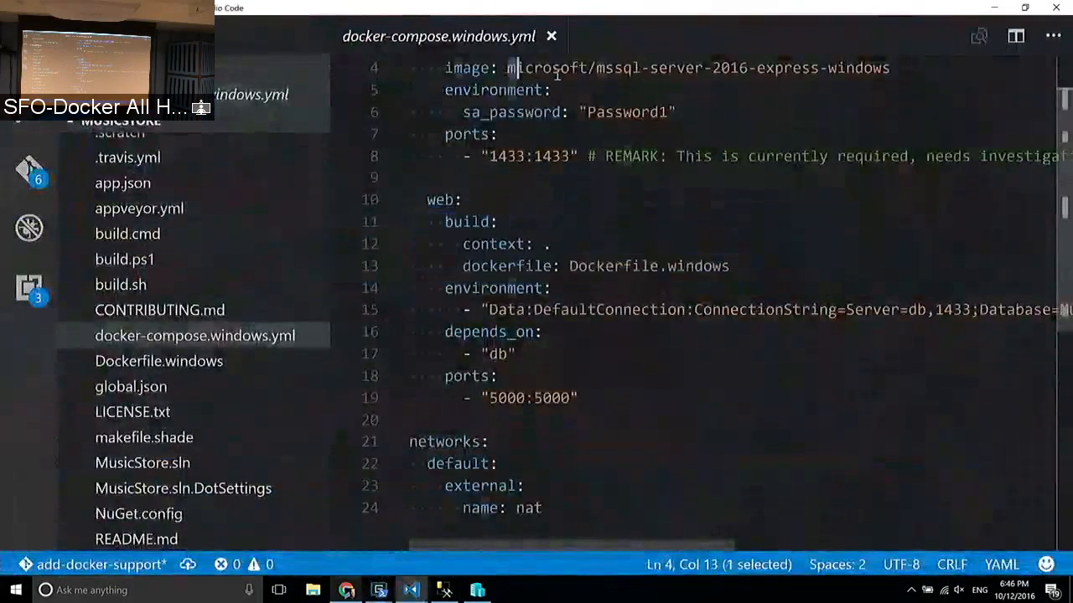
drag(511, 67, 888, 67)
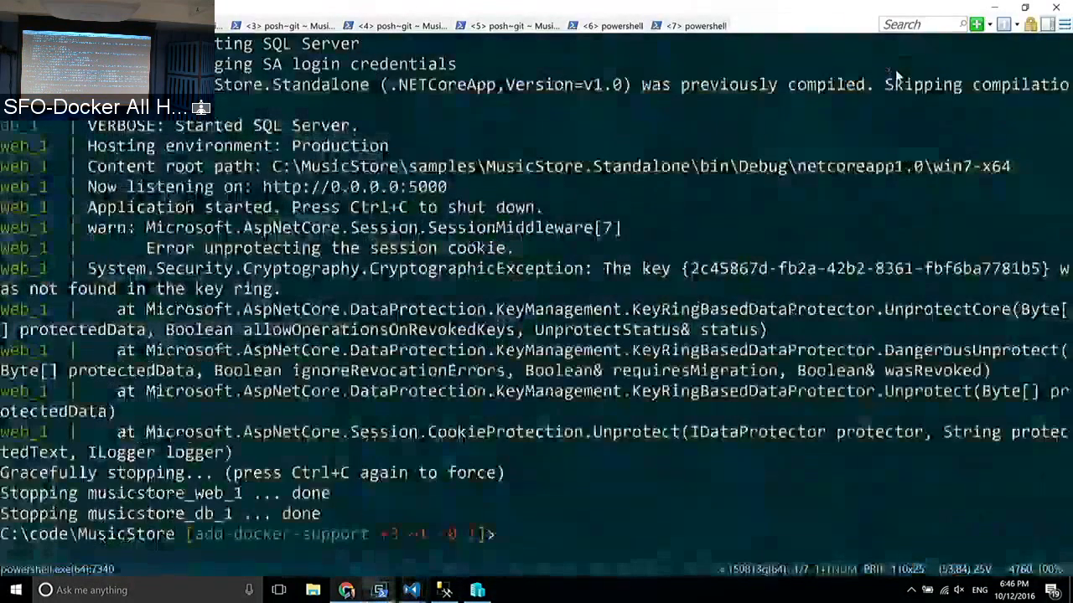
text(docker run -d)
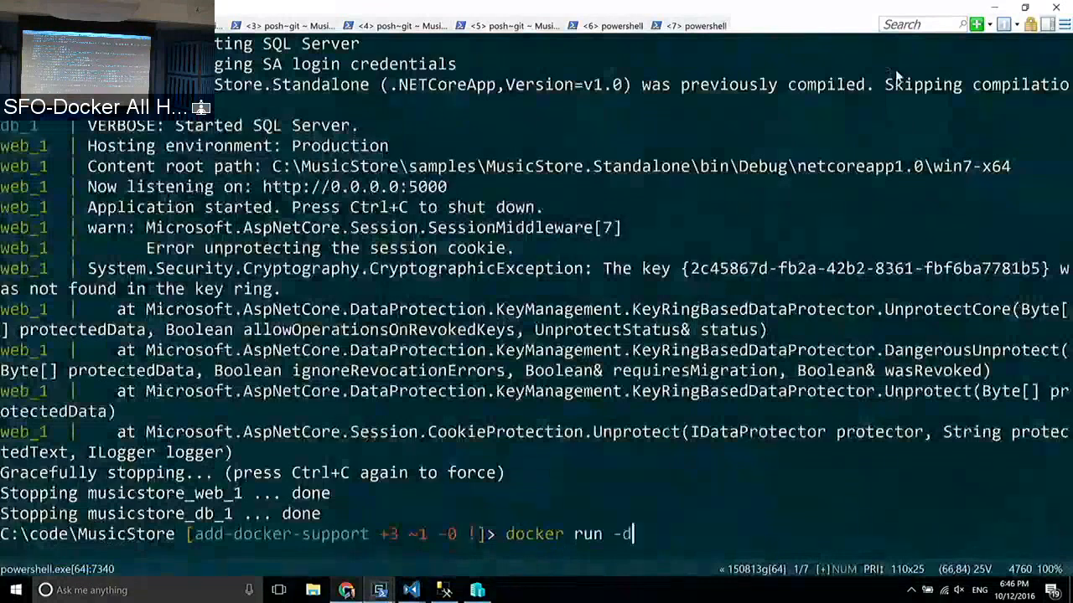
key(Return)
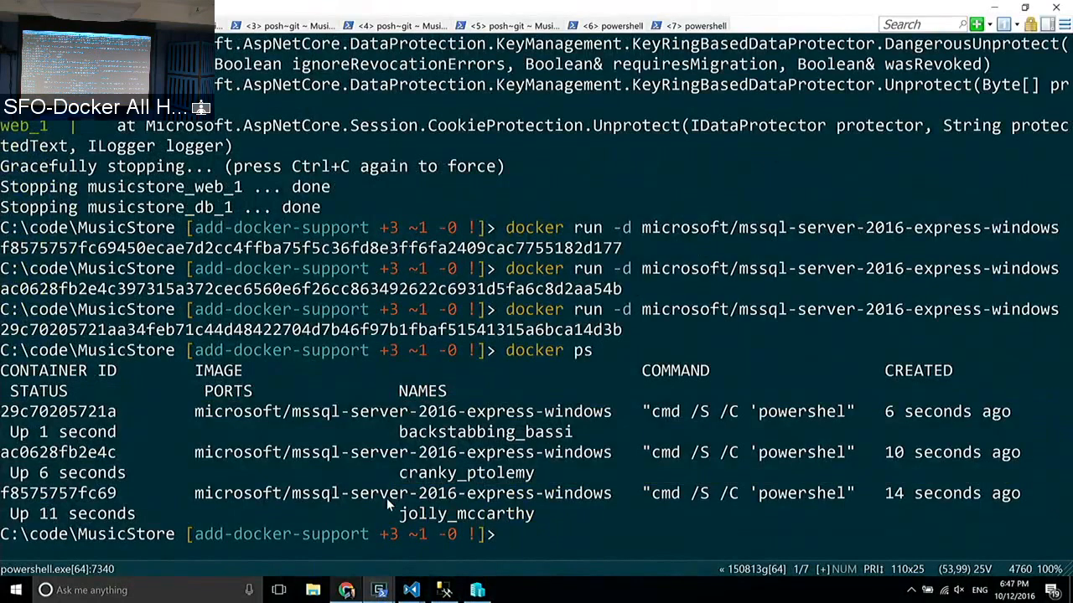
key(alt+tab)
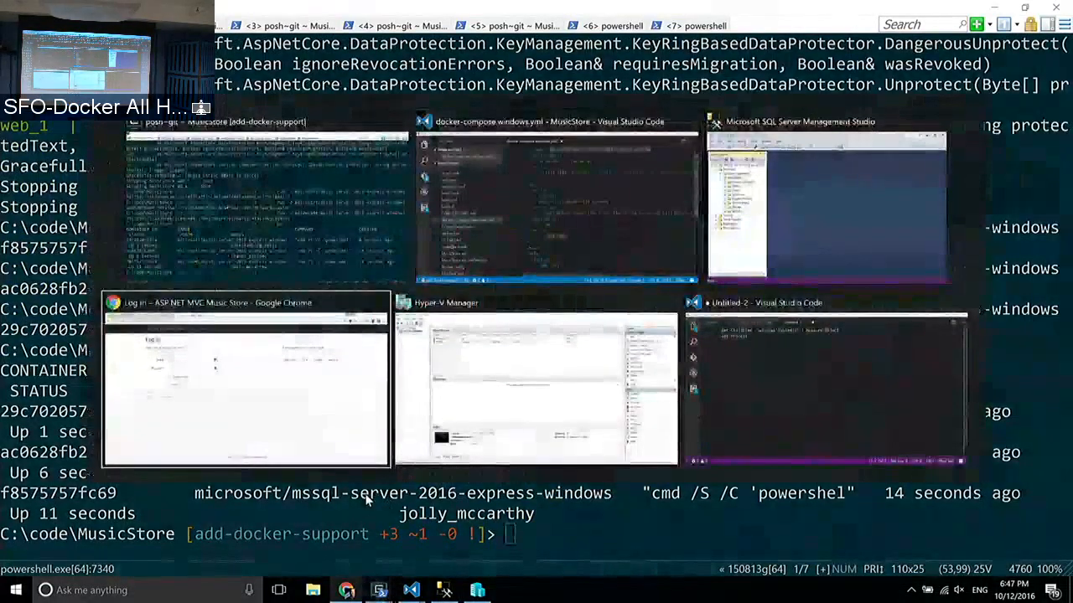
Step: Return to the Google Slides Demo slide and scroll the thumbnails toward the Next Steps slide
click(244, 379)
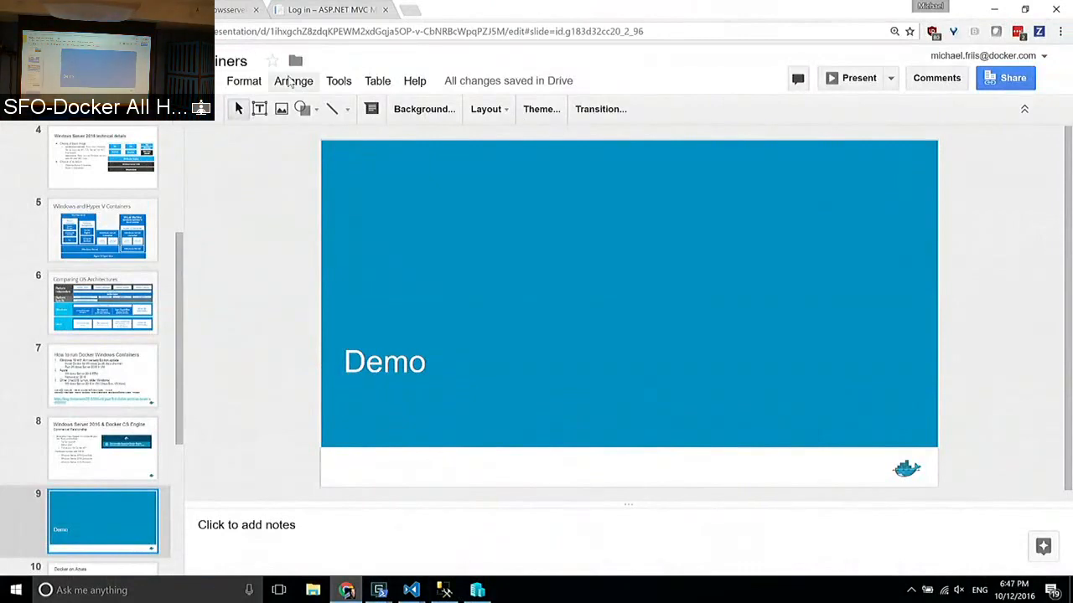
key(alt+tab)
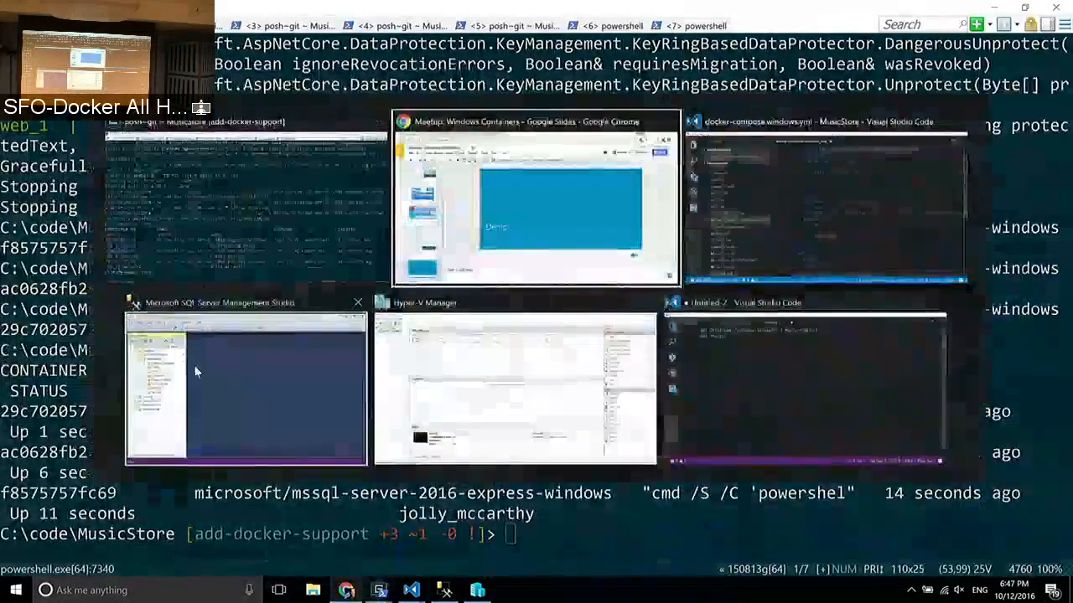
click(245, 389)
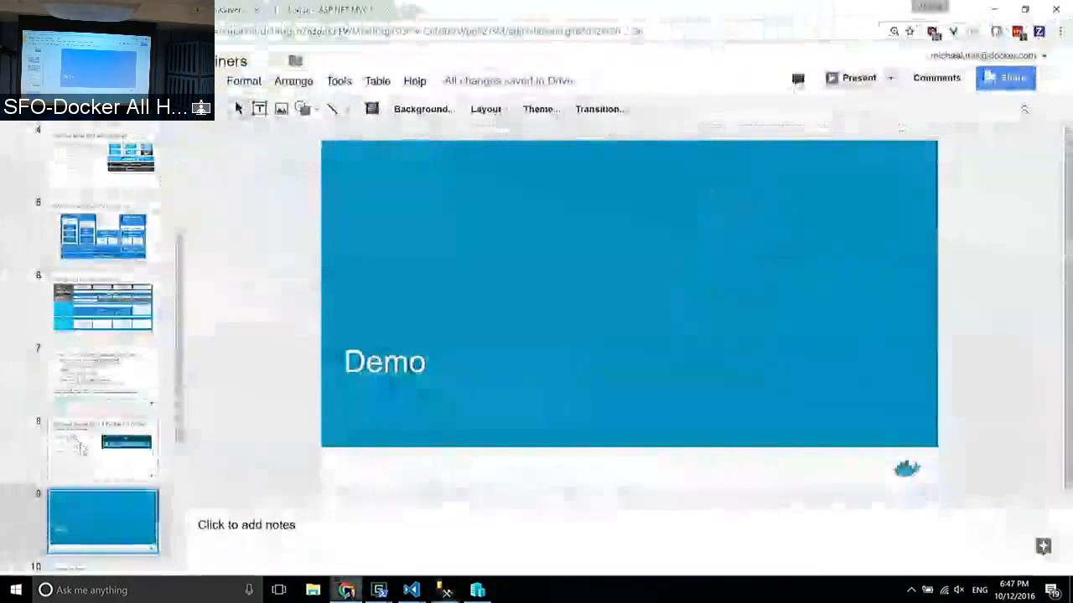
scroll(down, 3)
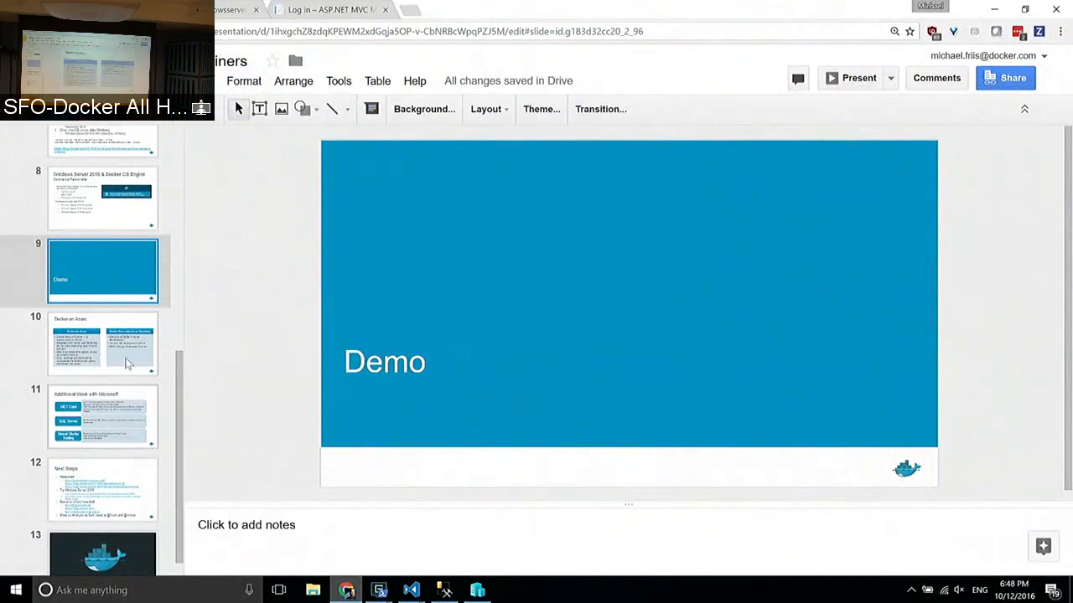
Step: Open a new Chrome tab to look up the golang image
click(851, 78)
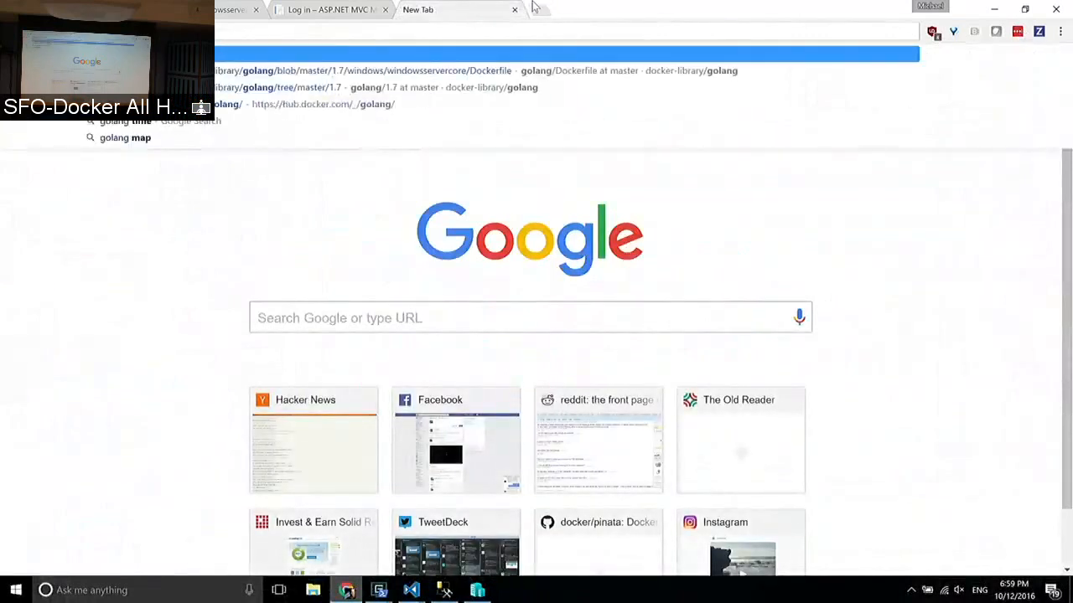
Step: Show the golang library tags on Docker Hub and highlight the 1.6.3-windowsservercore tag
click(322, 104)
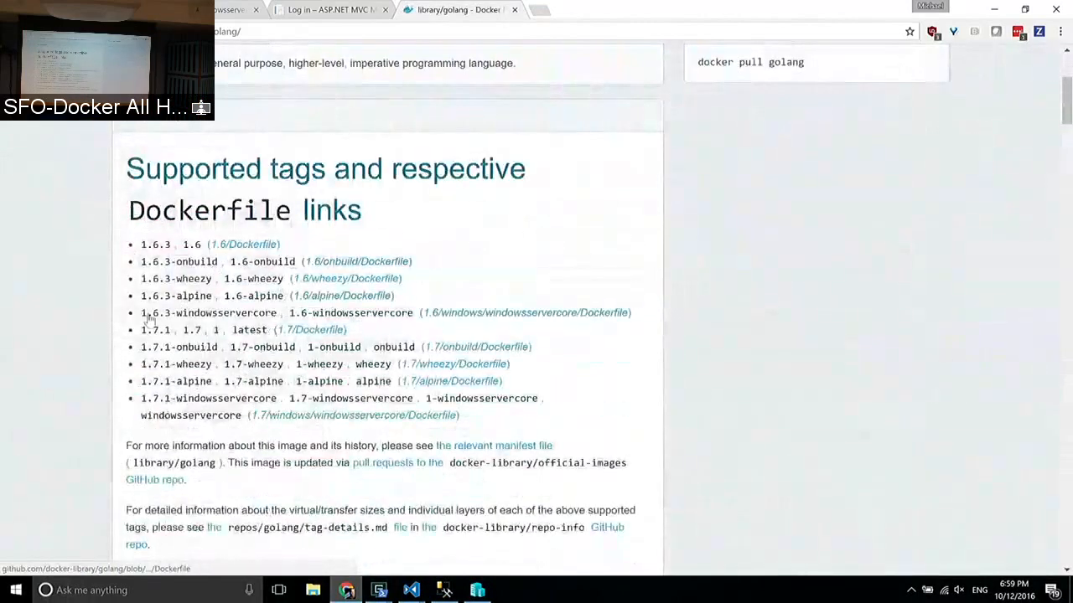
double_click(208, 314)
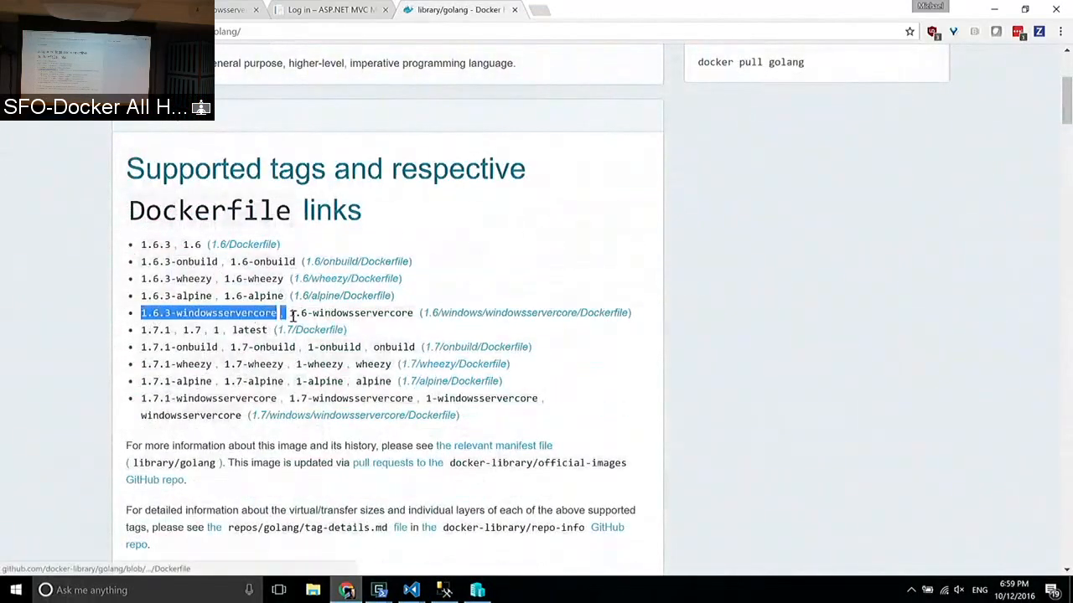
mouse_move(293, 313)
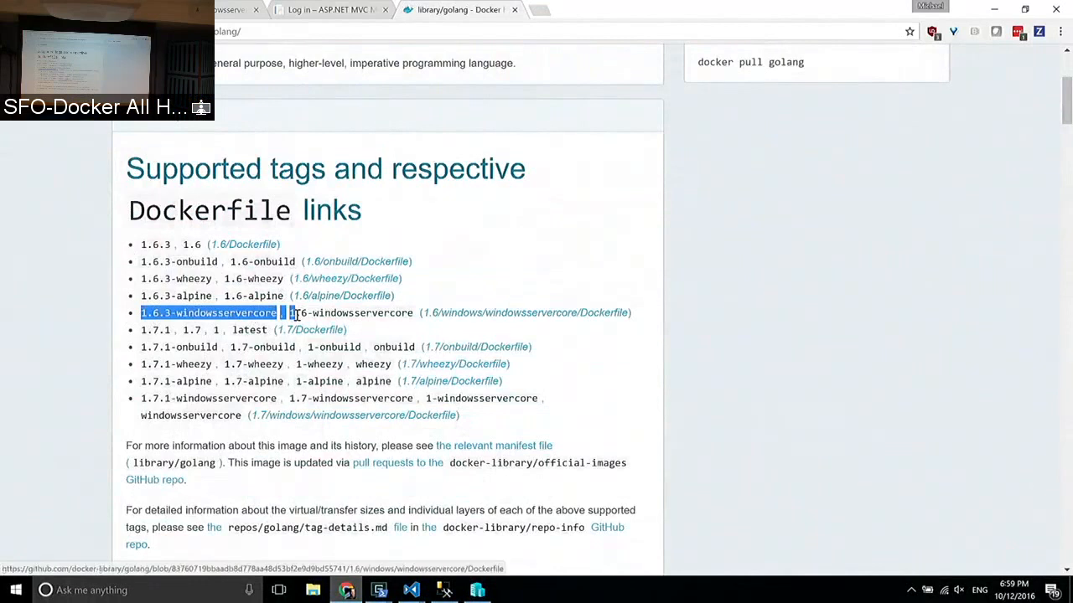
mouse_move(299, 319)
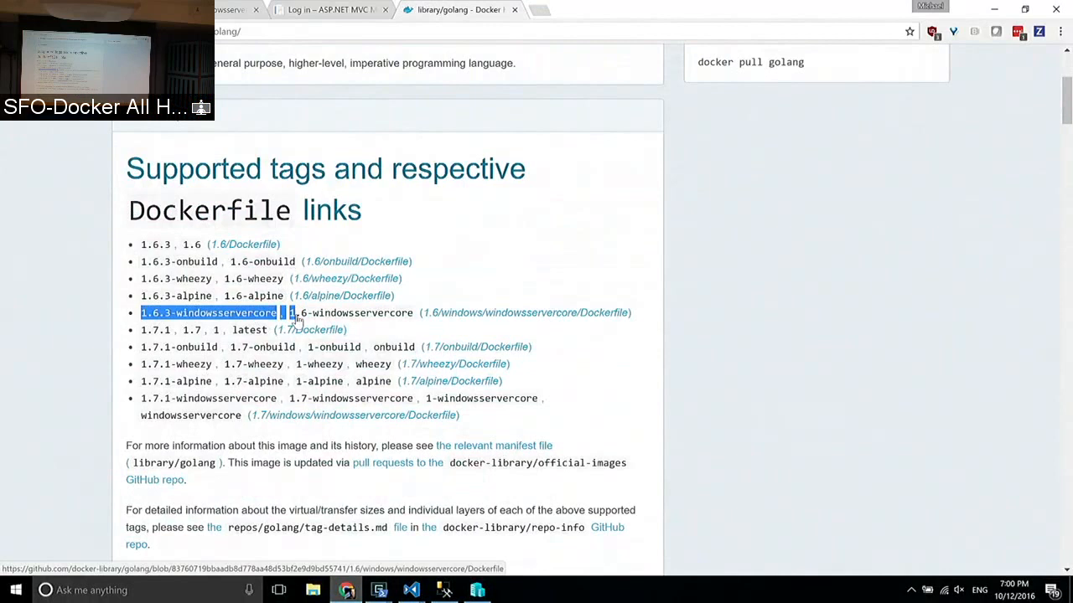
mouse_move(386, 278)
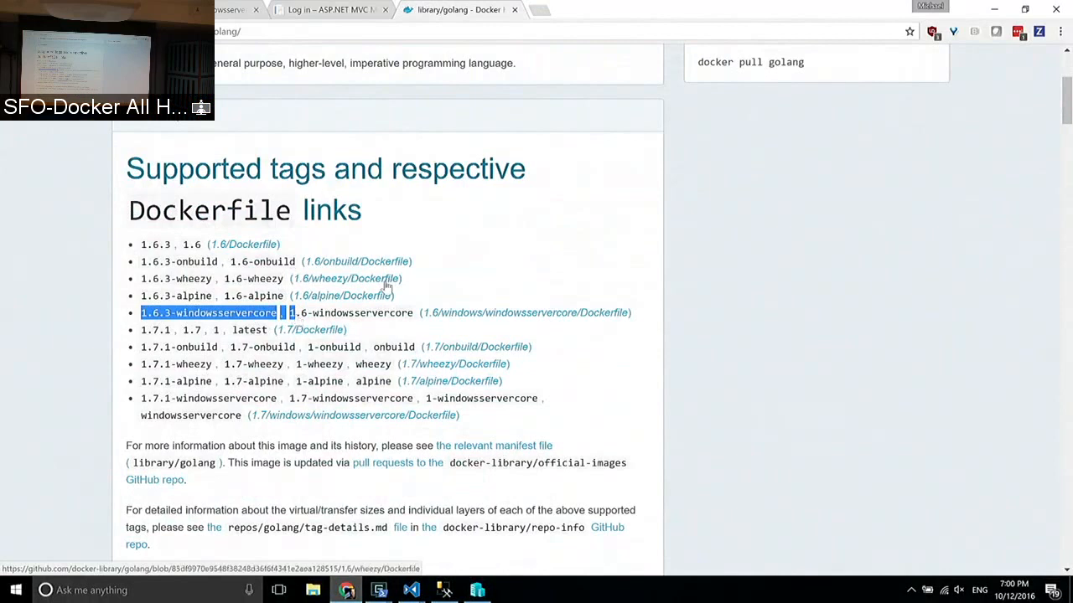
mouse_move(536, 266)
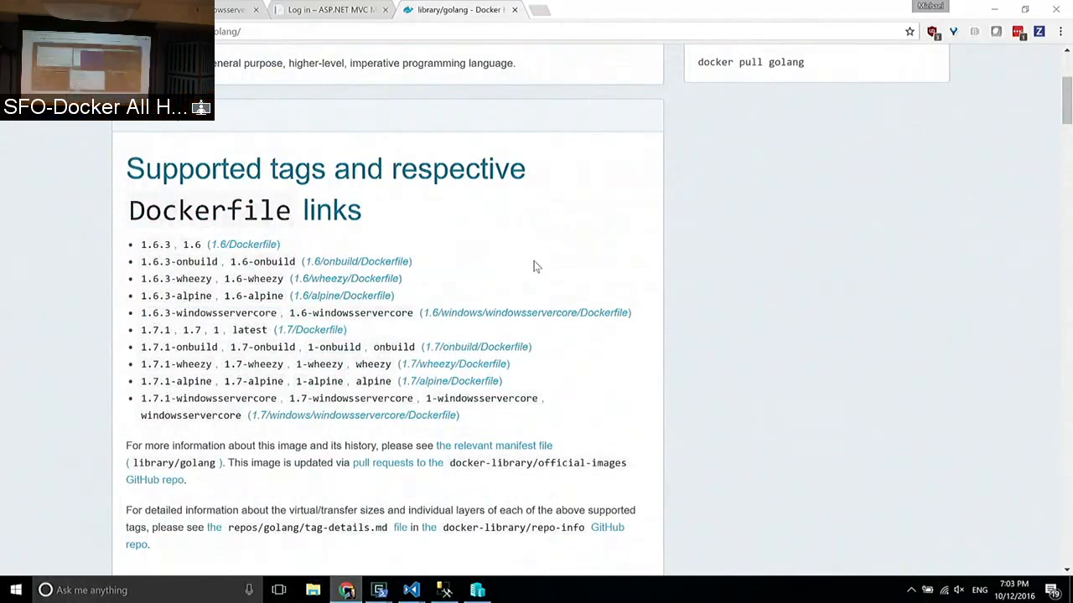
Step: Return to the Google Slides deck and present the Next Steps slide full screen
key(alt+tab)
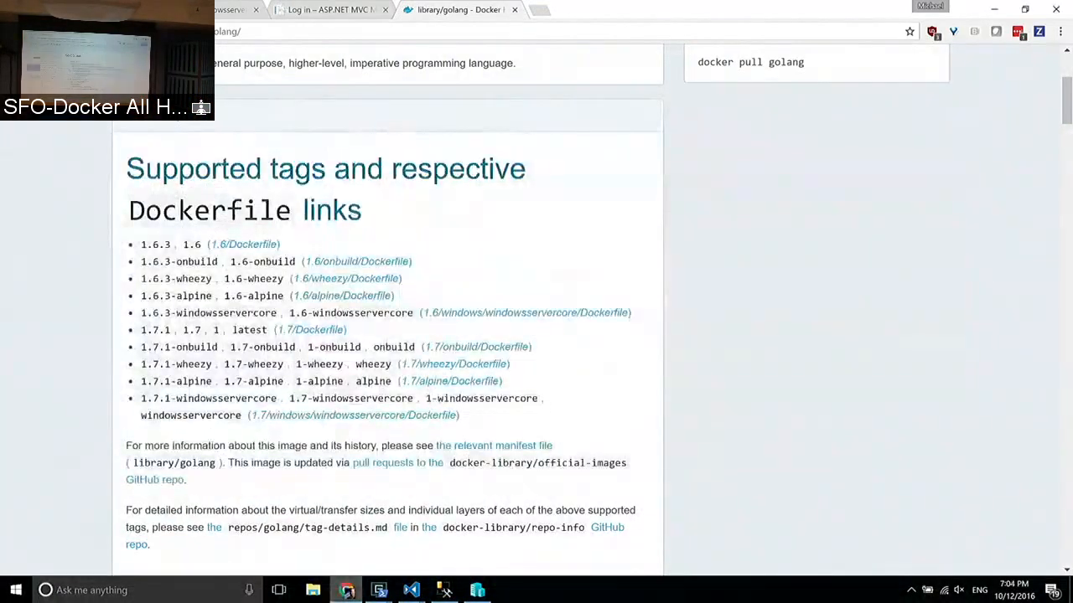
click(332, 14)
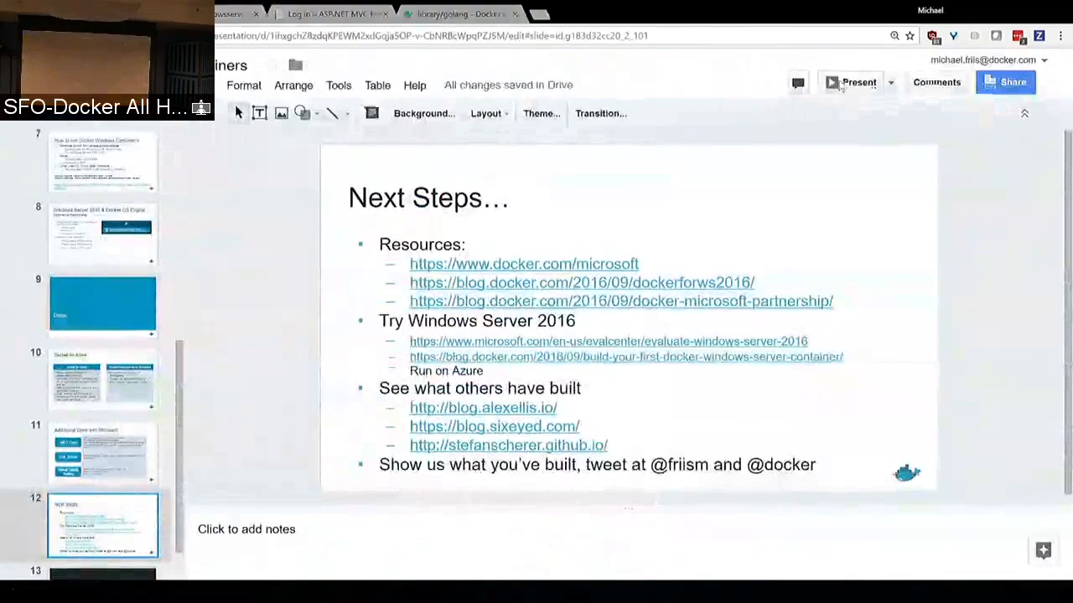
click(858, 82)
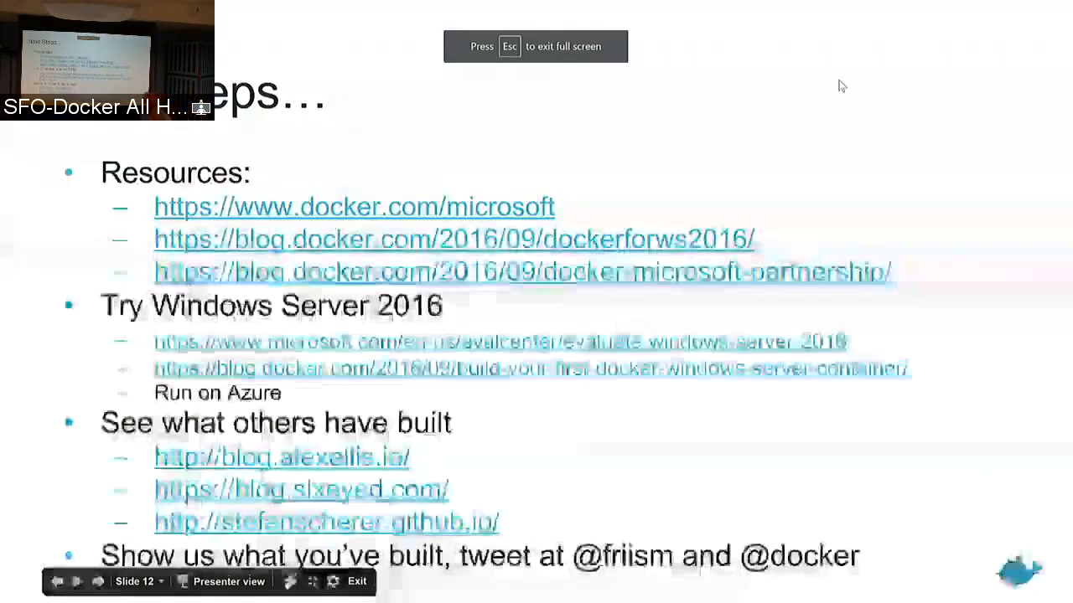